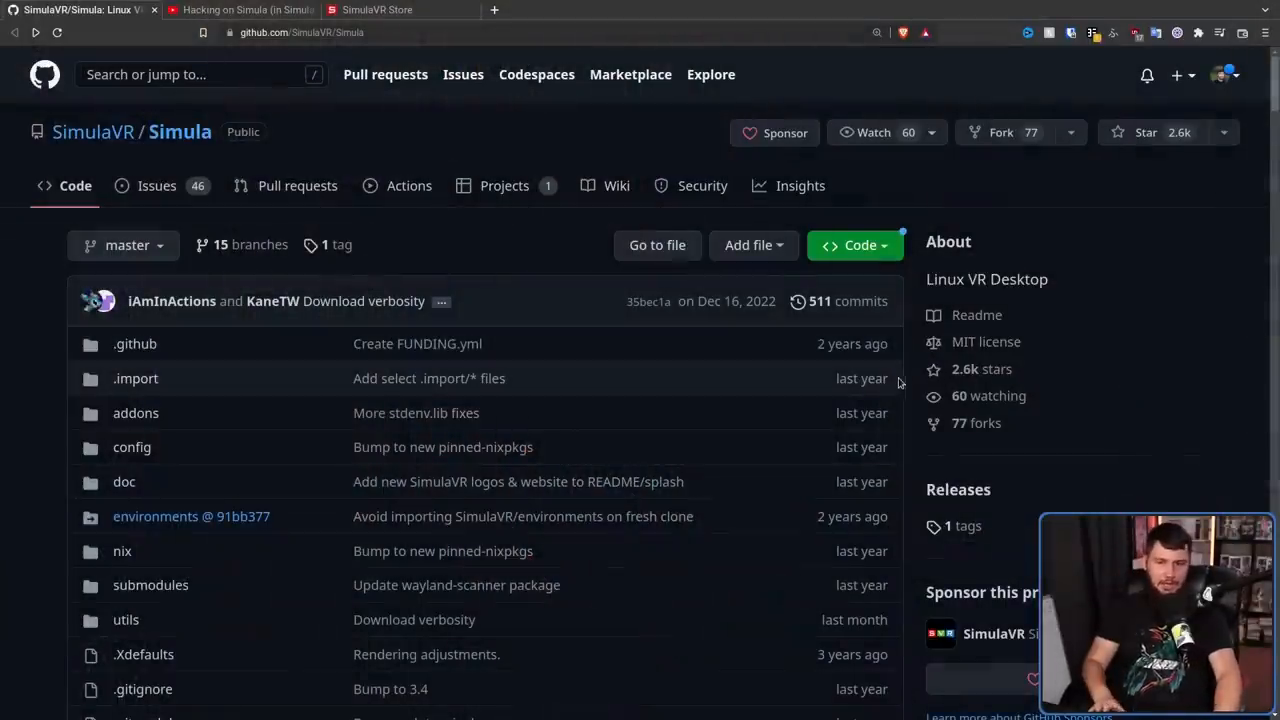
Step: Browse Simula's 511-commit history, open the 'Download verbosity' commit, and return to the repository
scroll("down", 3)
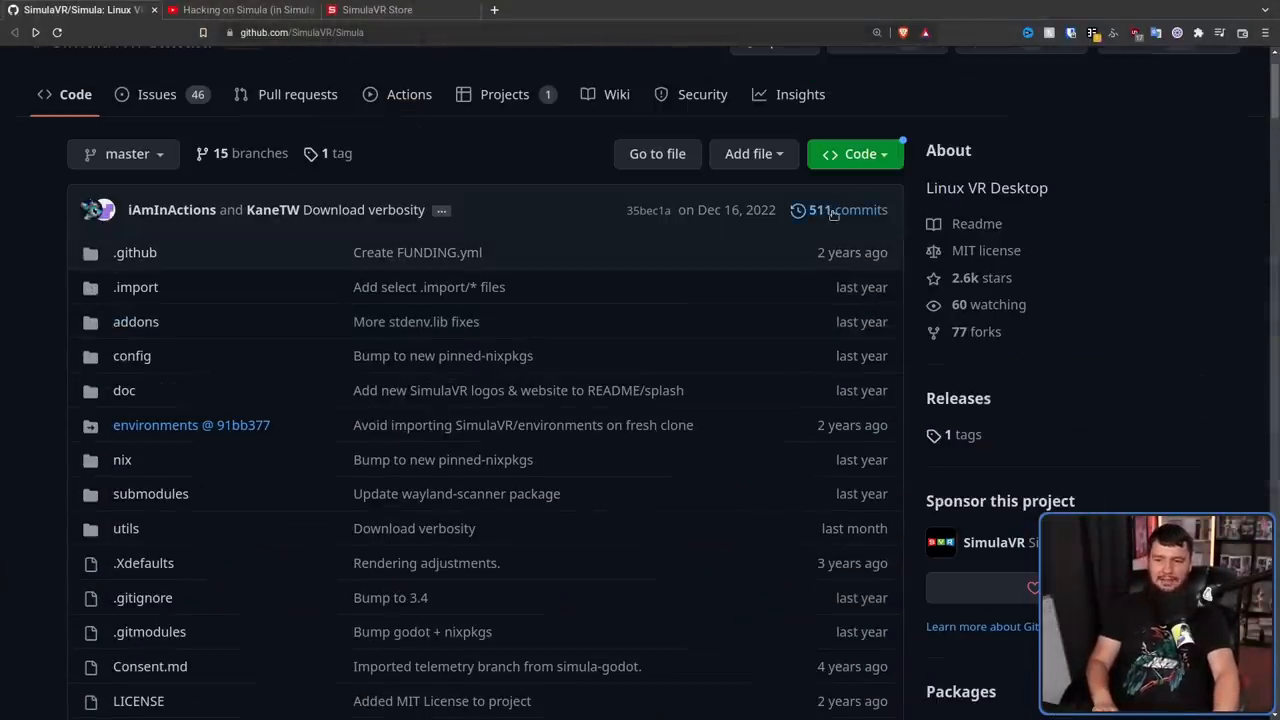
left_click(849, 210)
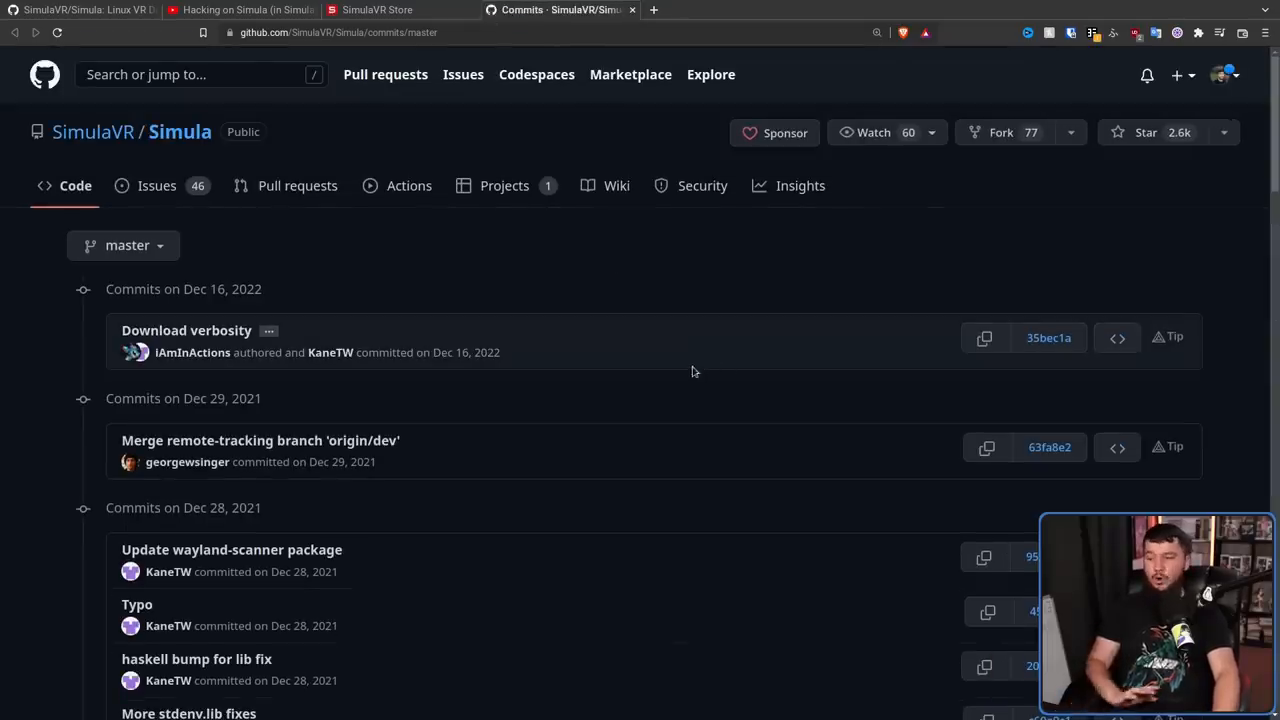
mouse_move(452, 423)
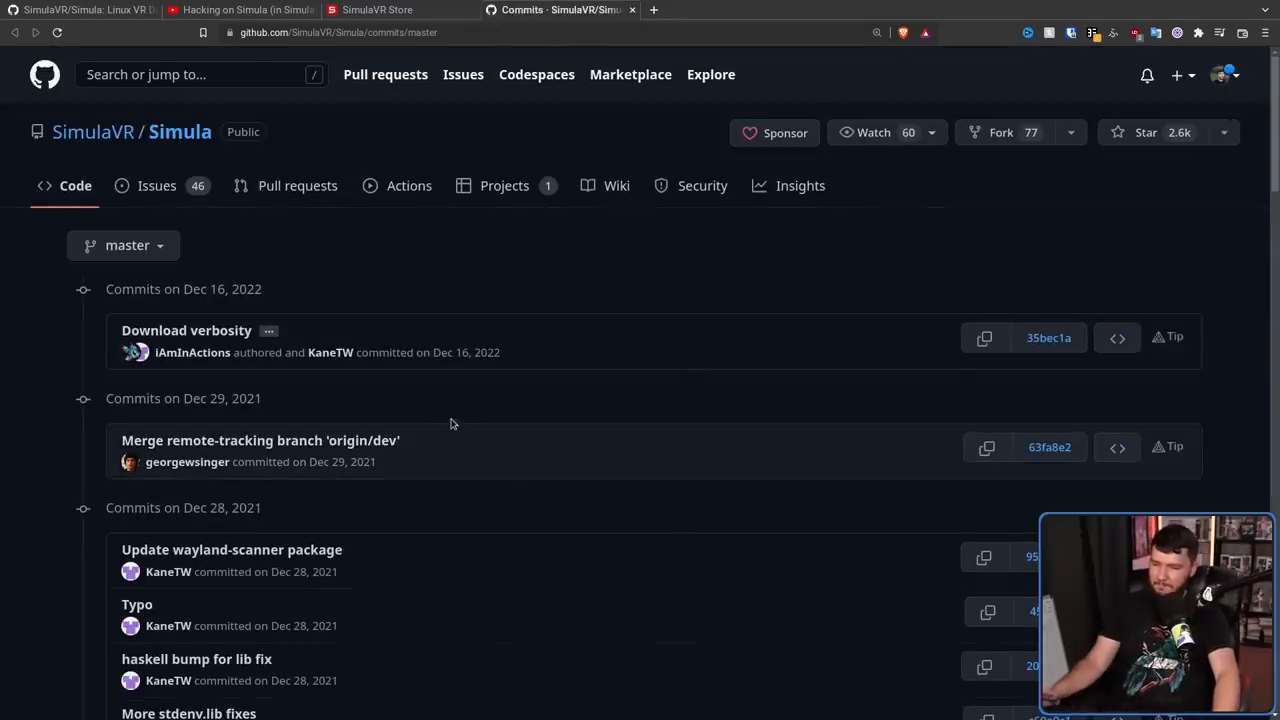
scroll("down", 3)
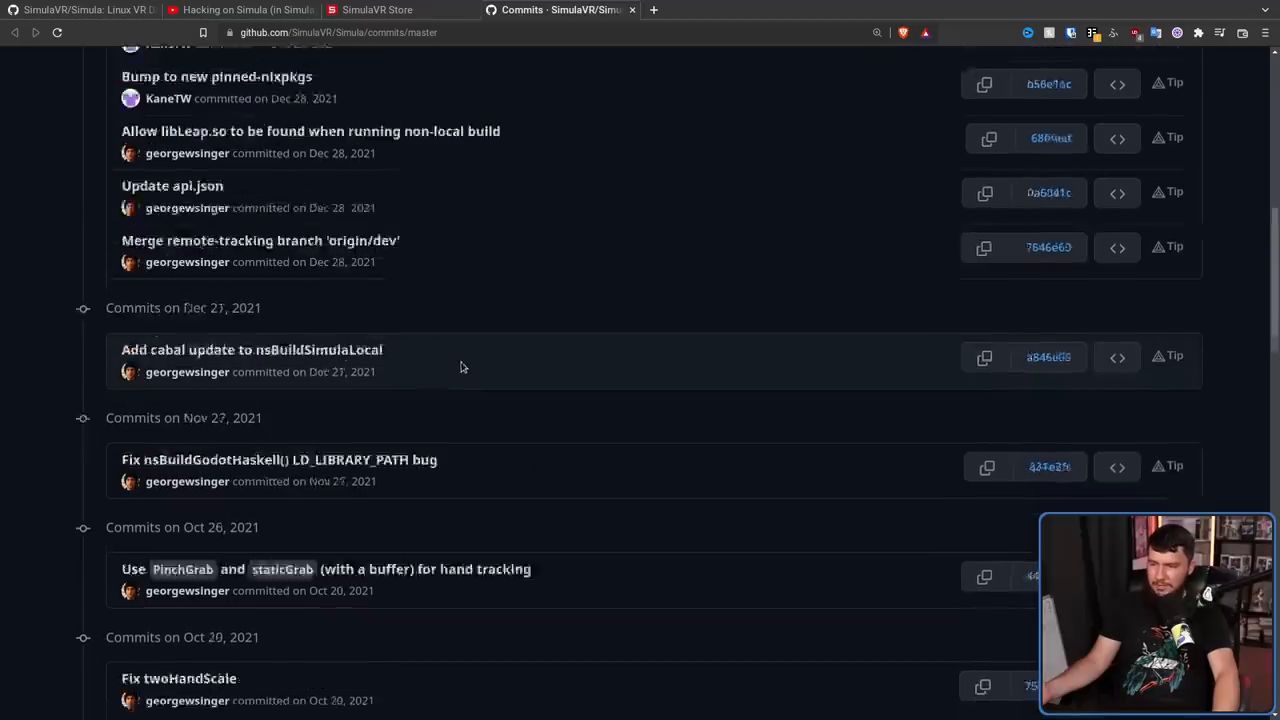
scroll("up", 3)
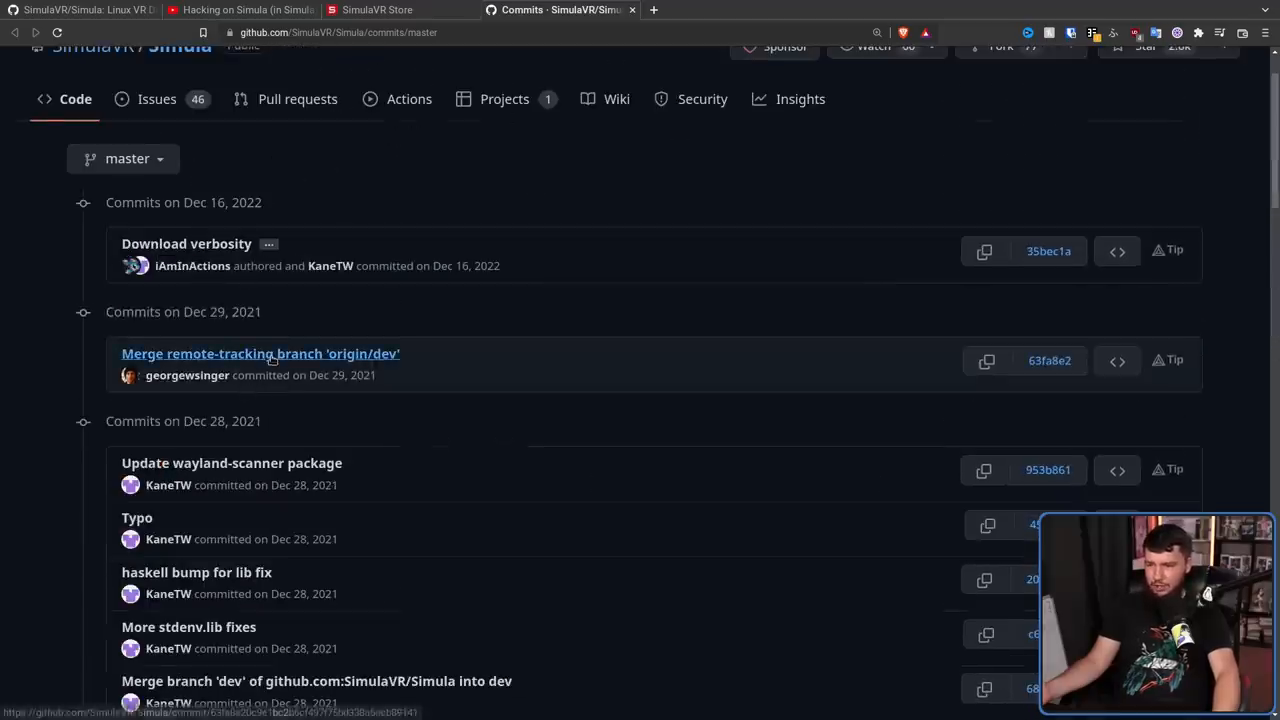
mouse_move(214, 243)
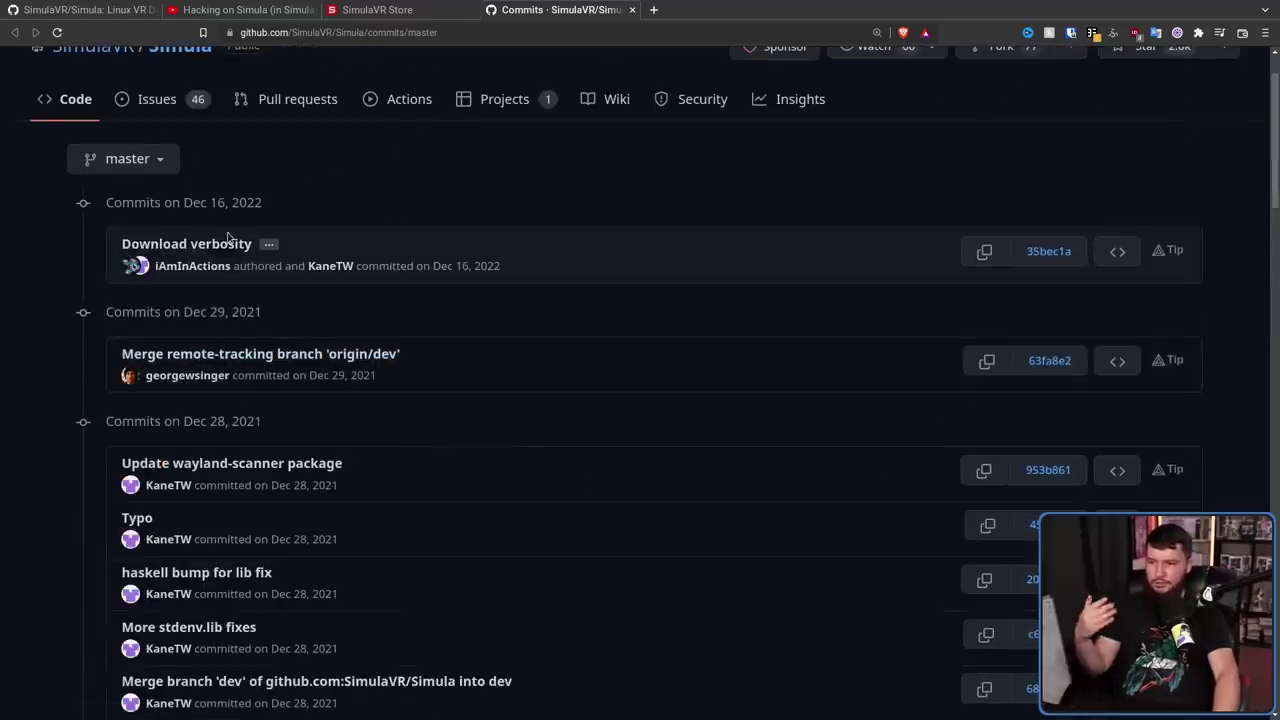
left_click(186, 243)
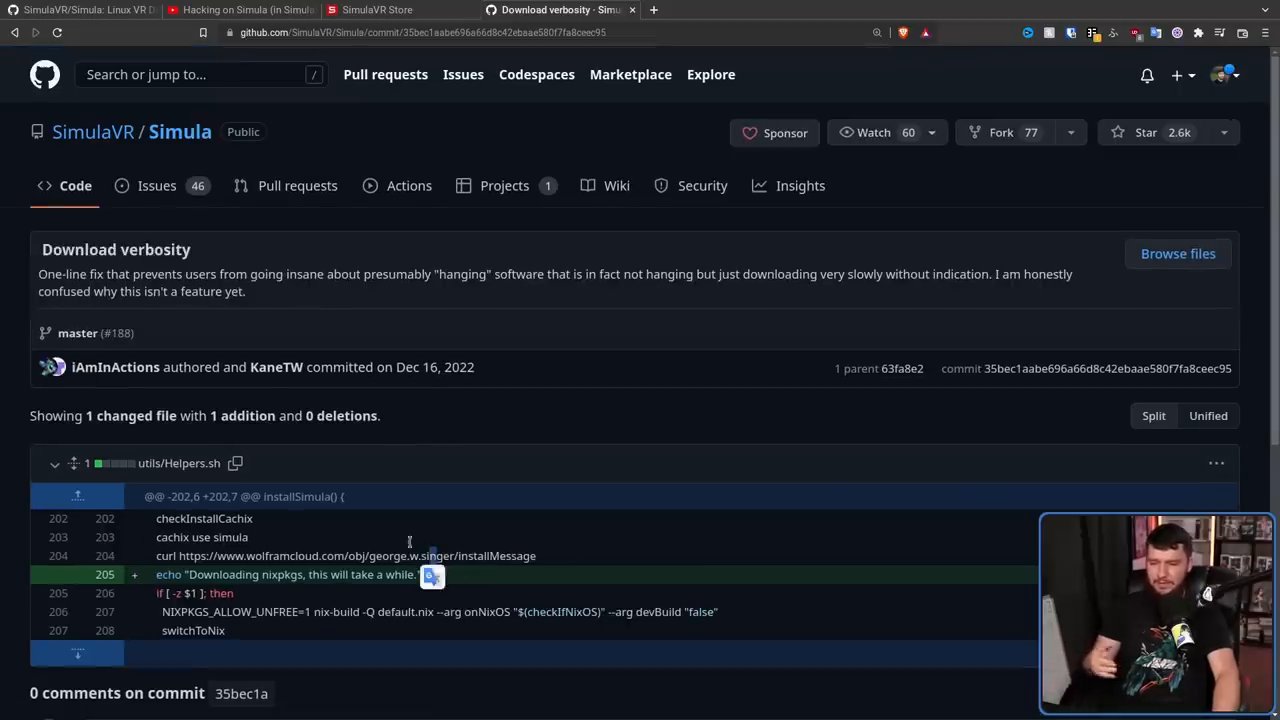
left_click(80, 10)
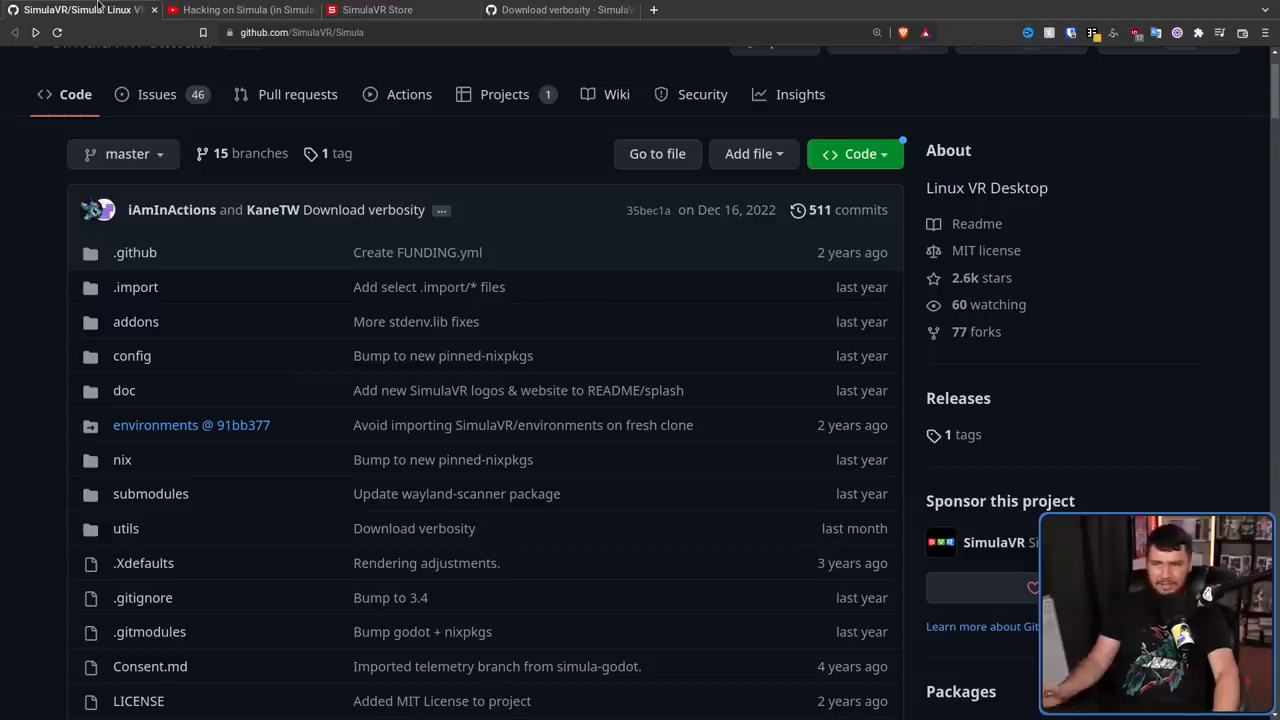
mouse_move(1133, 118)
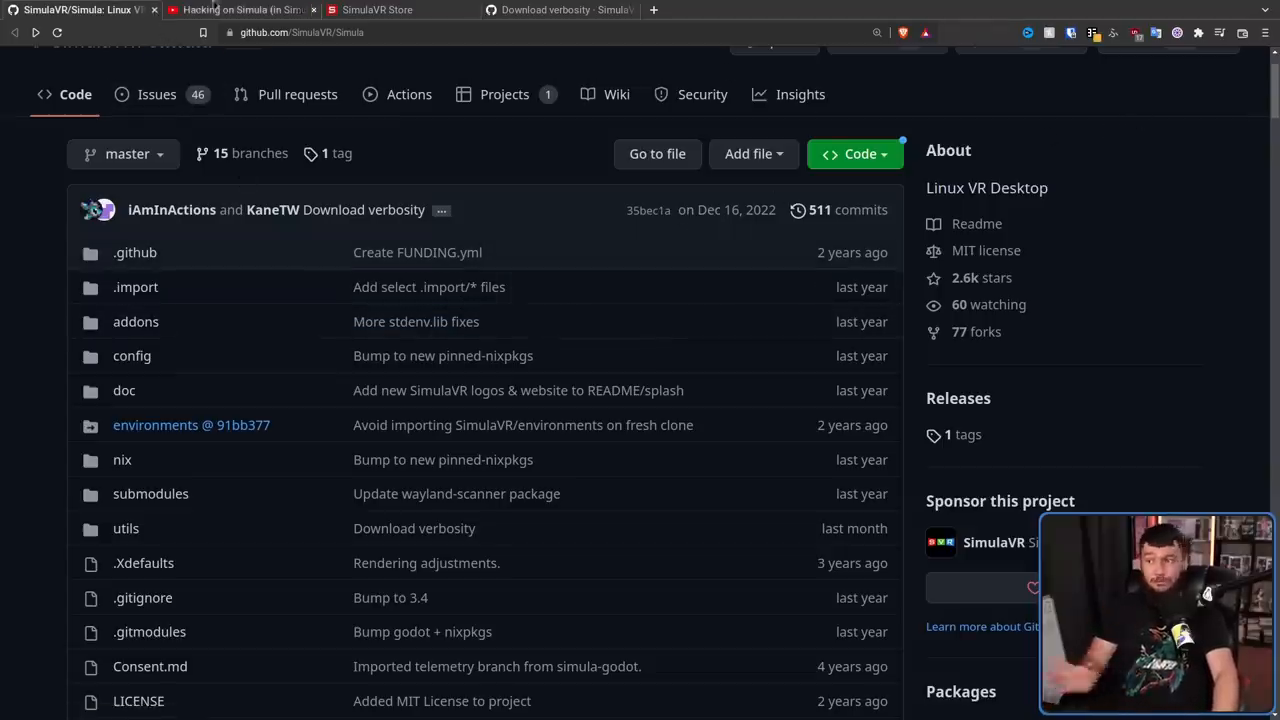
Step: Watch the 'Hacking on Simula' video, then reopen the Simula README's compatibility and mission sections
left_click(240, 9)
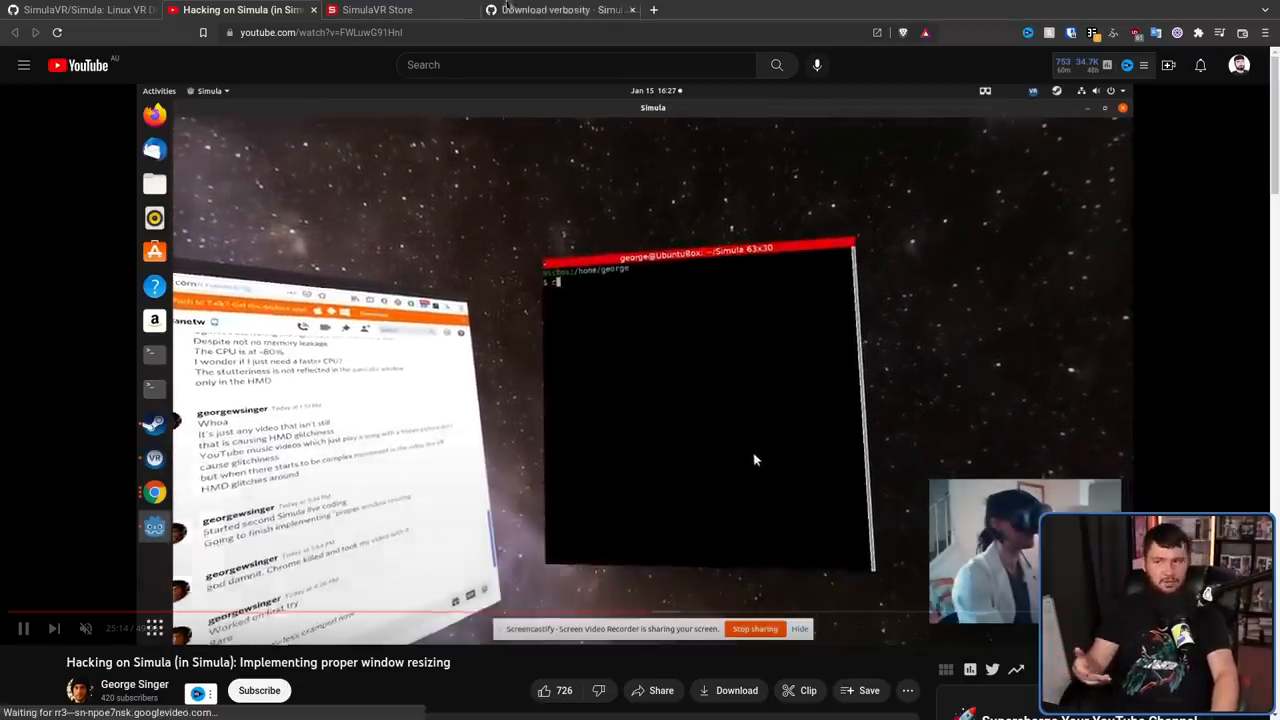
left_click(70, 8)
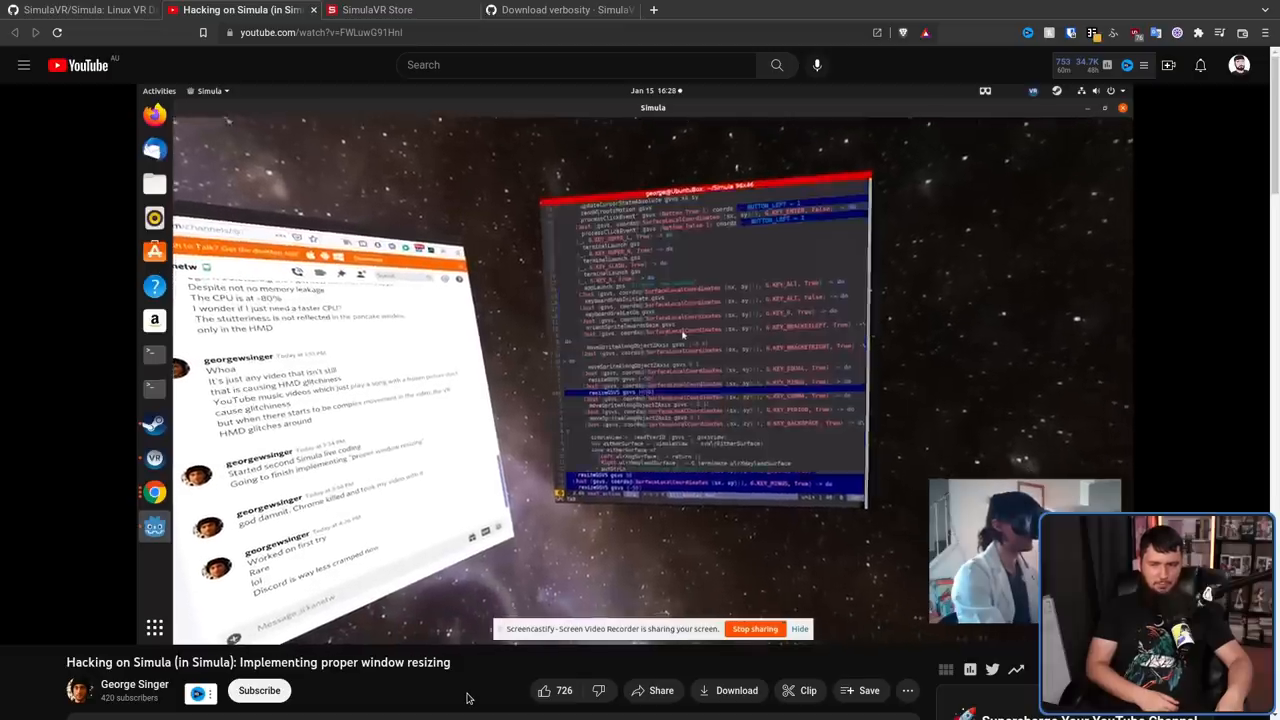
left_click(75, 15)
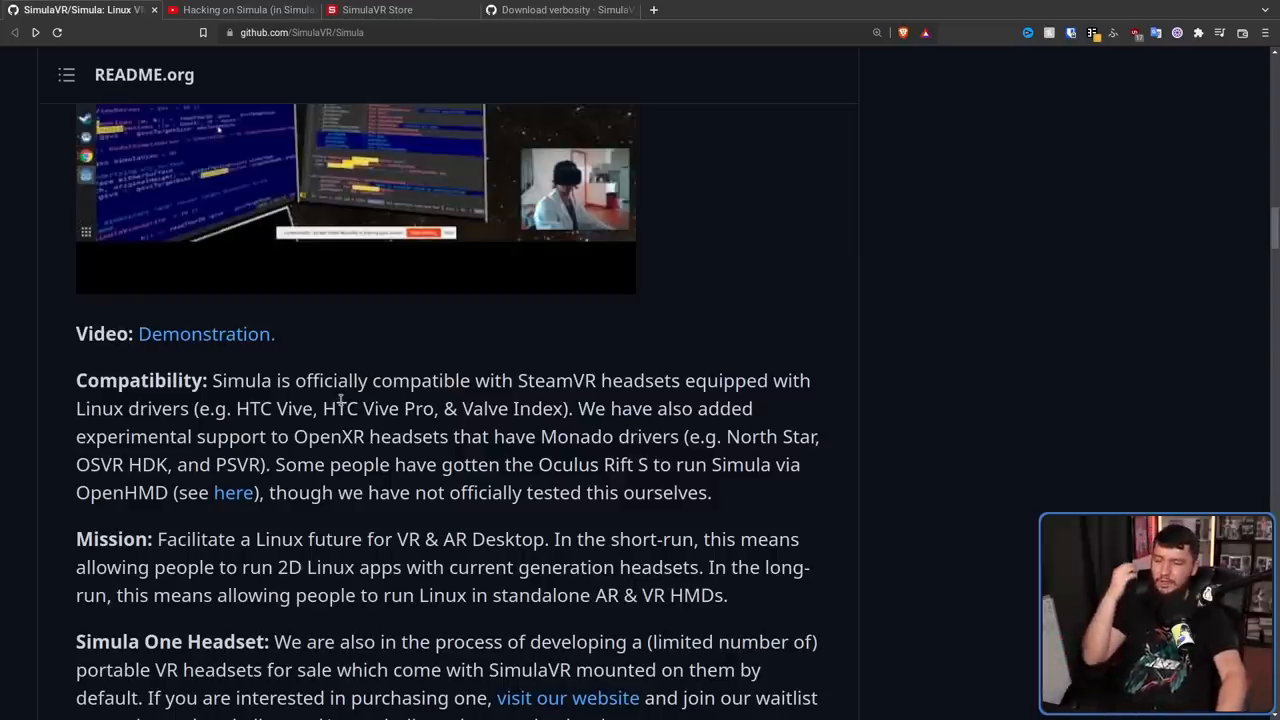
mouse_move(600, 305)
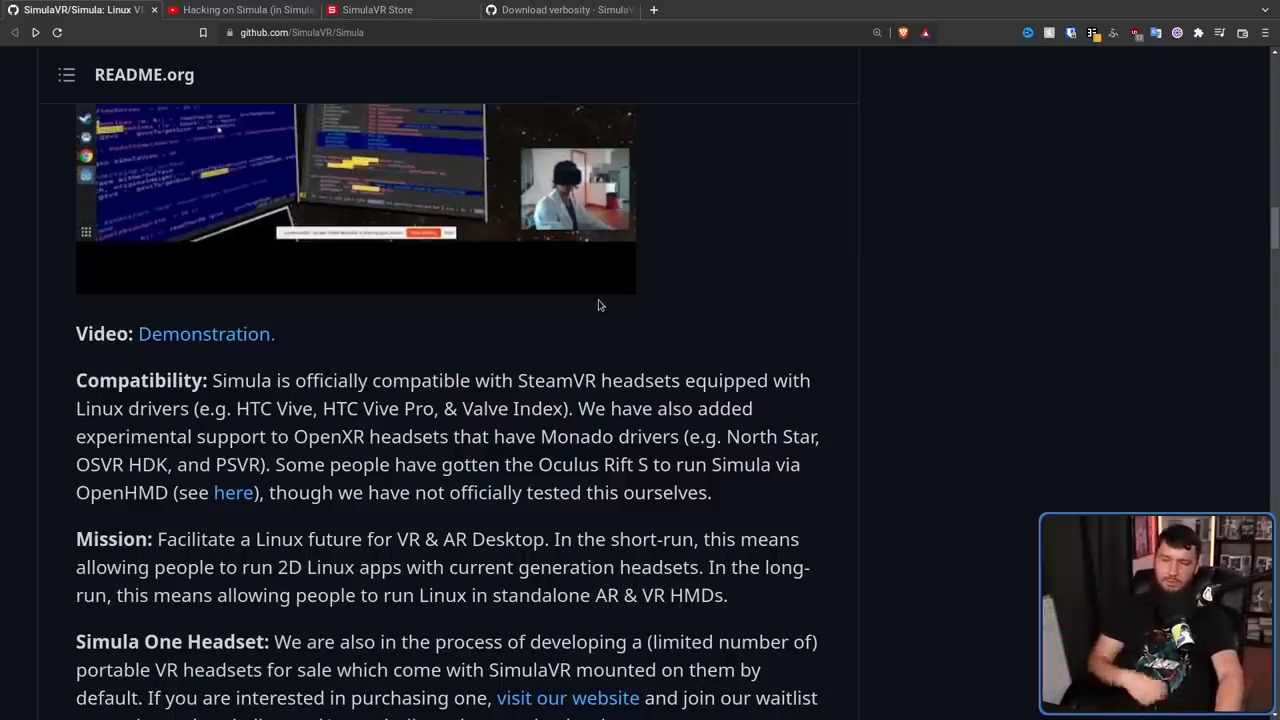
mouse_move(577, 300)
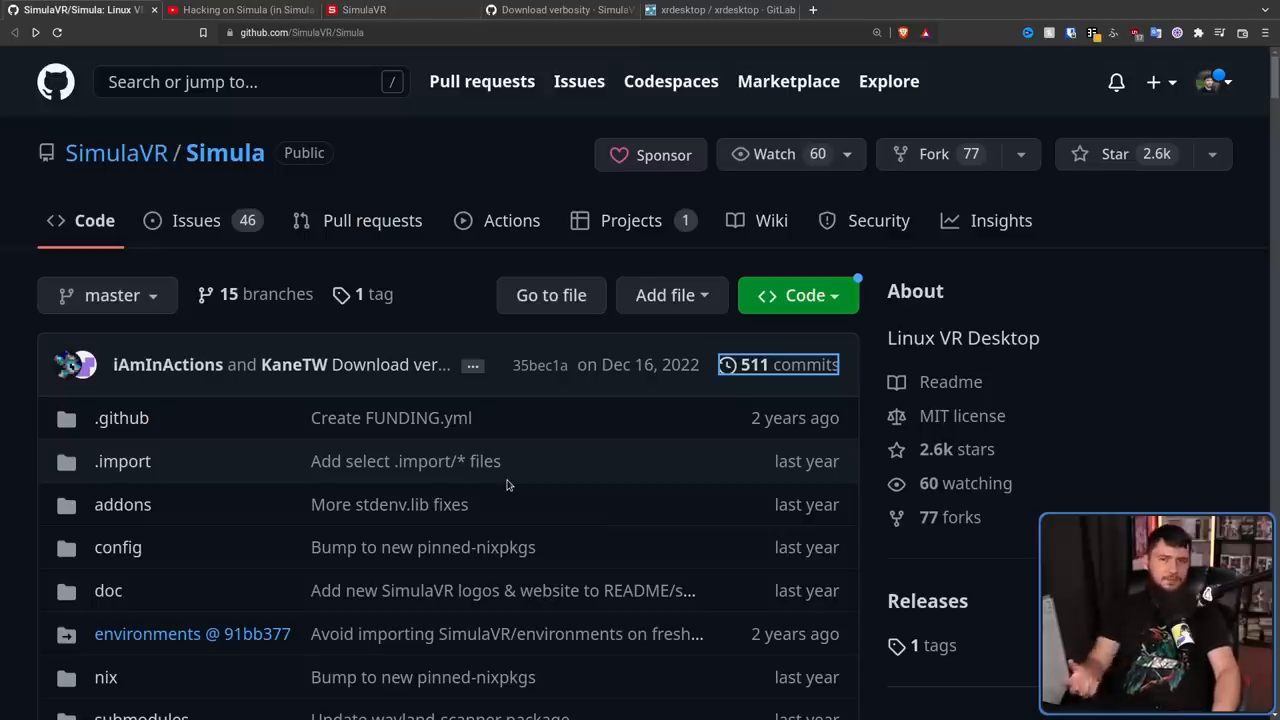
mouse_move(506, 478)
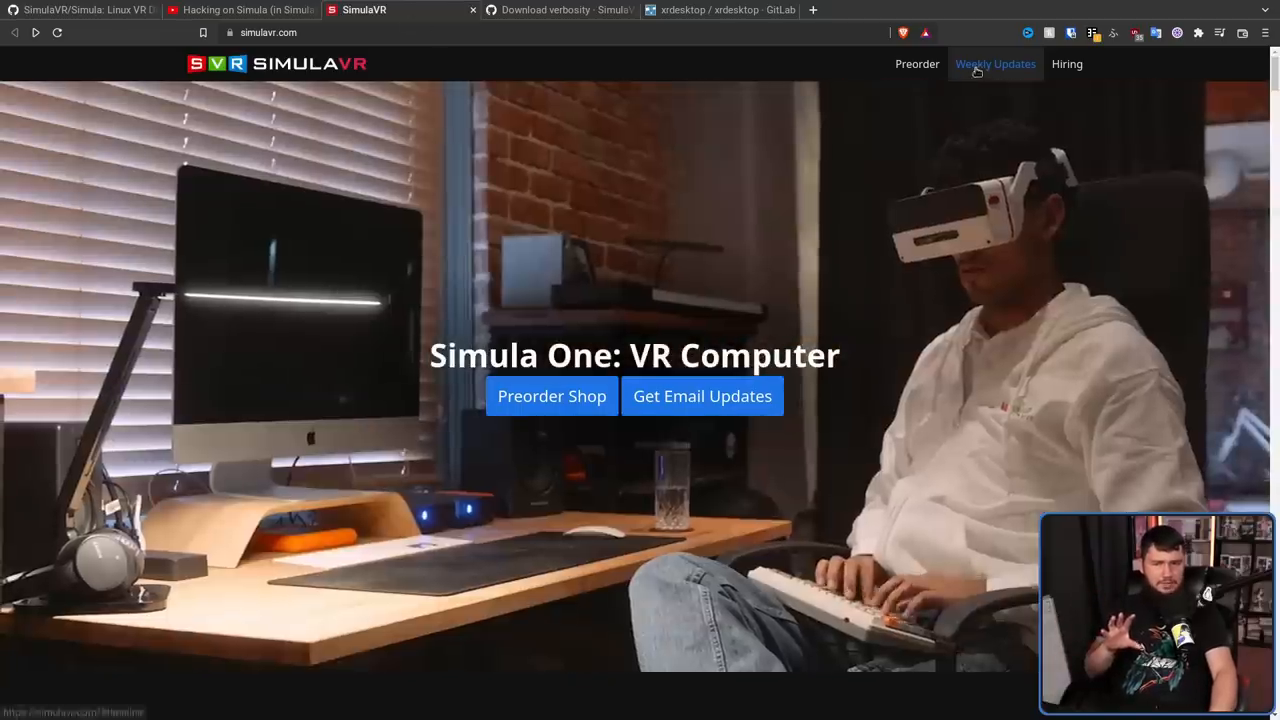
Step: Open the weekly updates page separately, then browse the Simula One preorder headsets in the SimulaVR Store
left_click(996, 63)
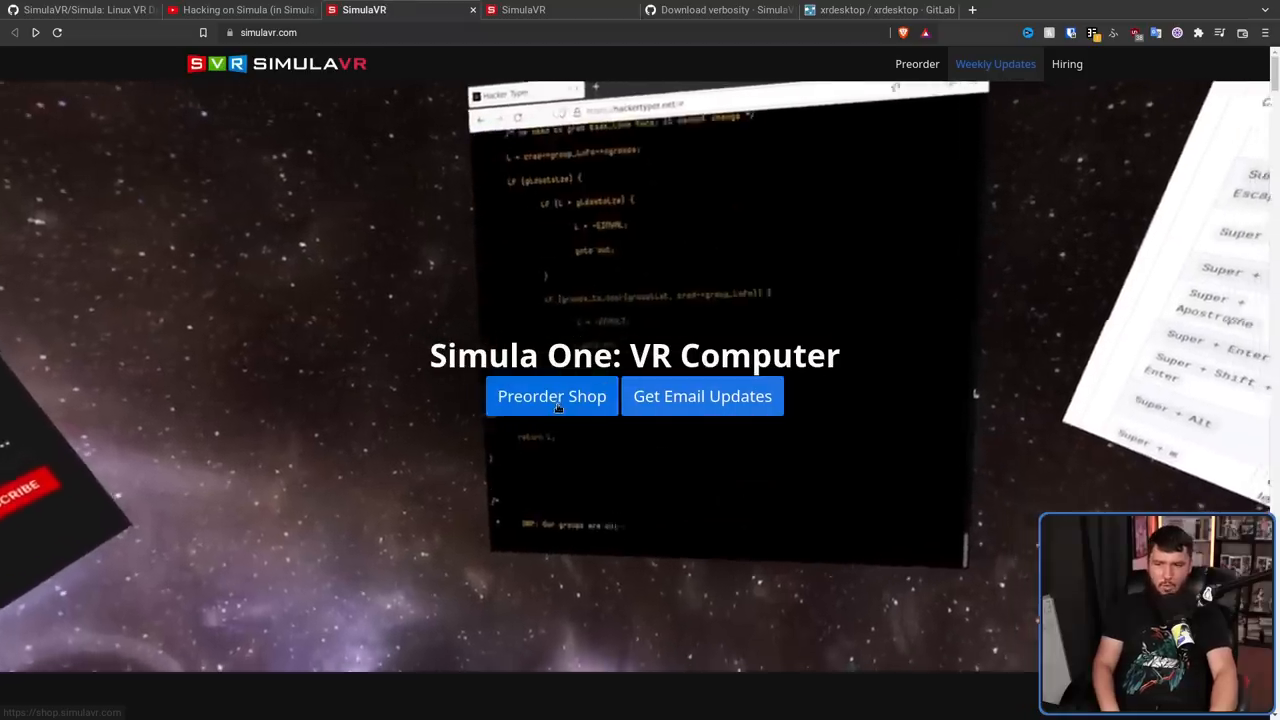
left_click(551, 396)
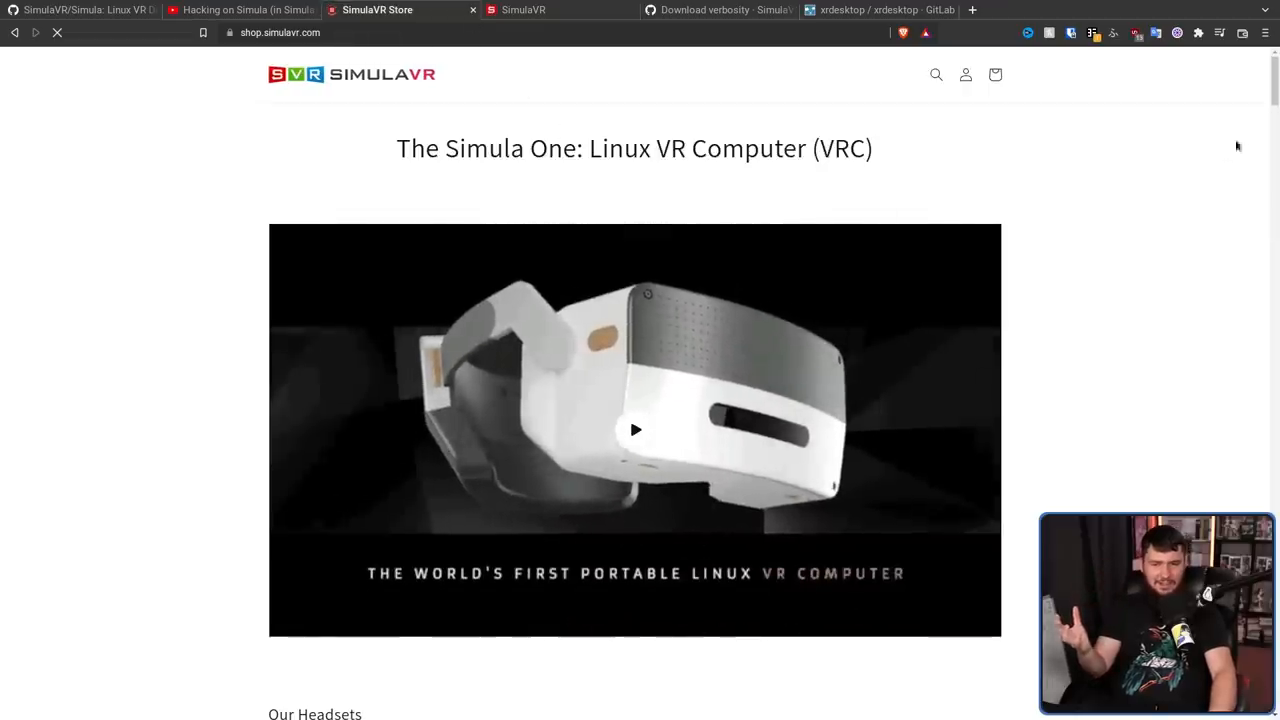
scroll("down", 3)
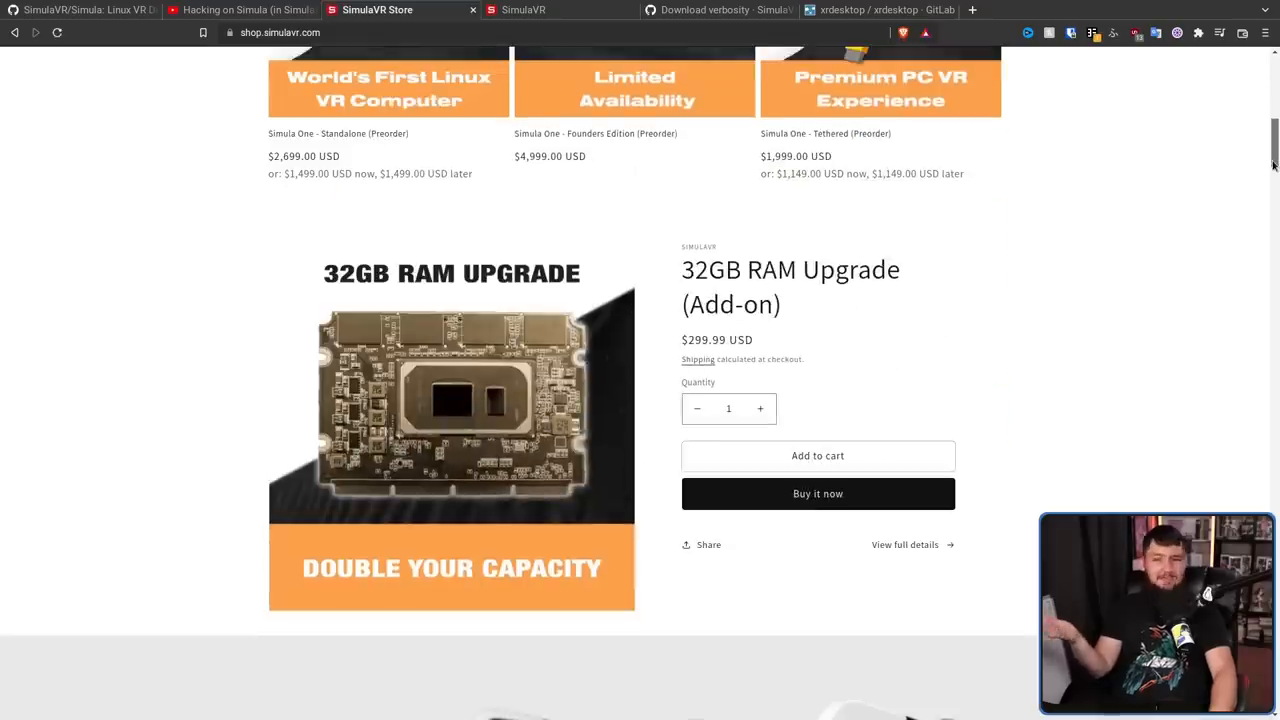
scroll("up", 3)
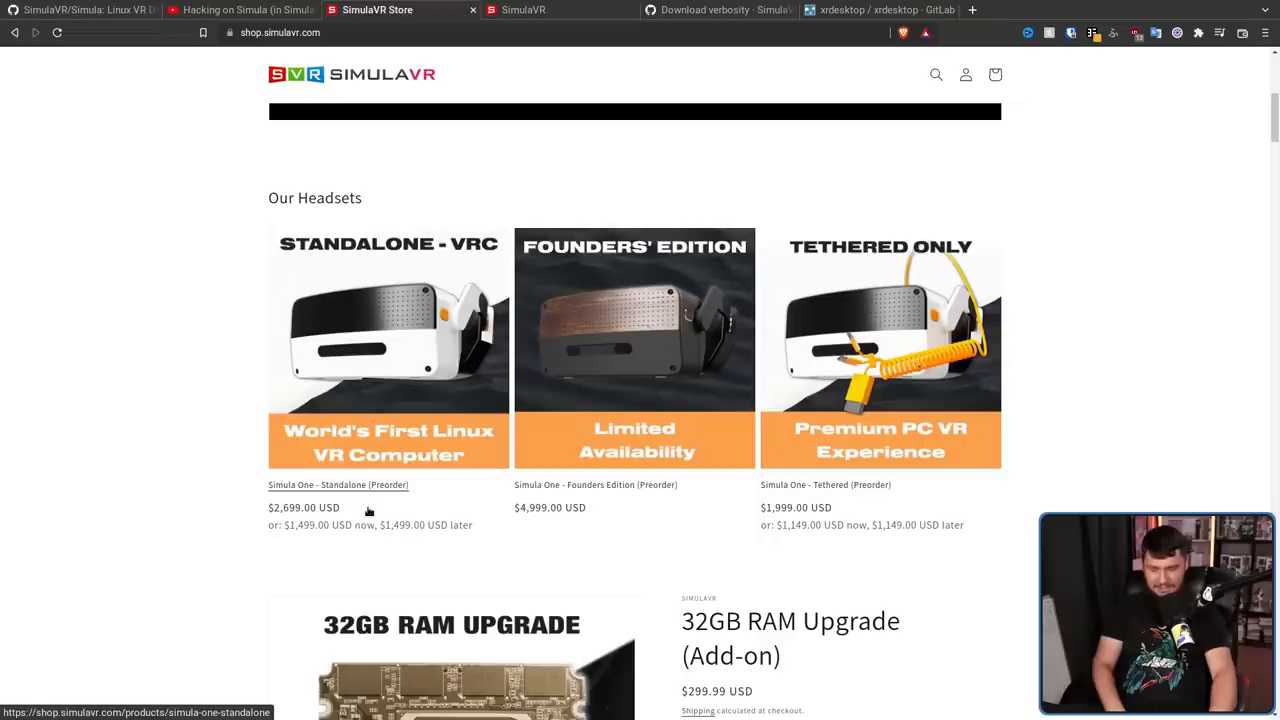
mouse_move(512, 474)
type("i7")
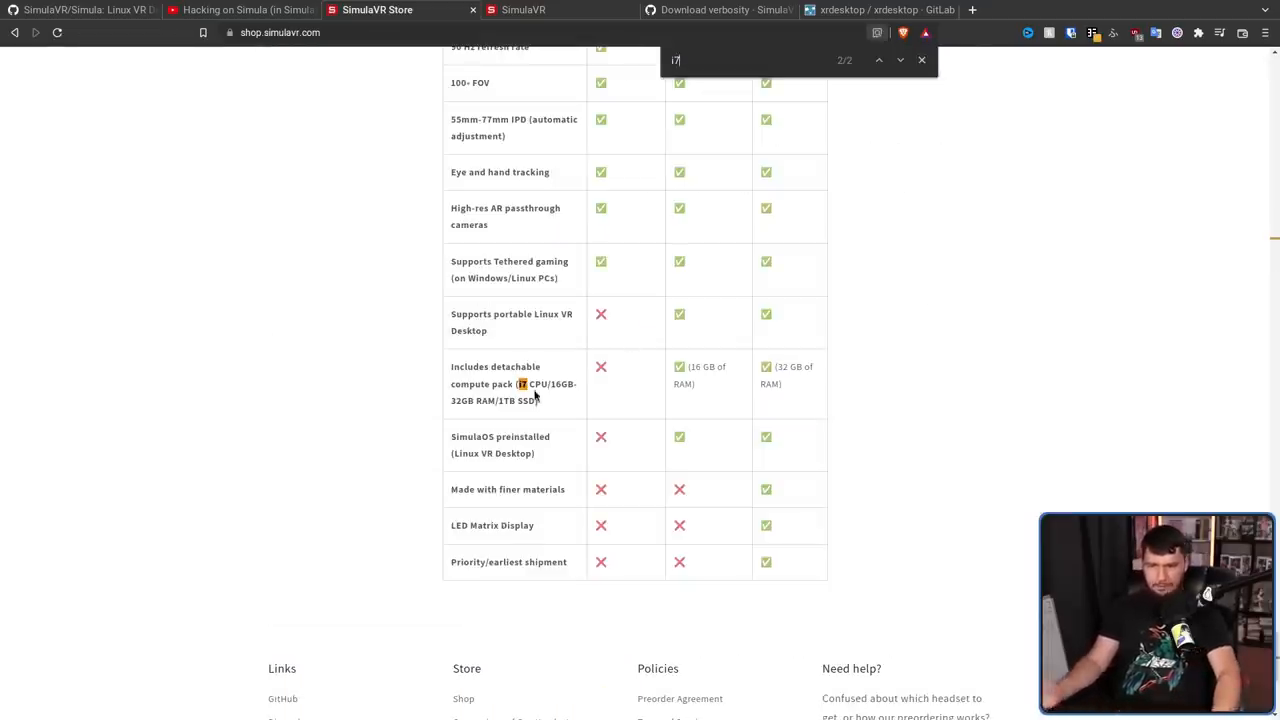
mouse_move(569, 408)
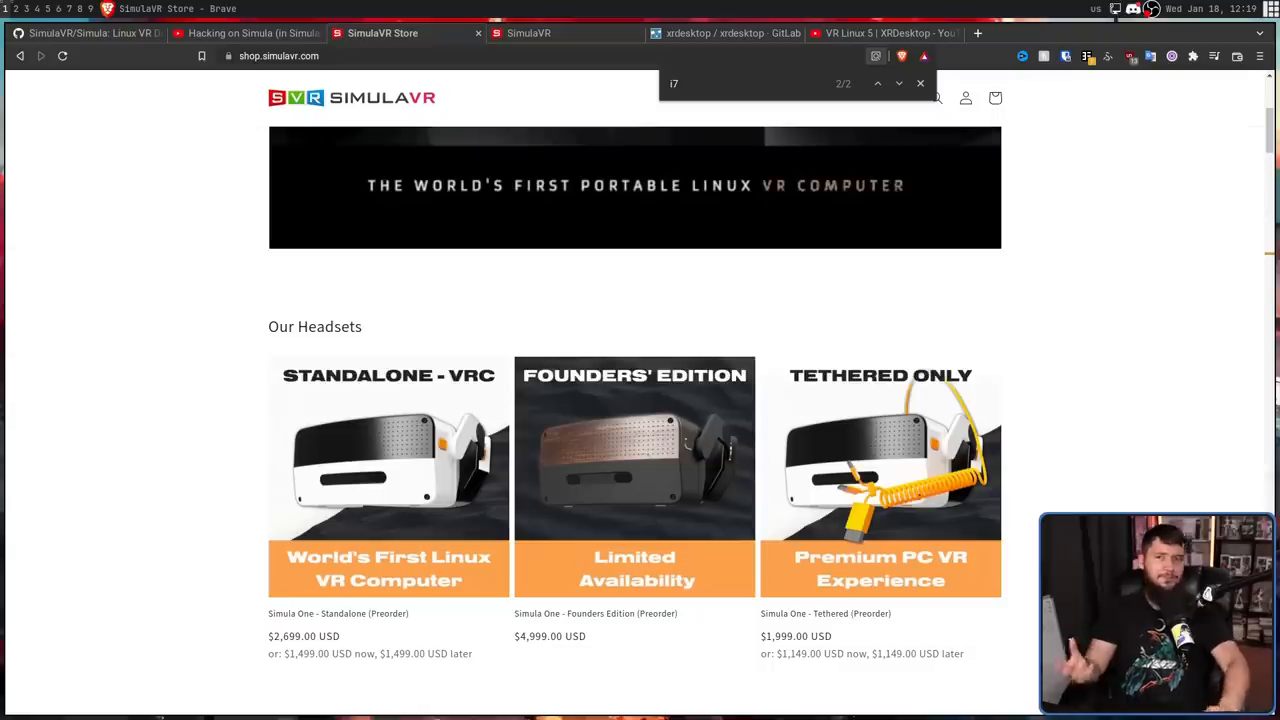
Step: Revisit the 'Hacking on Simula' video, then switch to the xrdesktop GitLab project tab
left_click(245, 33)
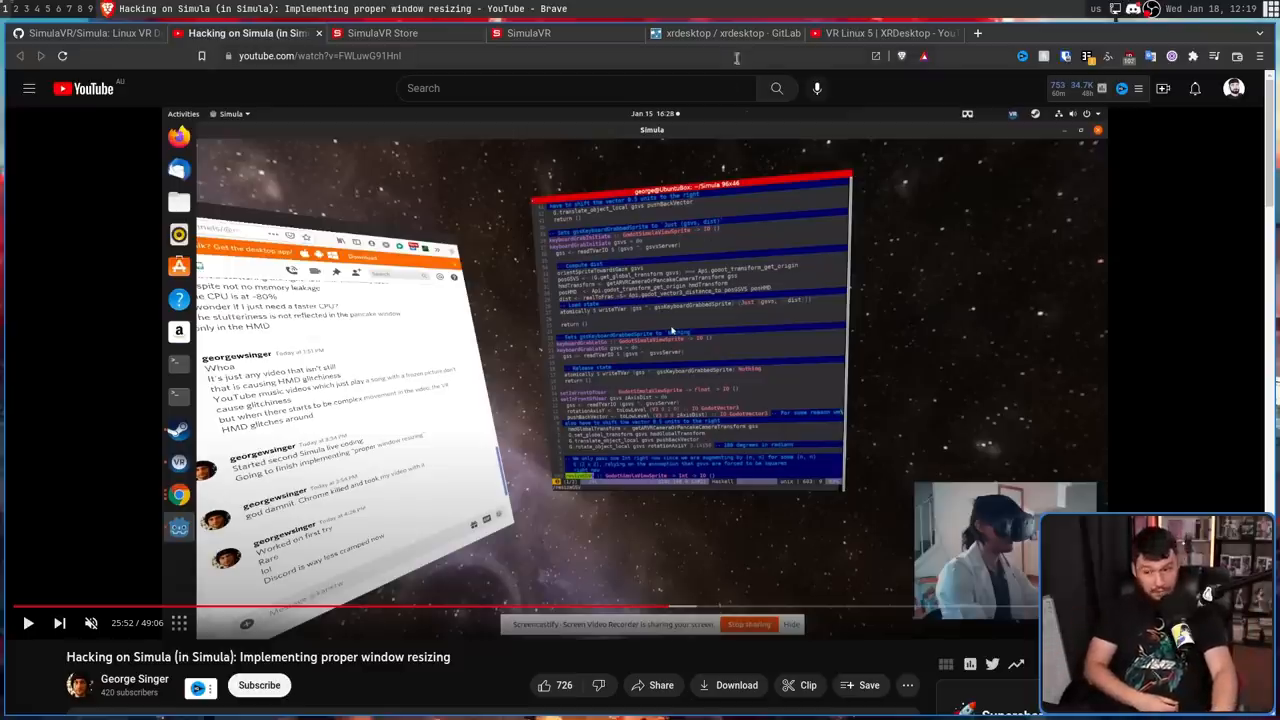
left_click(715, 33)
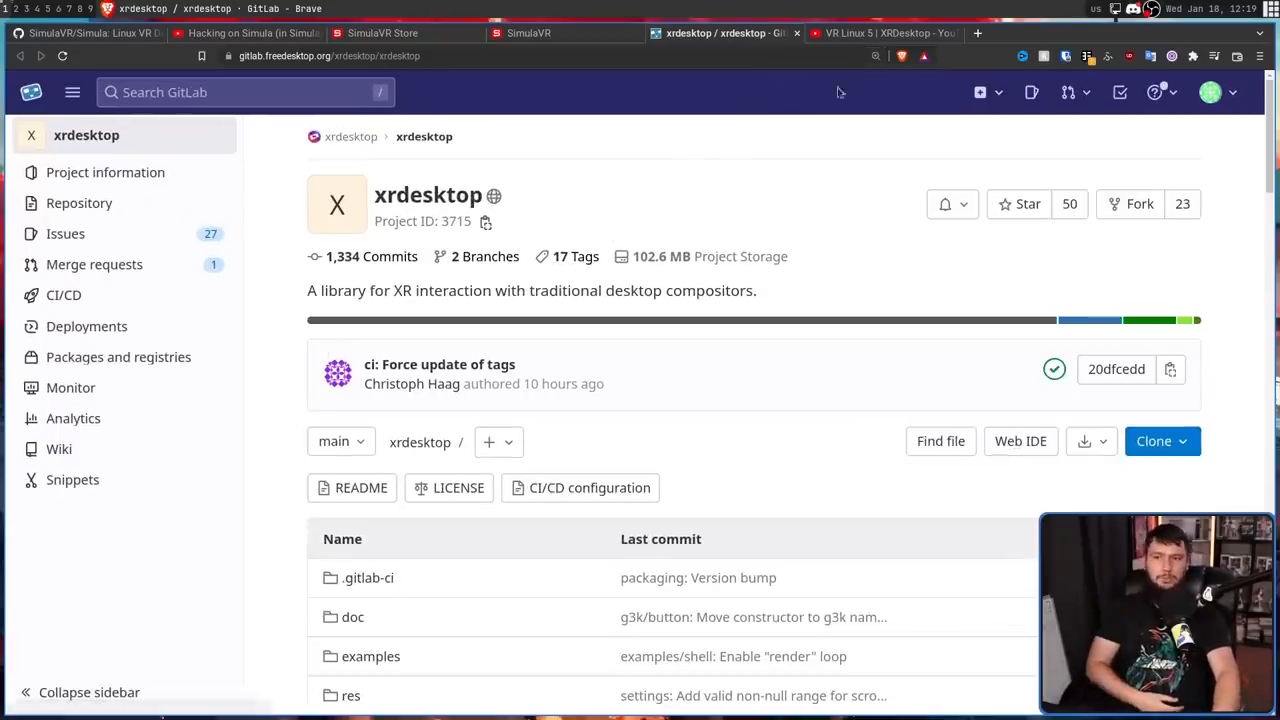
Step: Read the xrdesktop wiki howto on installing and running, then scroll to the project file listing
left_click(895, 33)
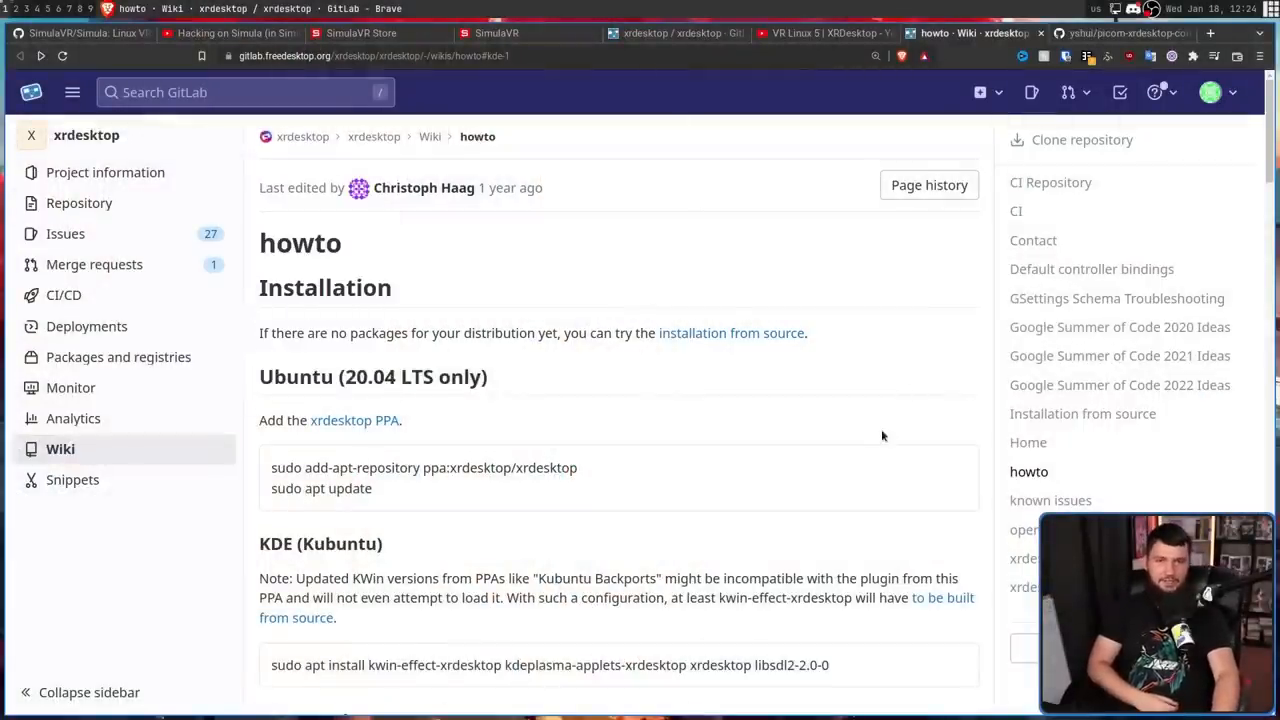
scroll("down", 3)
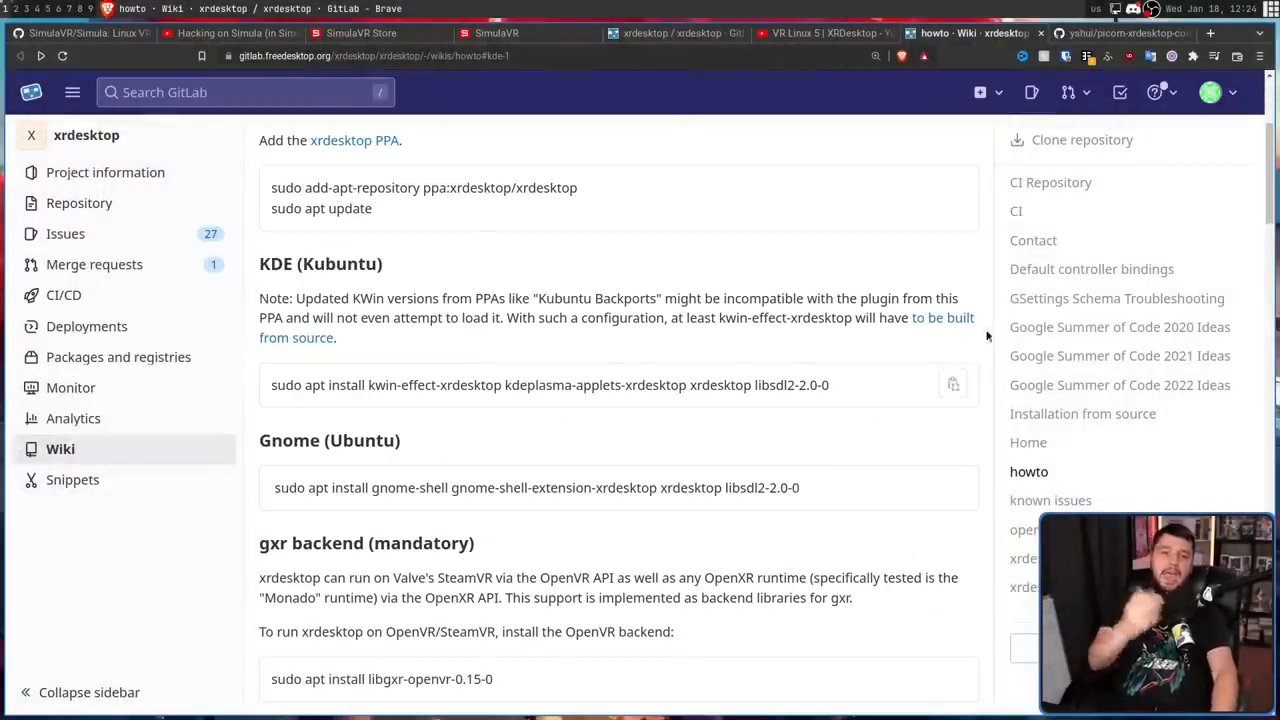
scroll("down", 3)
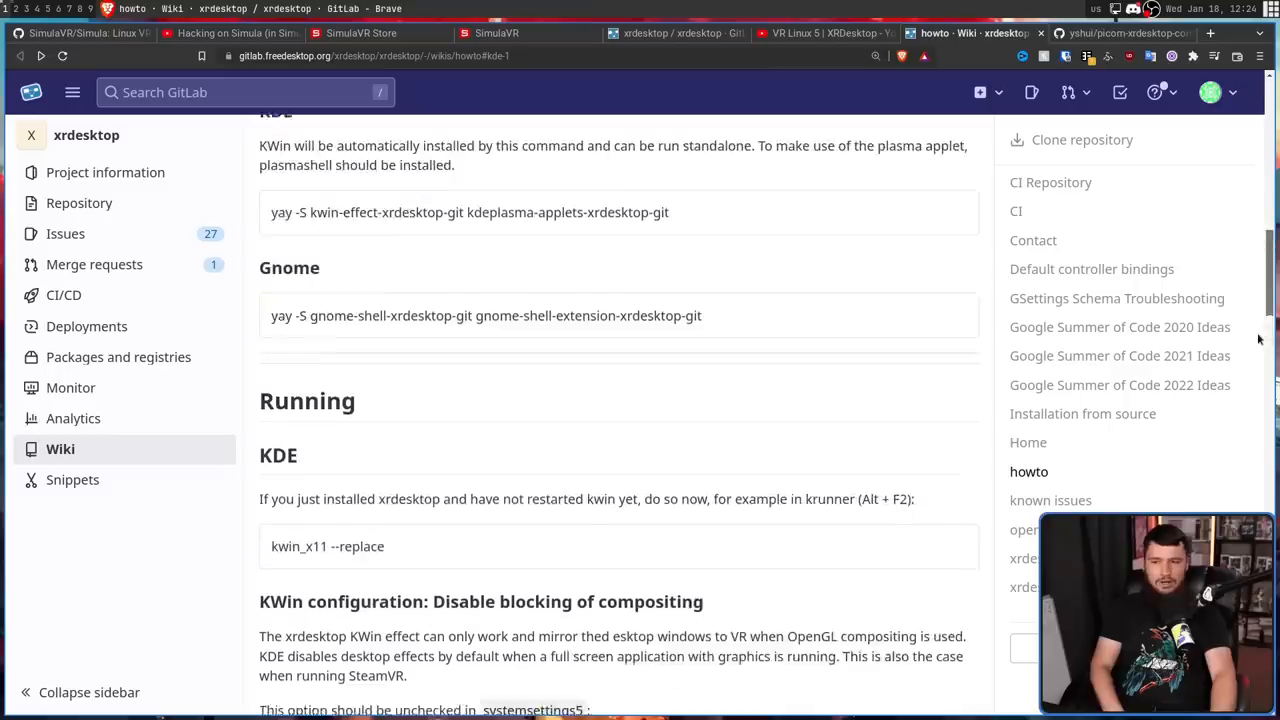
scroll("down", 3)
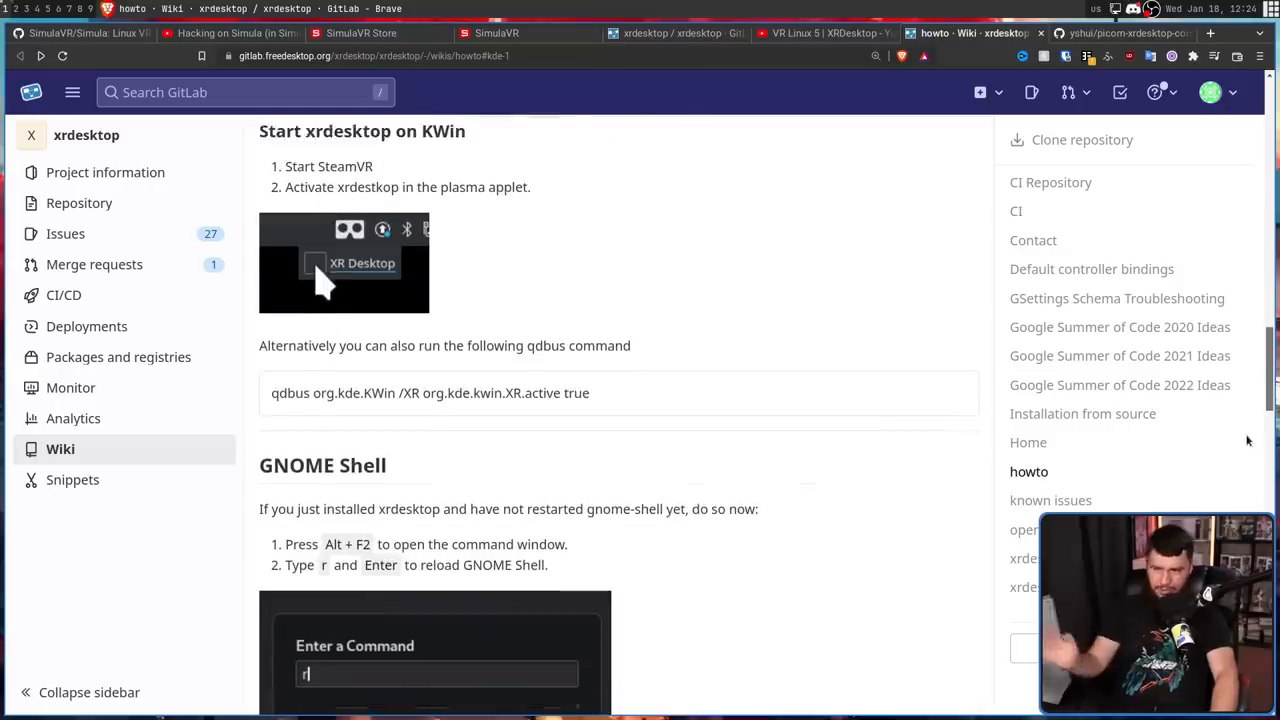
scroll("down", 3)
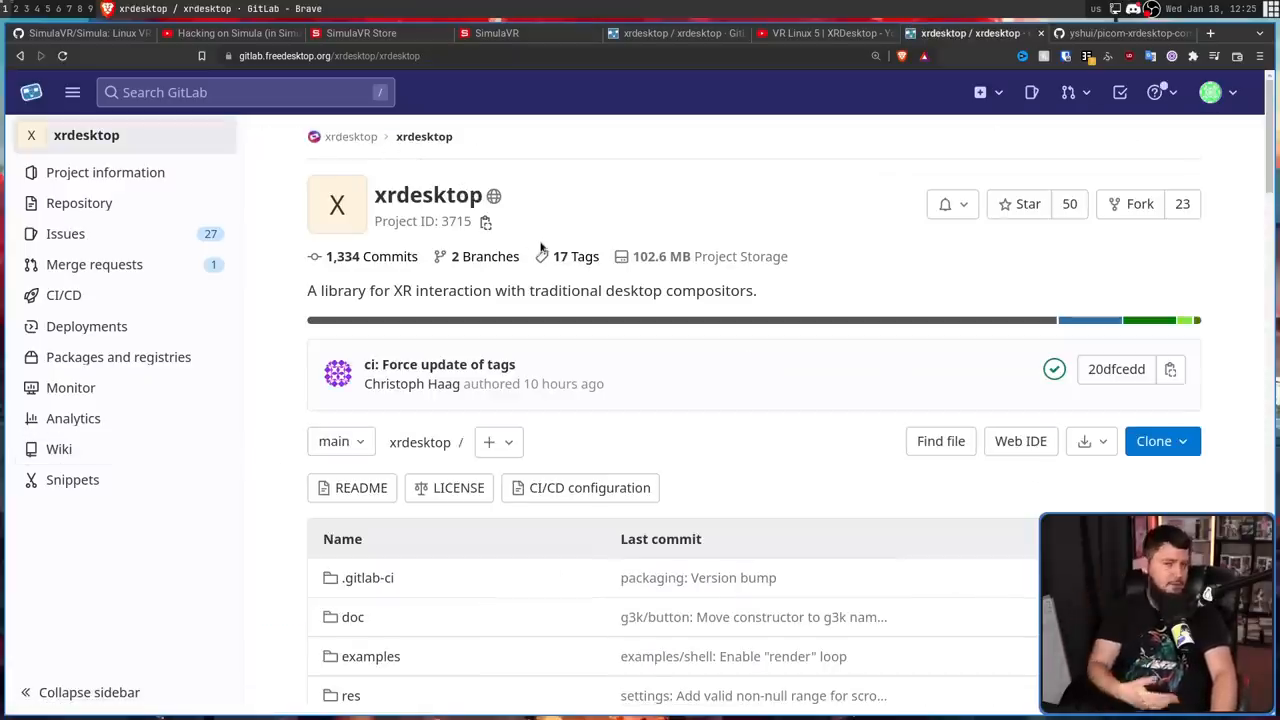
scroll("down", 3)
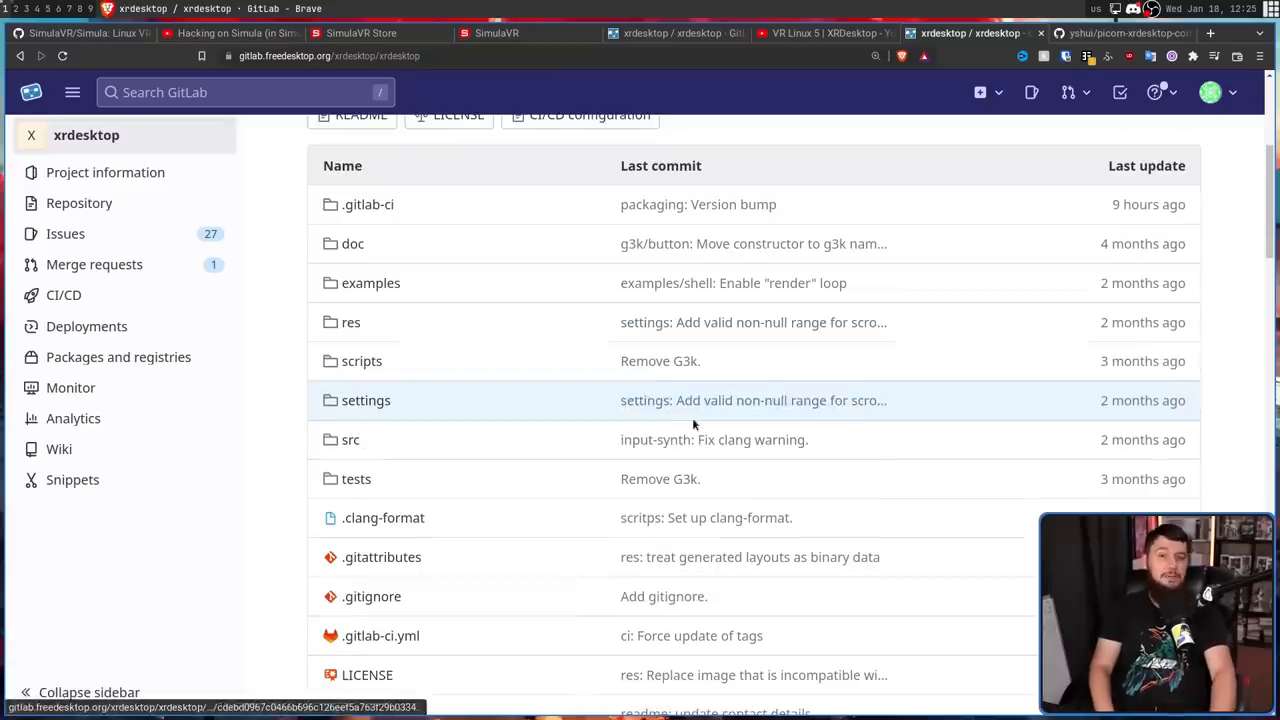
mouse_move(698, 421)
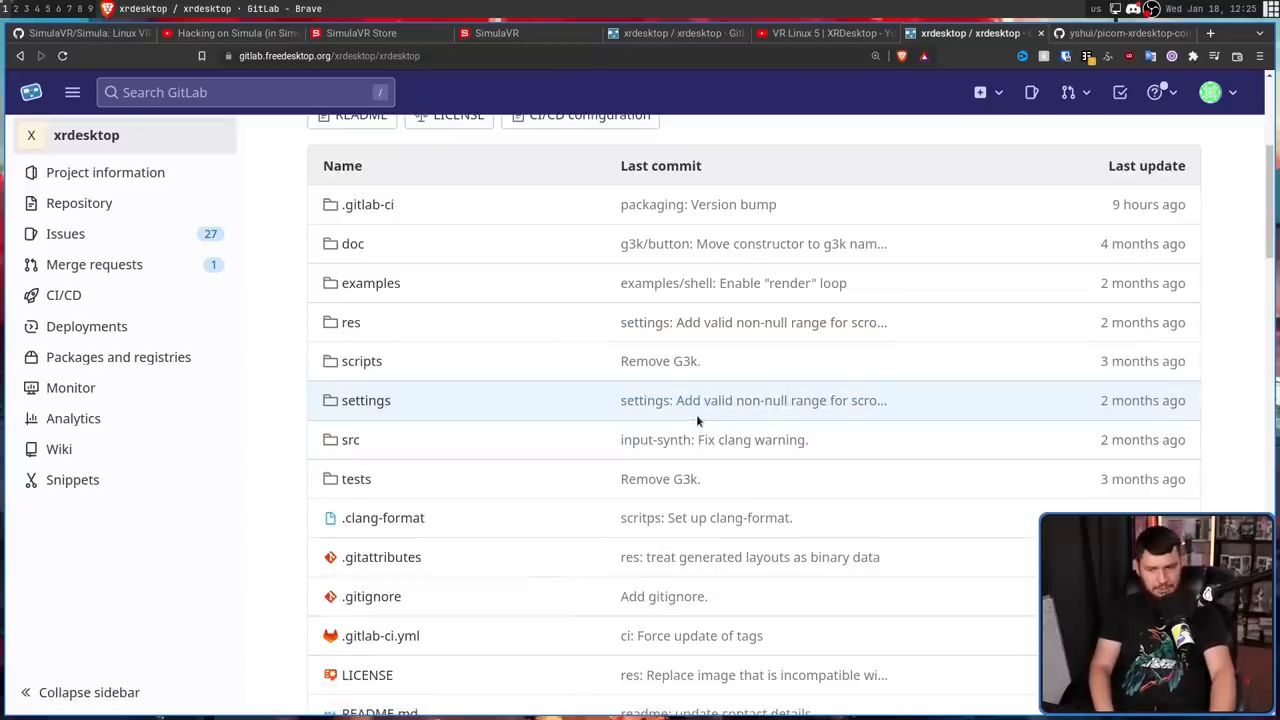
mouse_move(698, 400)
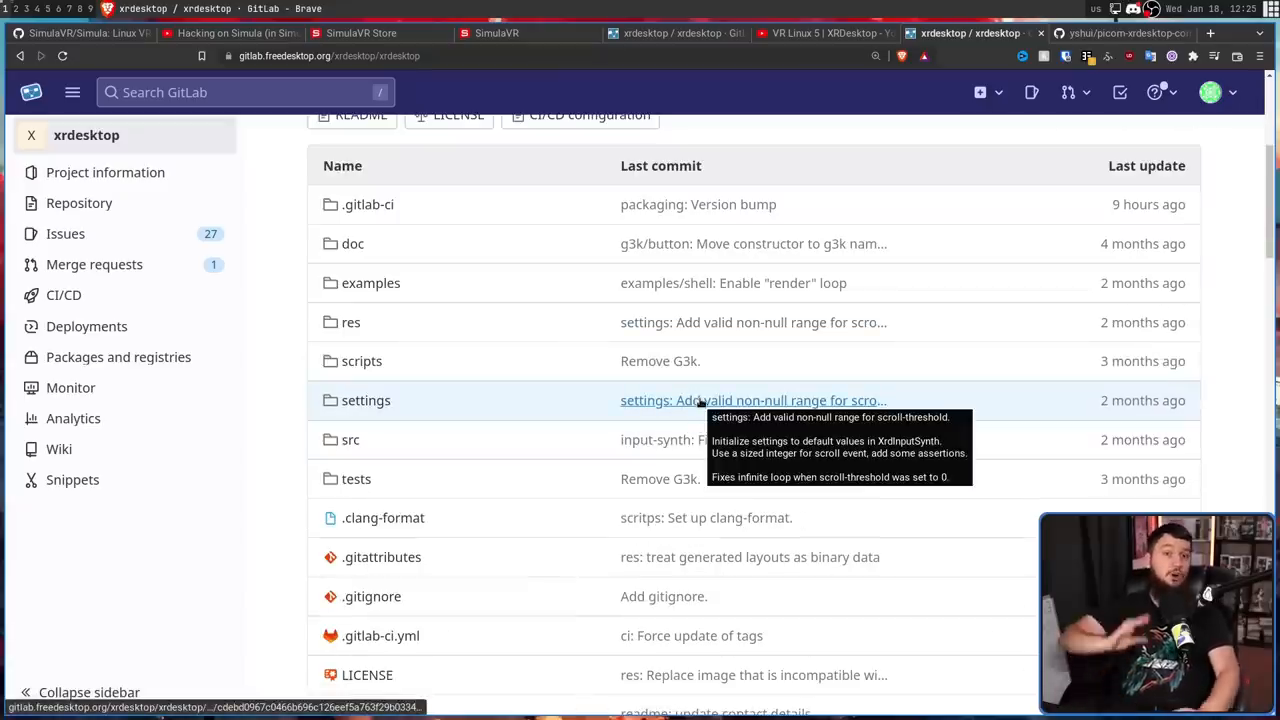
Step: Scroll through the picom-xrdesktop-companion README and VR demo image, then back to the top
left_click(1120, 33)
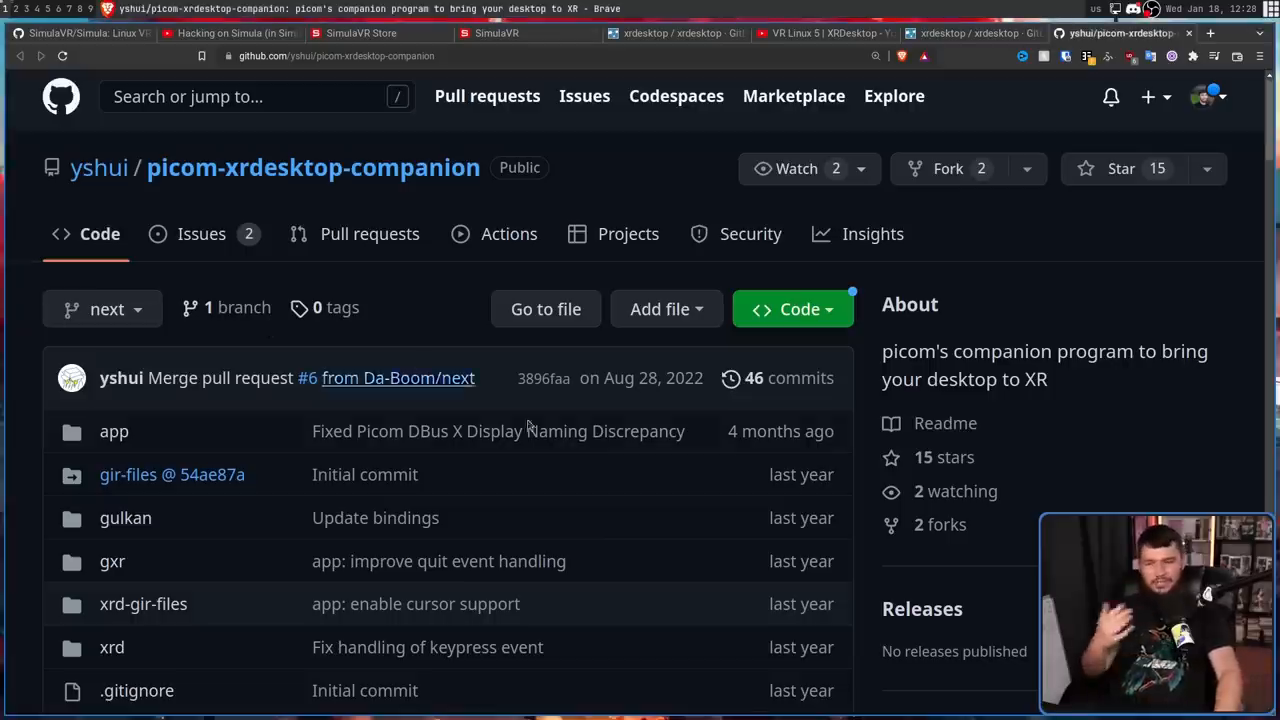
scroll("down", 3)
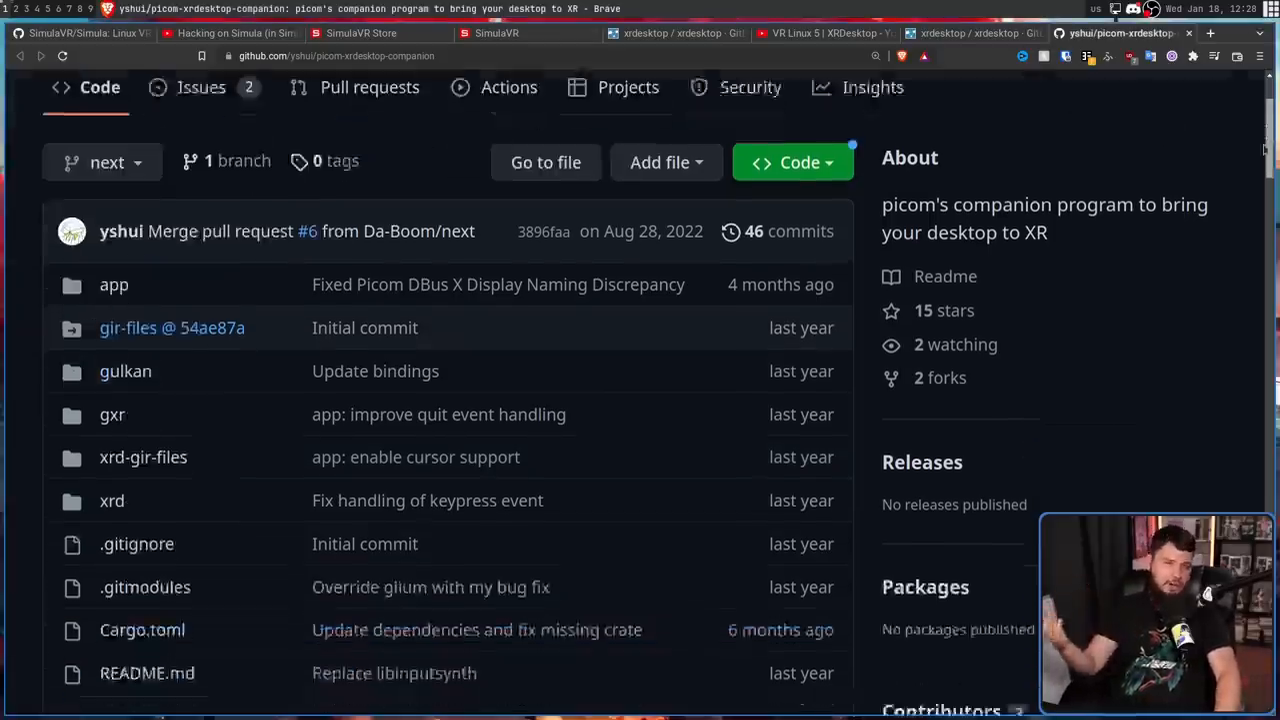
scroll("down", 3)
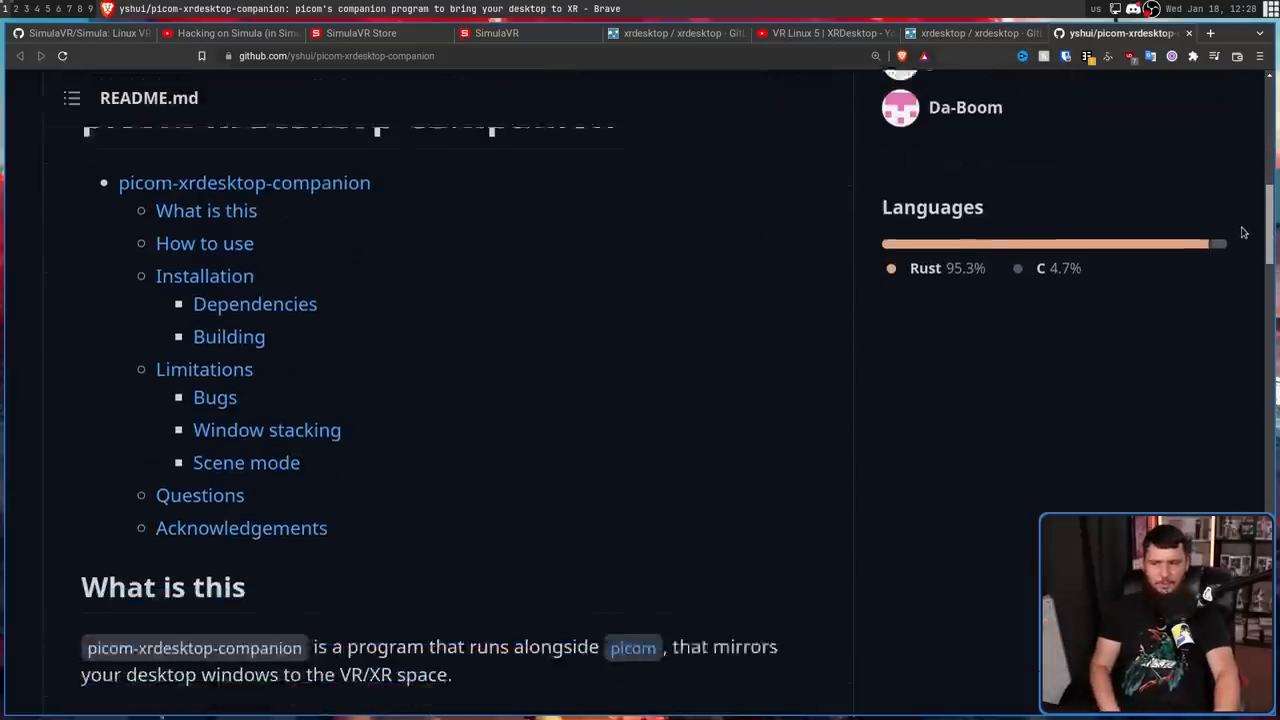
scroll("down", 3)
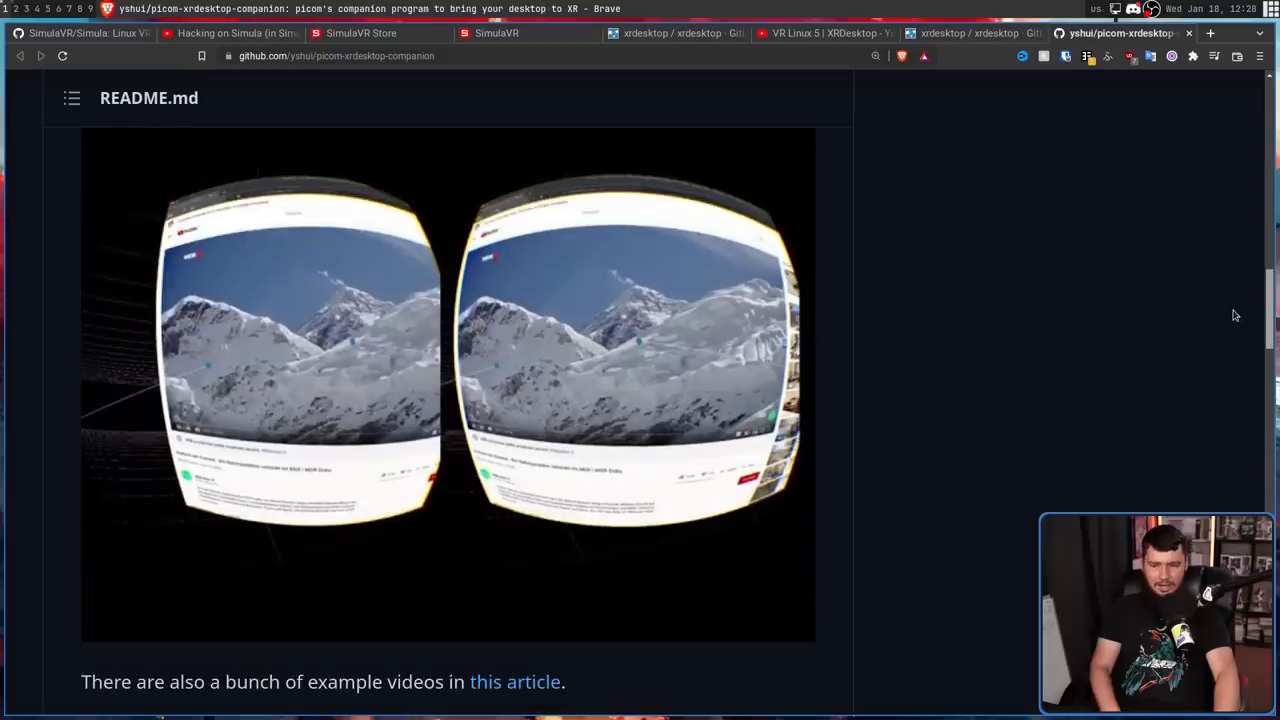
scroll("up", 3)
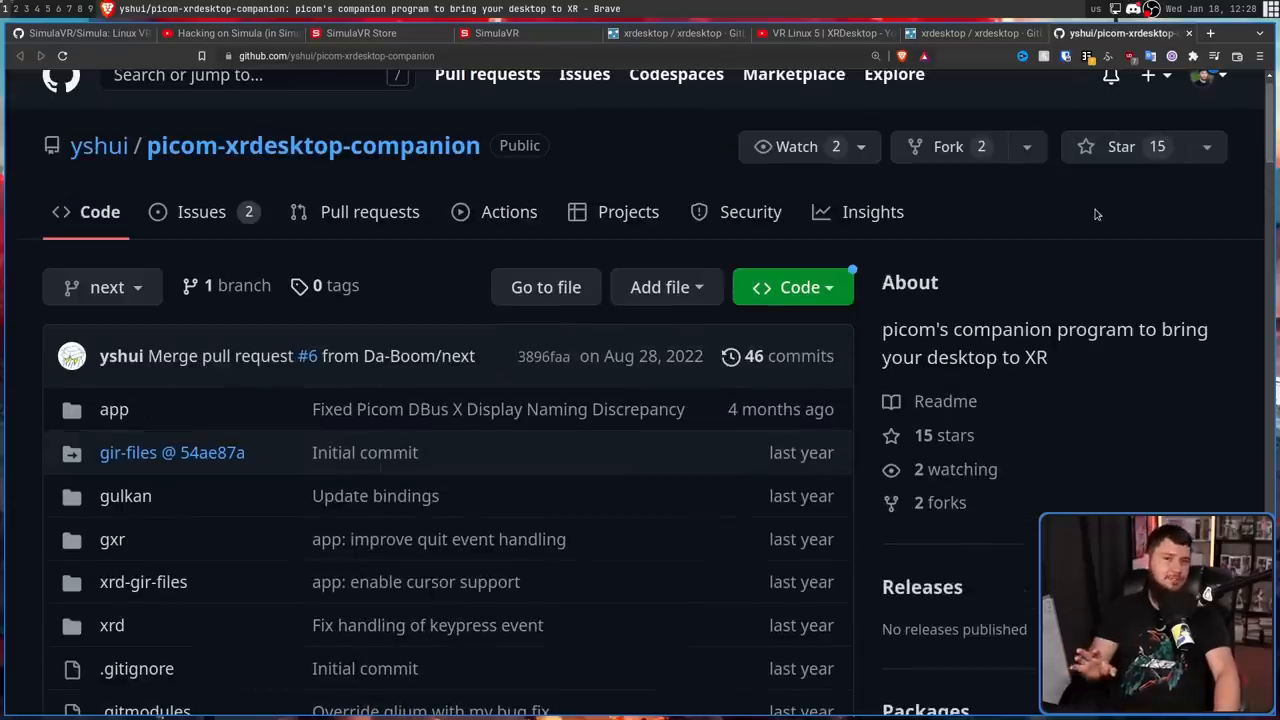
mouse_move(1104, 238)
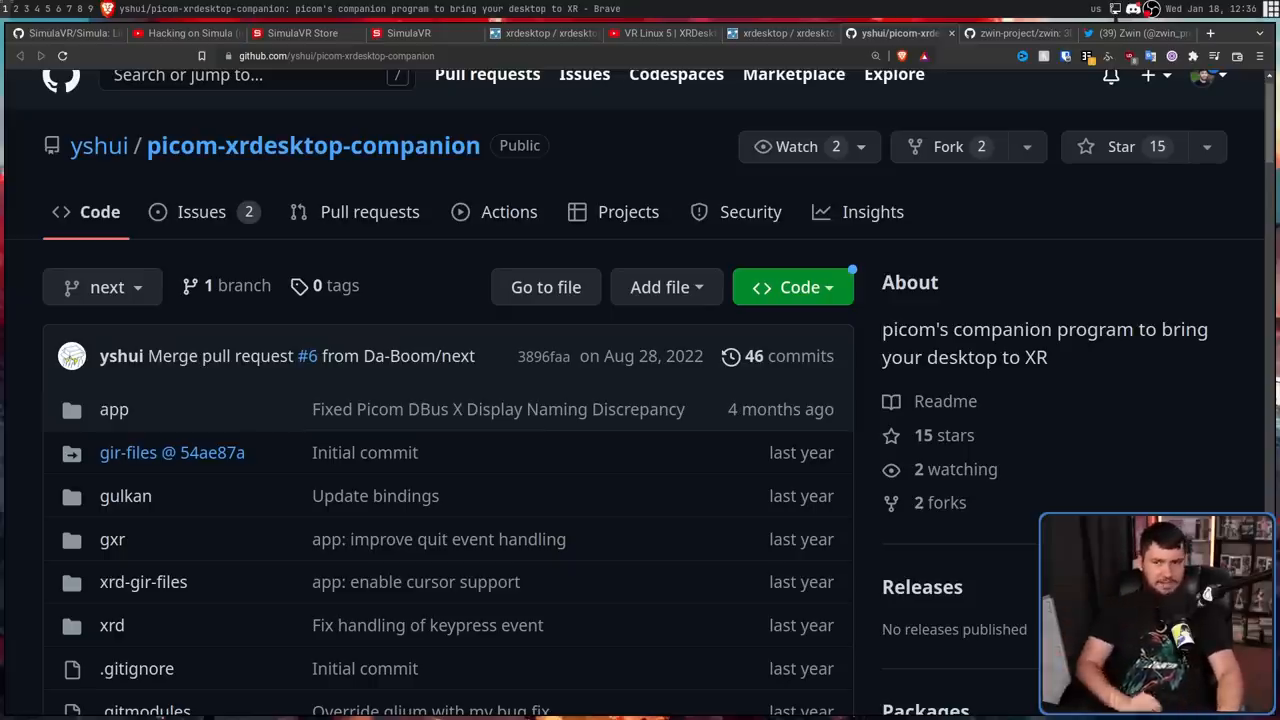
Step: Glance at the zwin-project/zwin README, then switch to Zwin's Twitter profile
left_click(1025, 33)
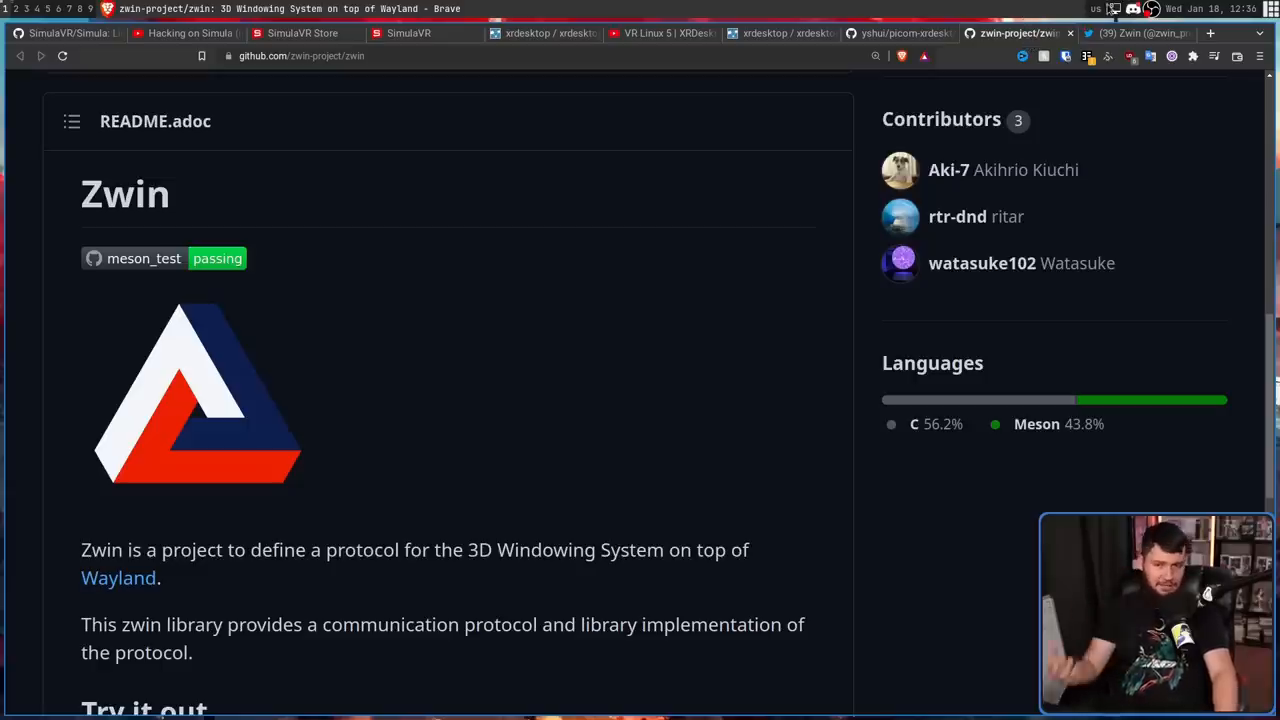
left_click(1135, 34)
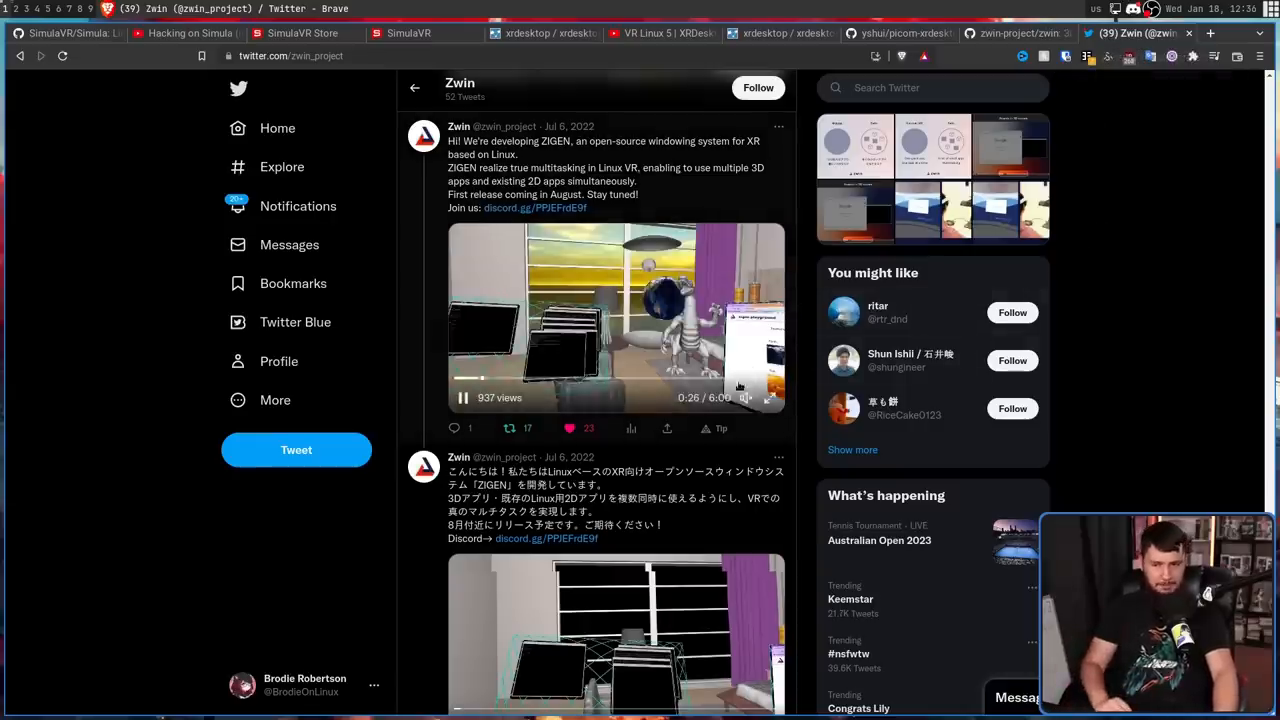
Step: Play Zwin's ZIGEN demo tweet videos, then switch to the wxrd GitLab project
left_click(770, 397)
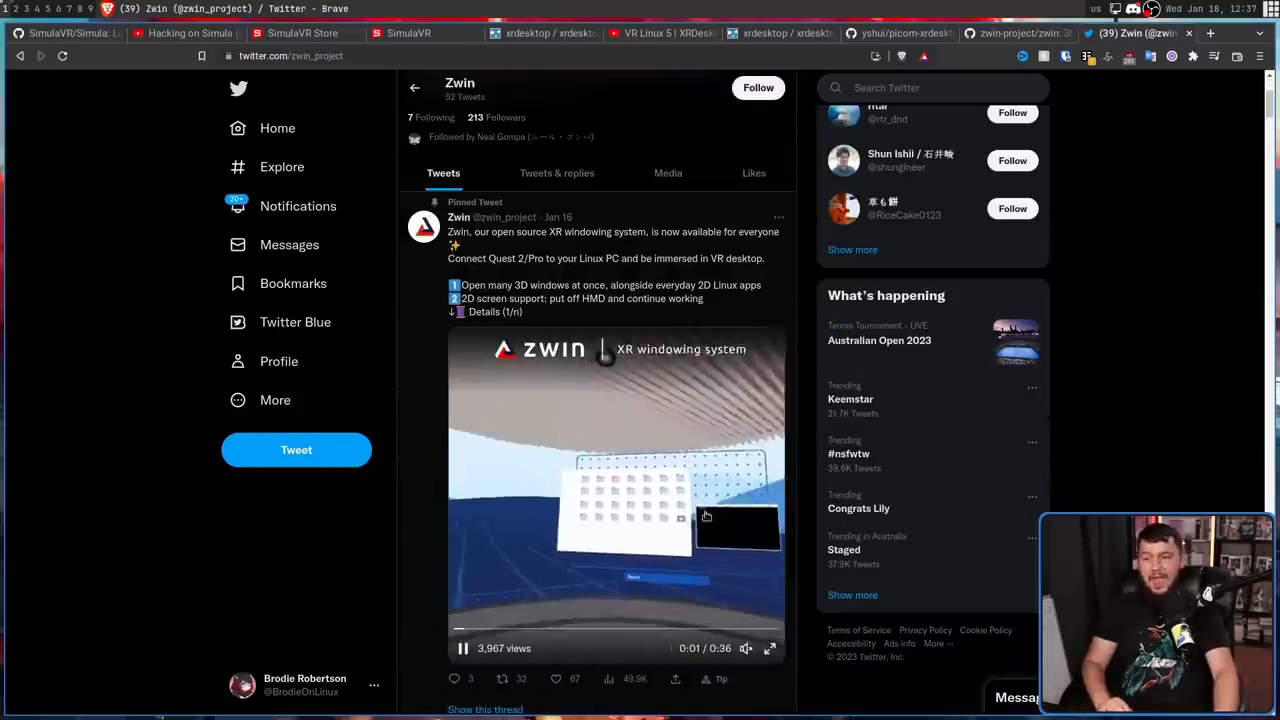
left_click(770, 649)
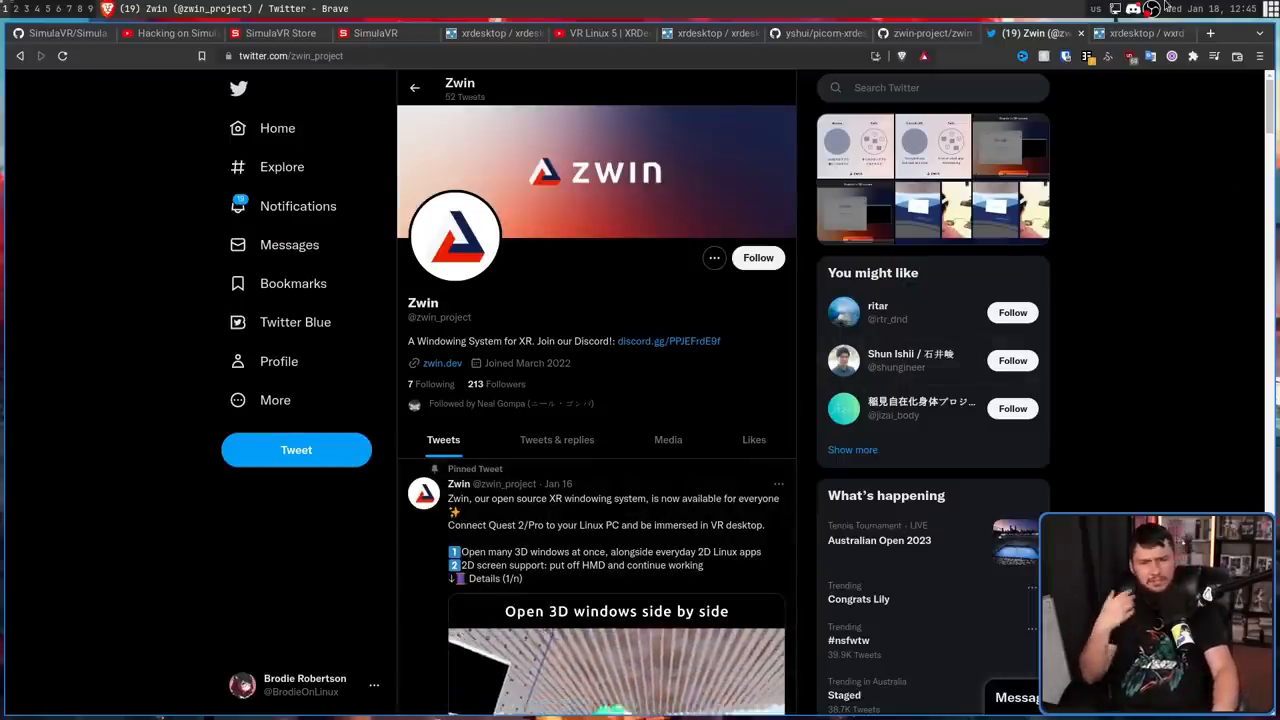
left_click(1150, 33)
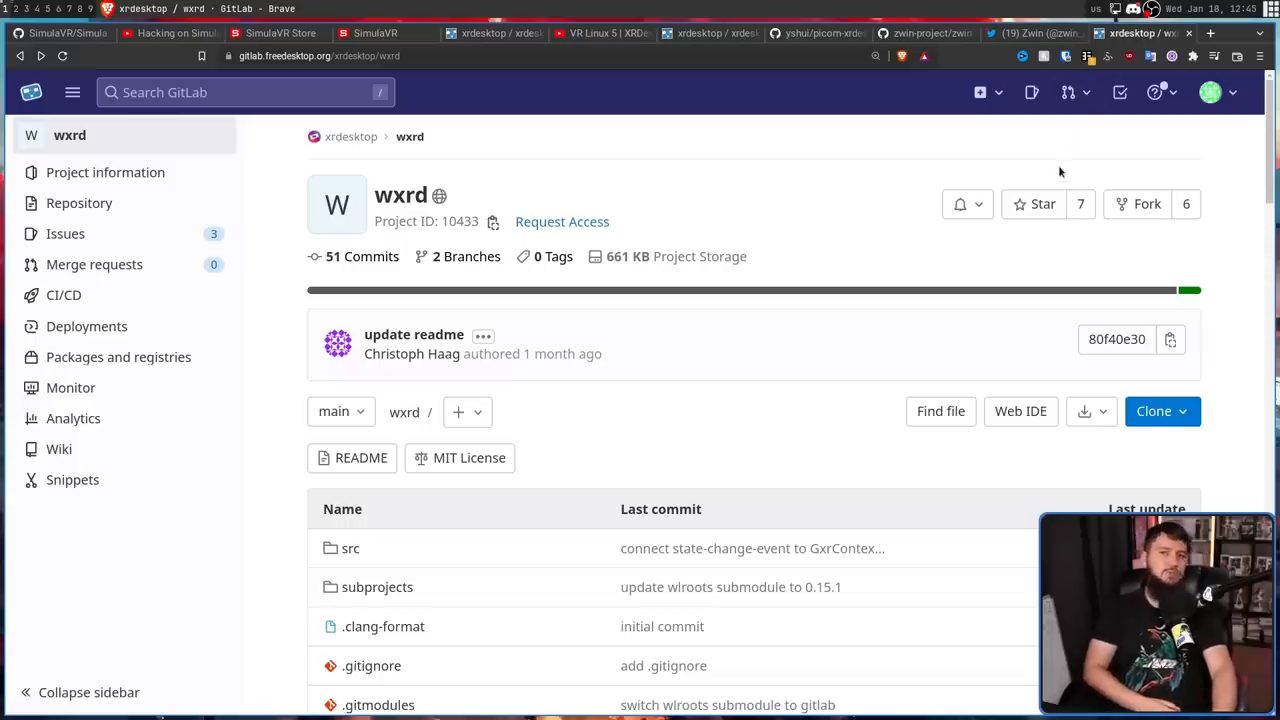
mouse_move(1054, 139)
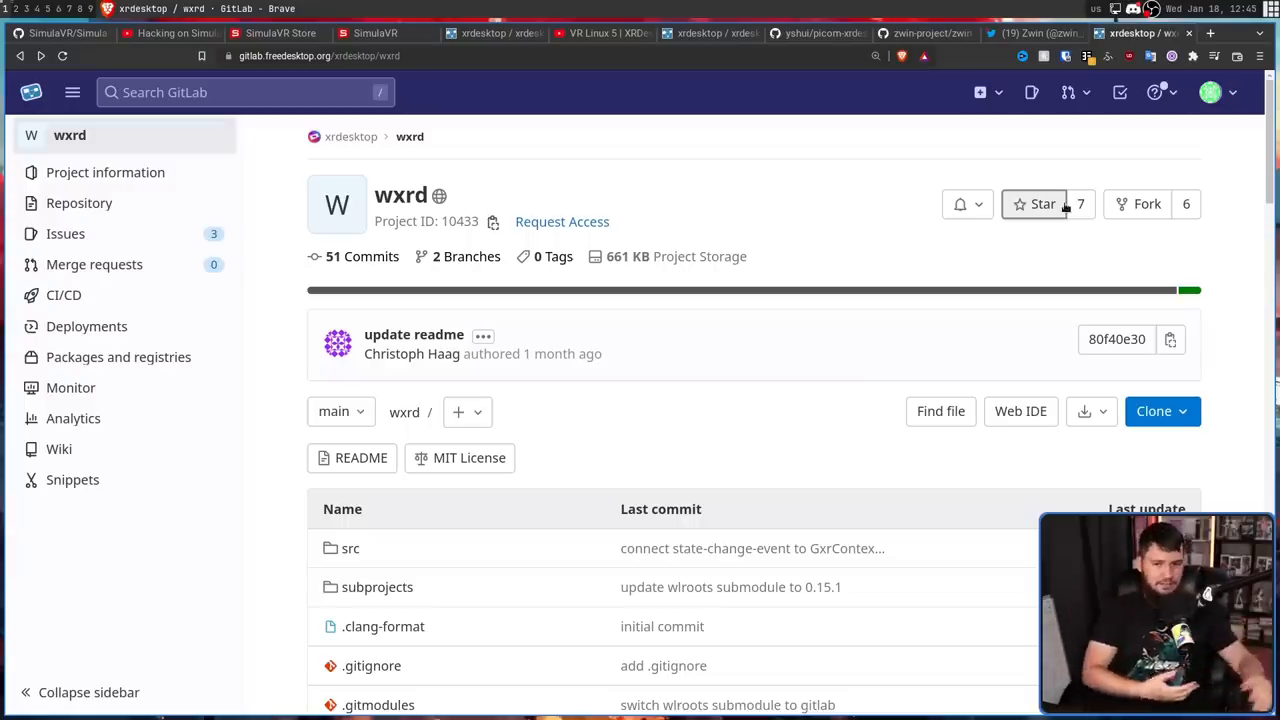
Step: Scroll through the wxrd files to its README describing a standalone wlroots xrdesktop client
scroll("down", 3)
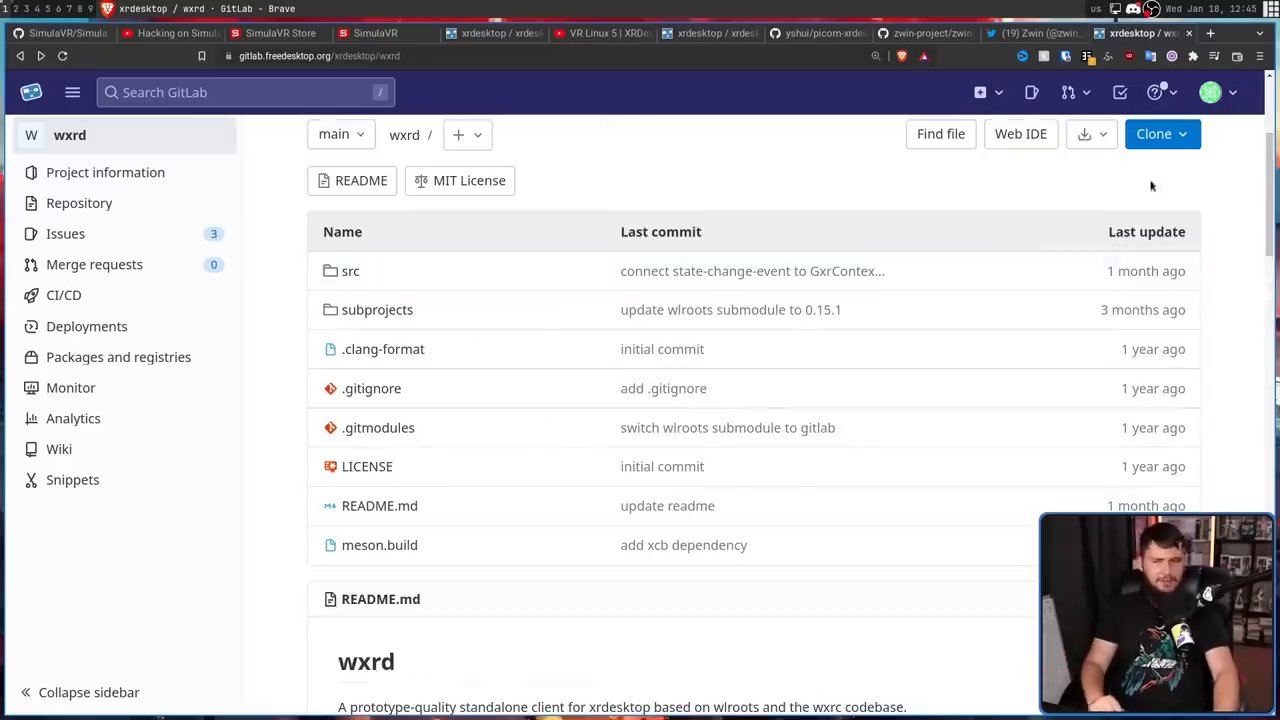
scroll("up", 3)
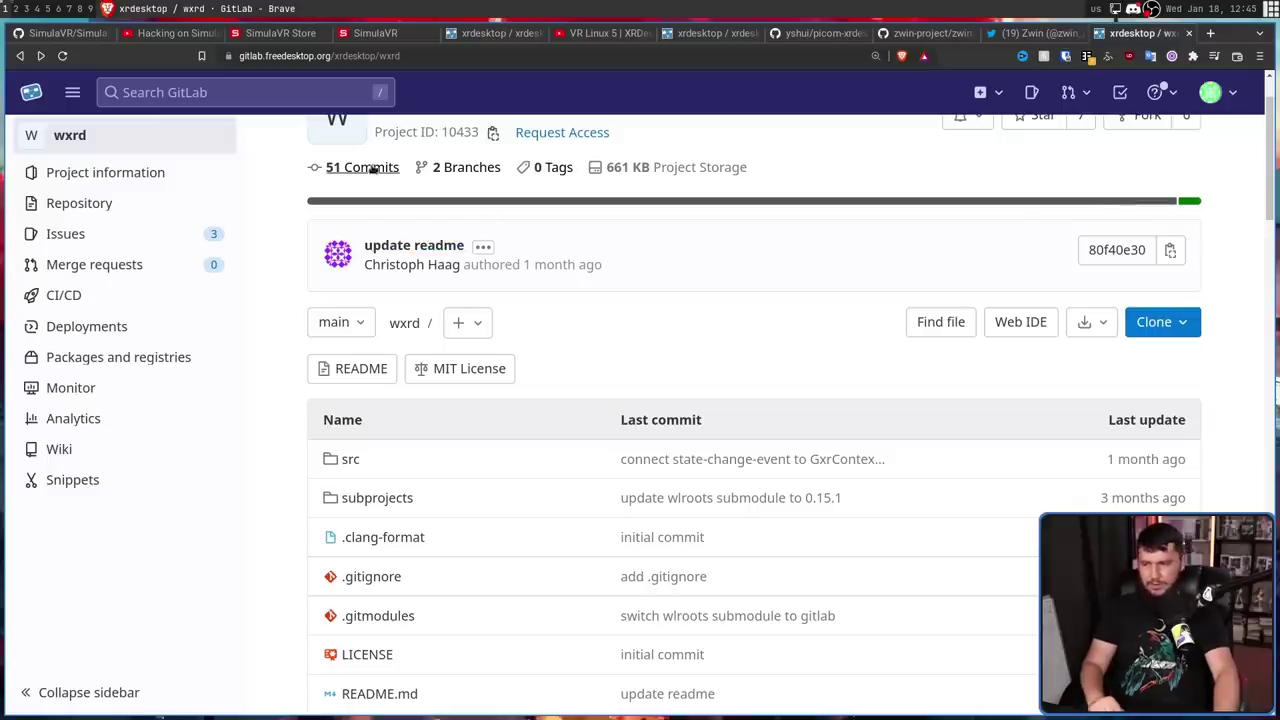
left_click(361, 167)
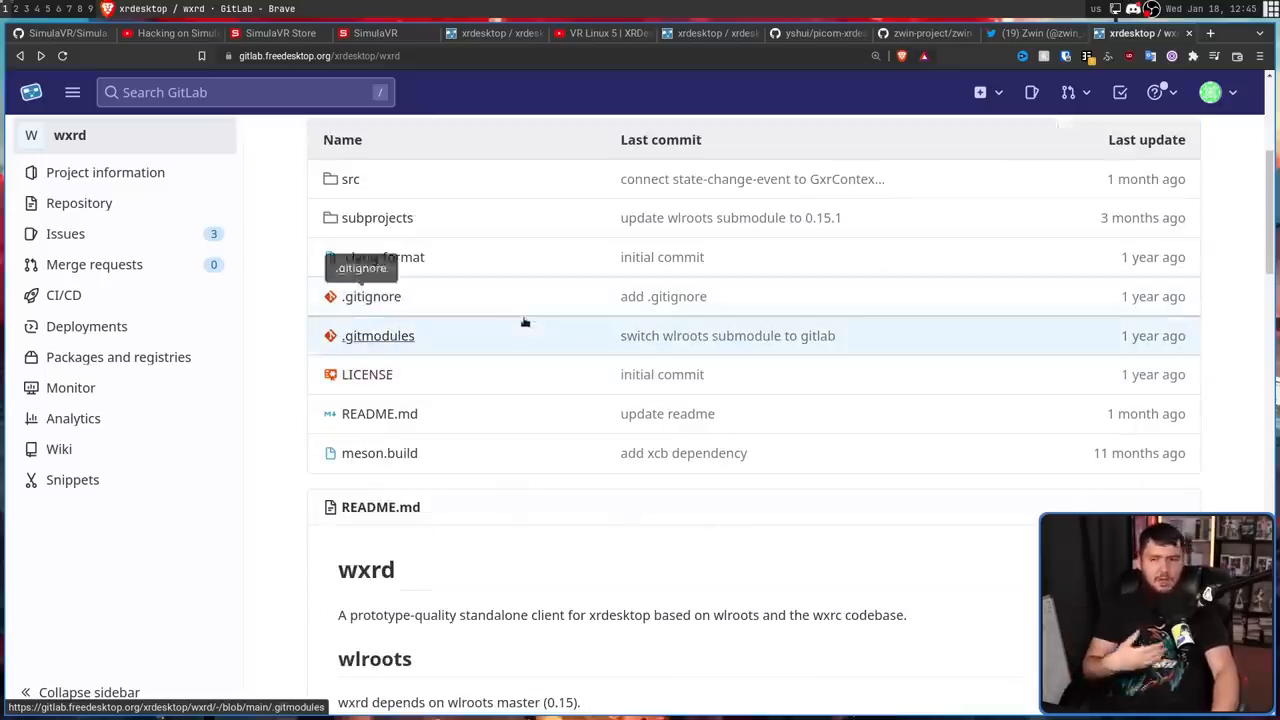
mouse_move(517, 296)
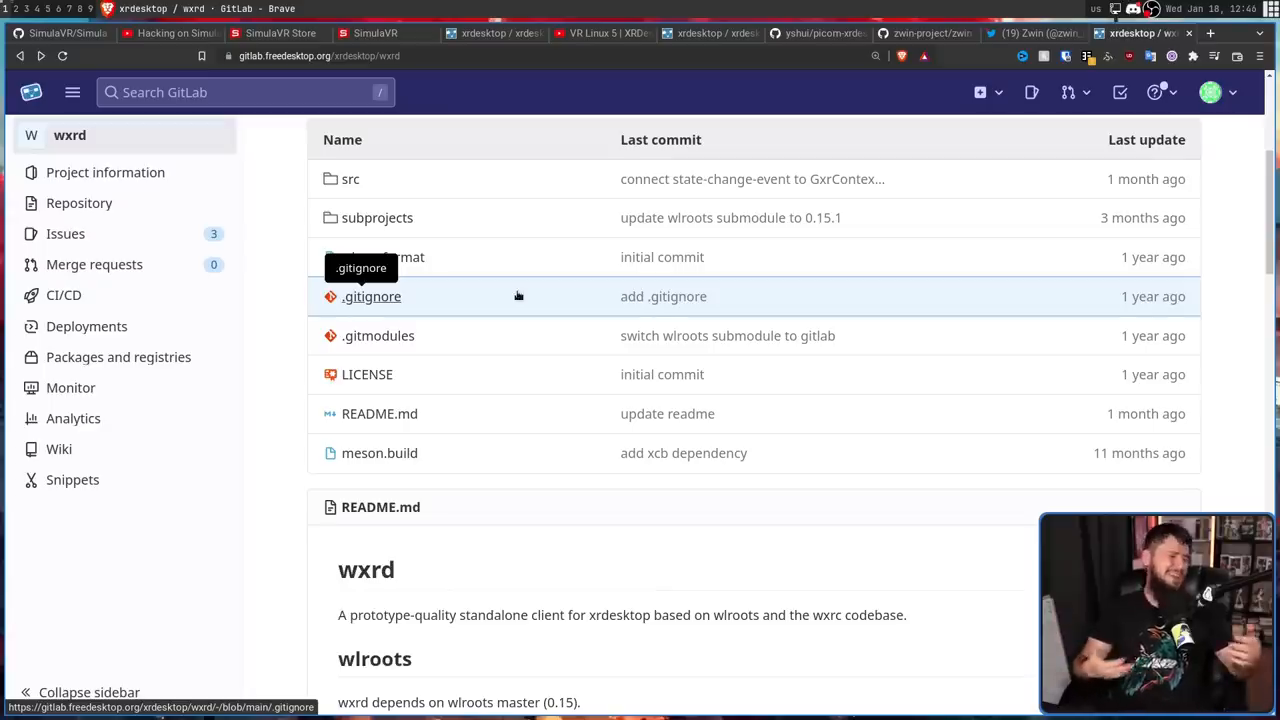
scroll("down", 3)
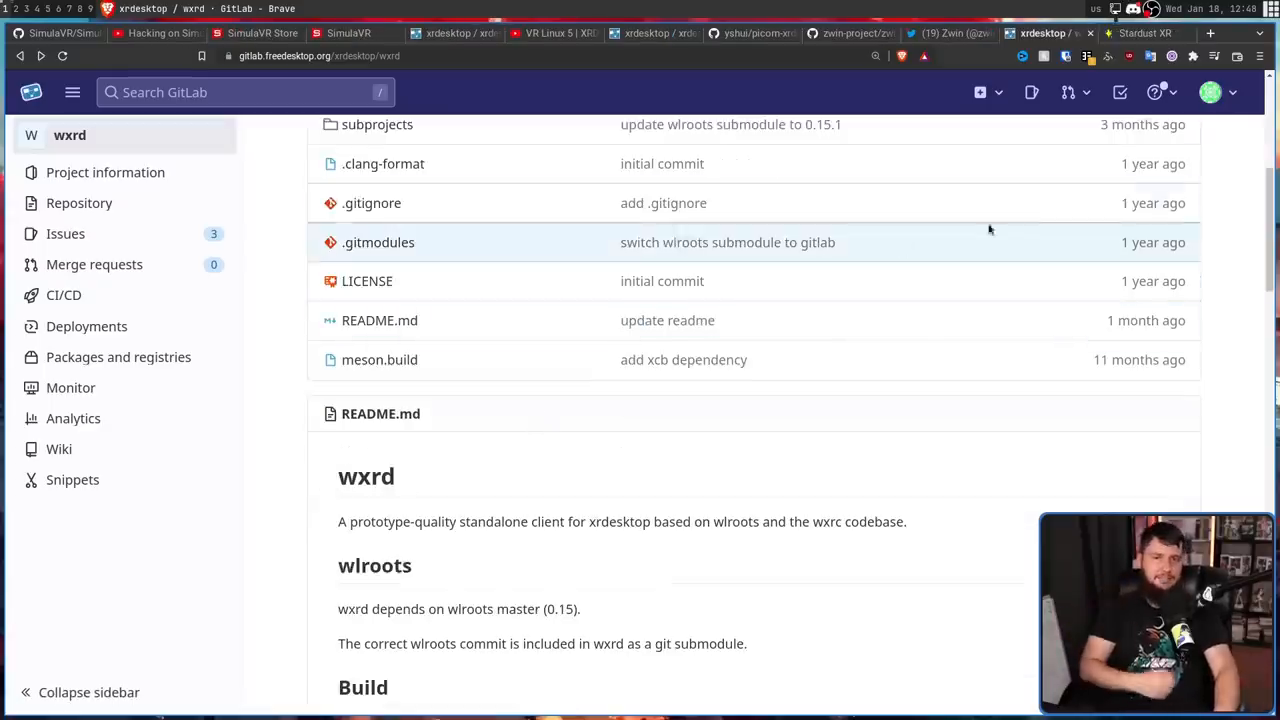
Step: Switch to the Stardust XR site and browse its Flexible and Streamlined demo slides
left_click(1148, 33)
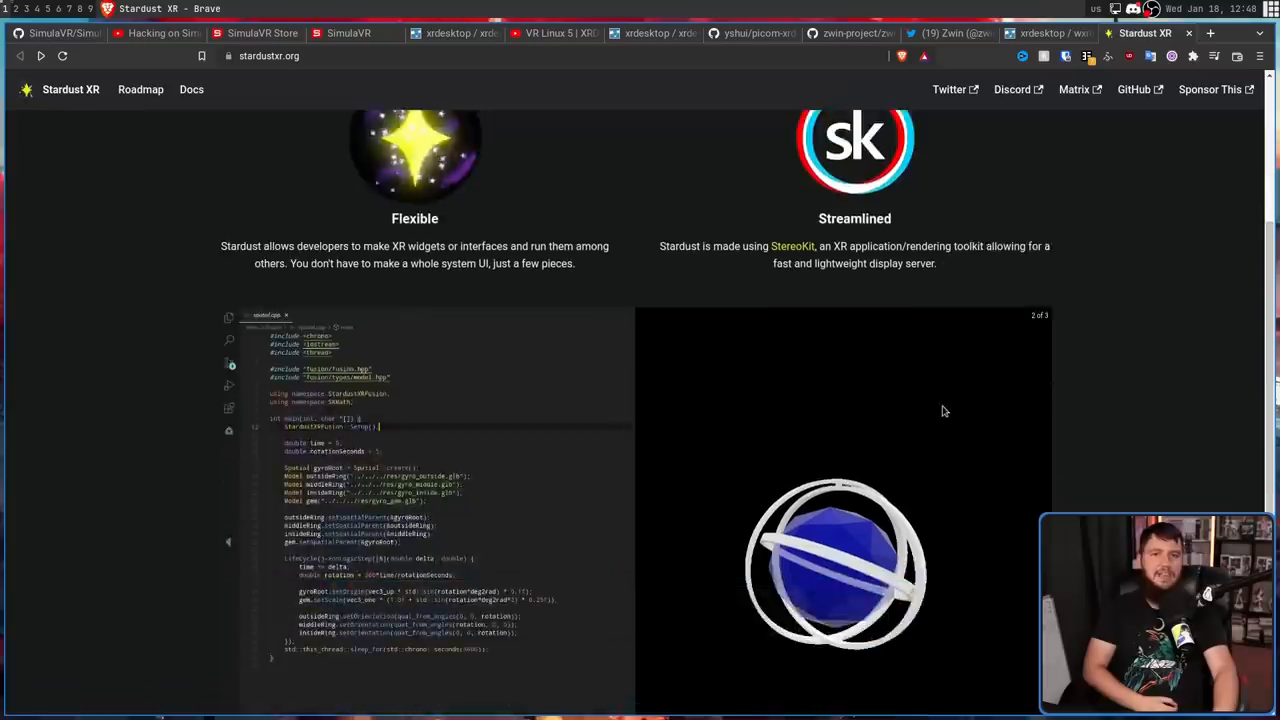
scroll("down", 3)
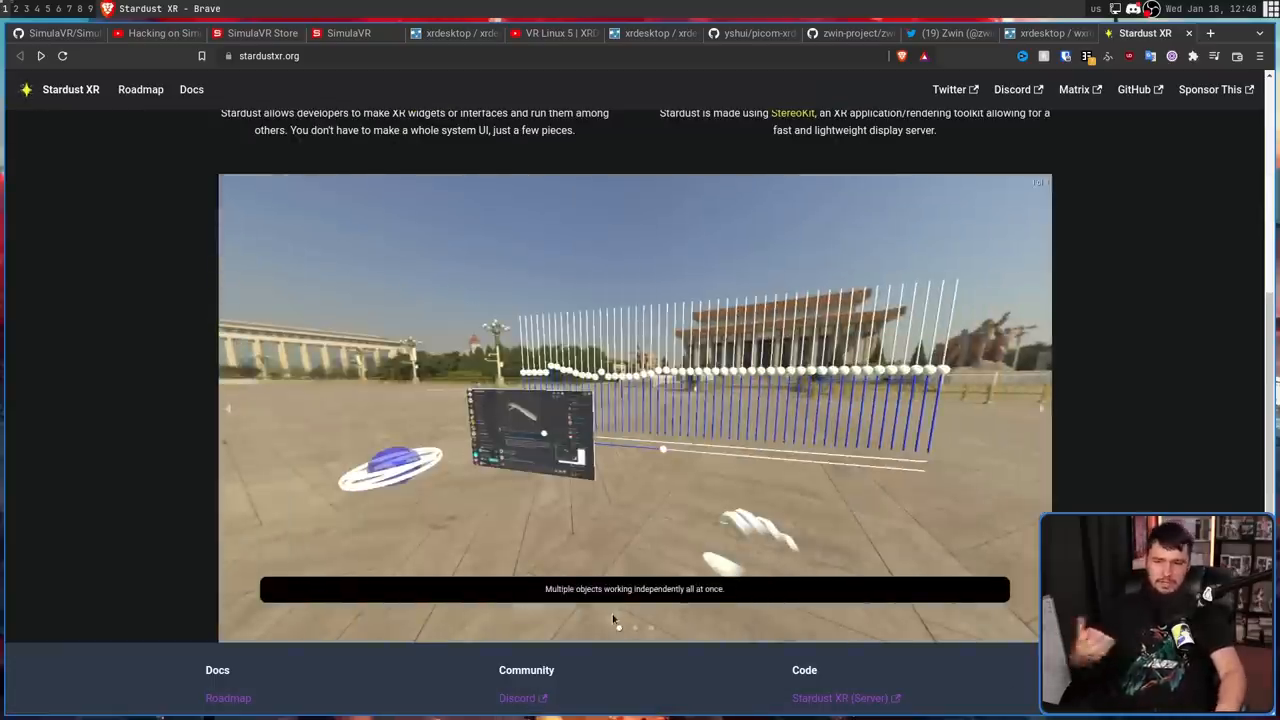
scroll("up", 3)
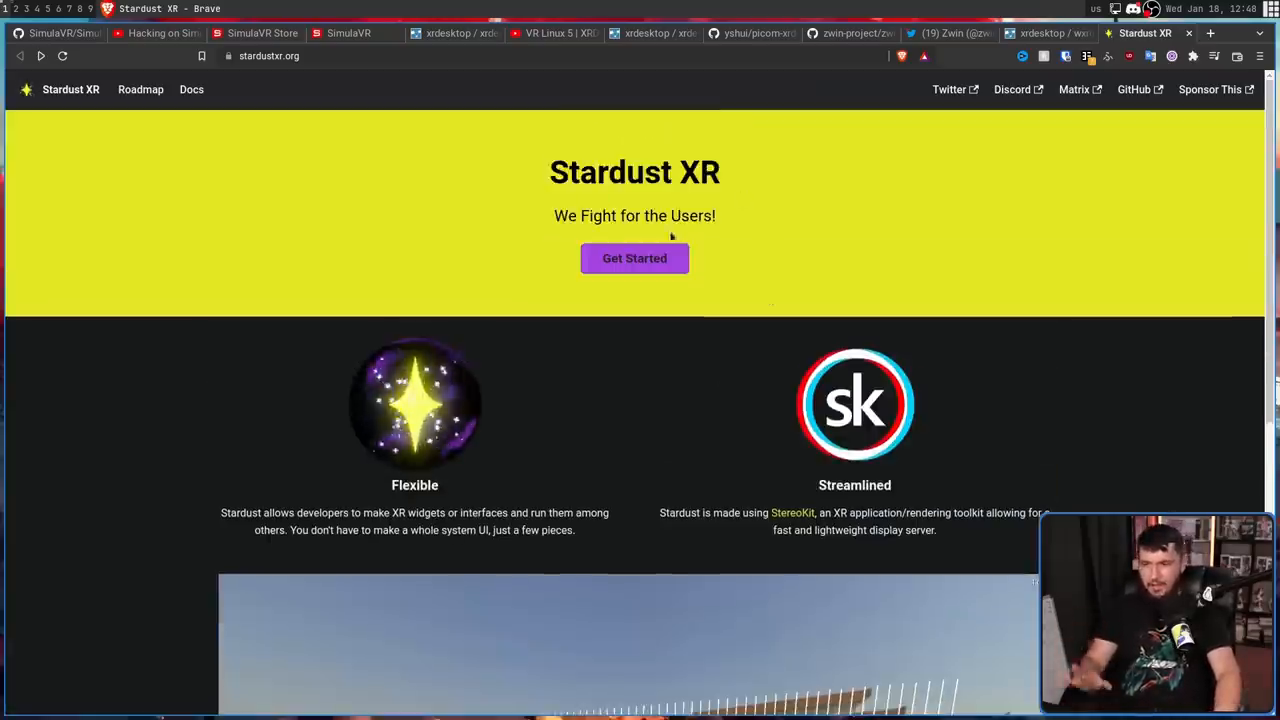
Step: Open the Stardust XR documentation Overview page describing the Linux XR display server
left_click(191, 89)
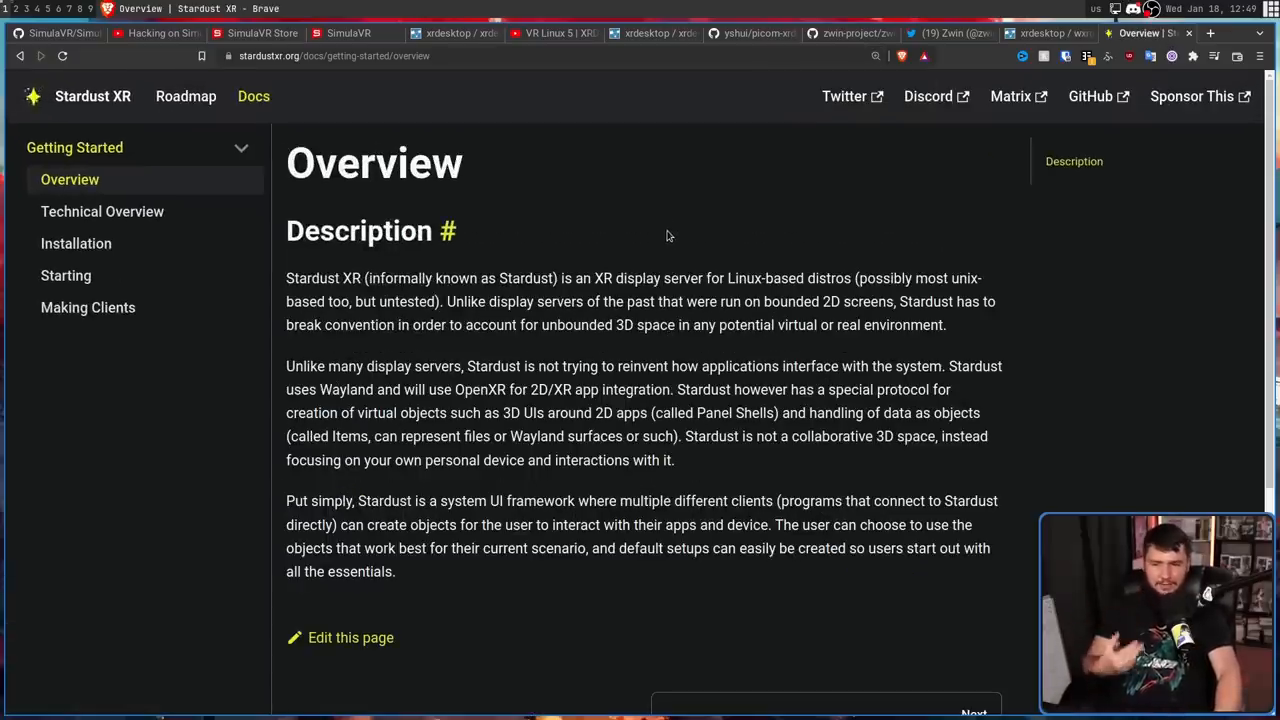
mouse_move(1033, 274)
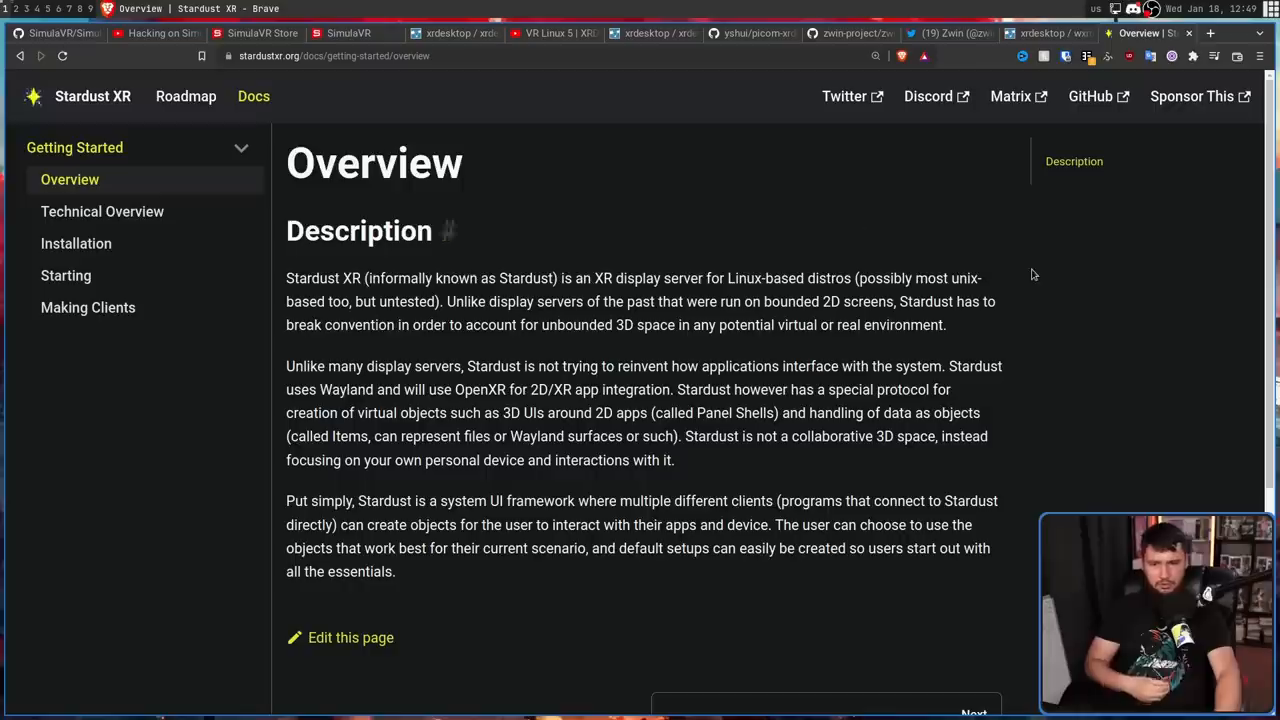
mouse_move(1032, 241)
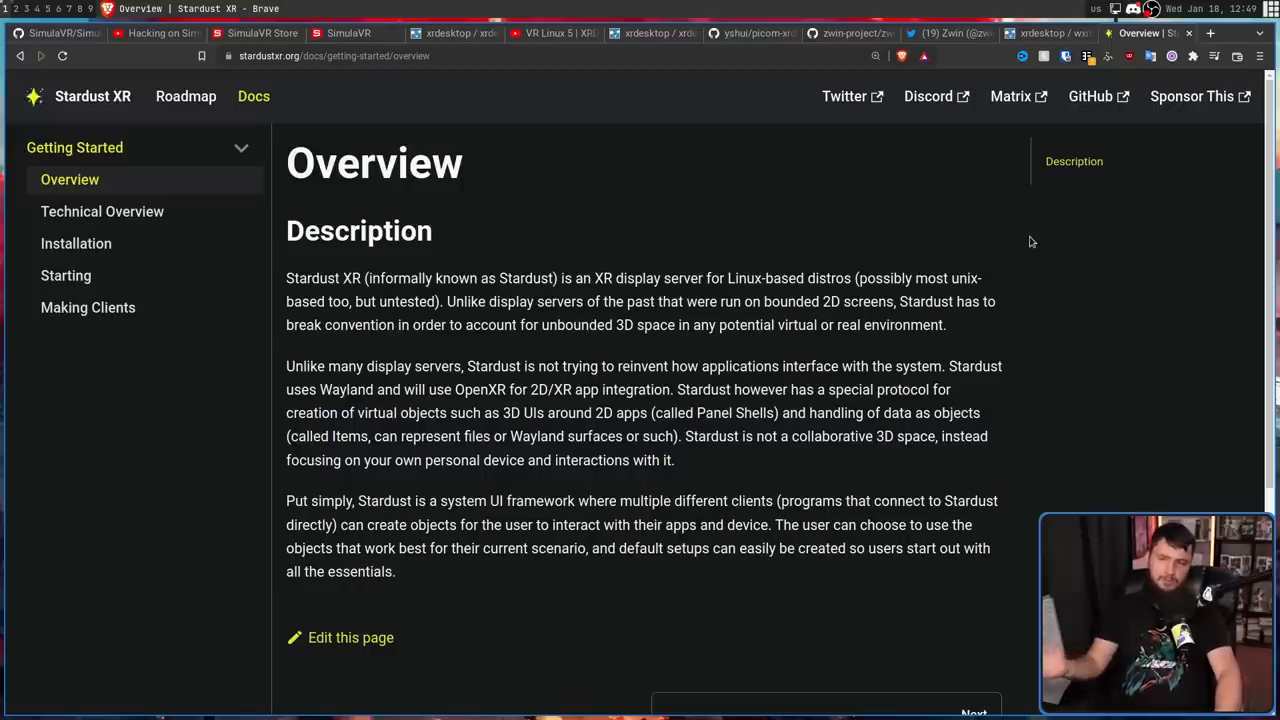
mouse_move(1027, 187)
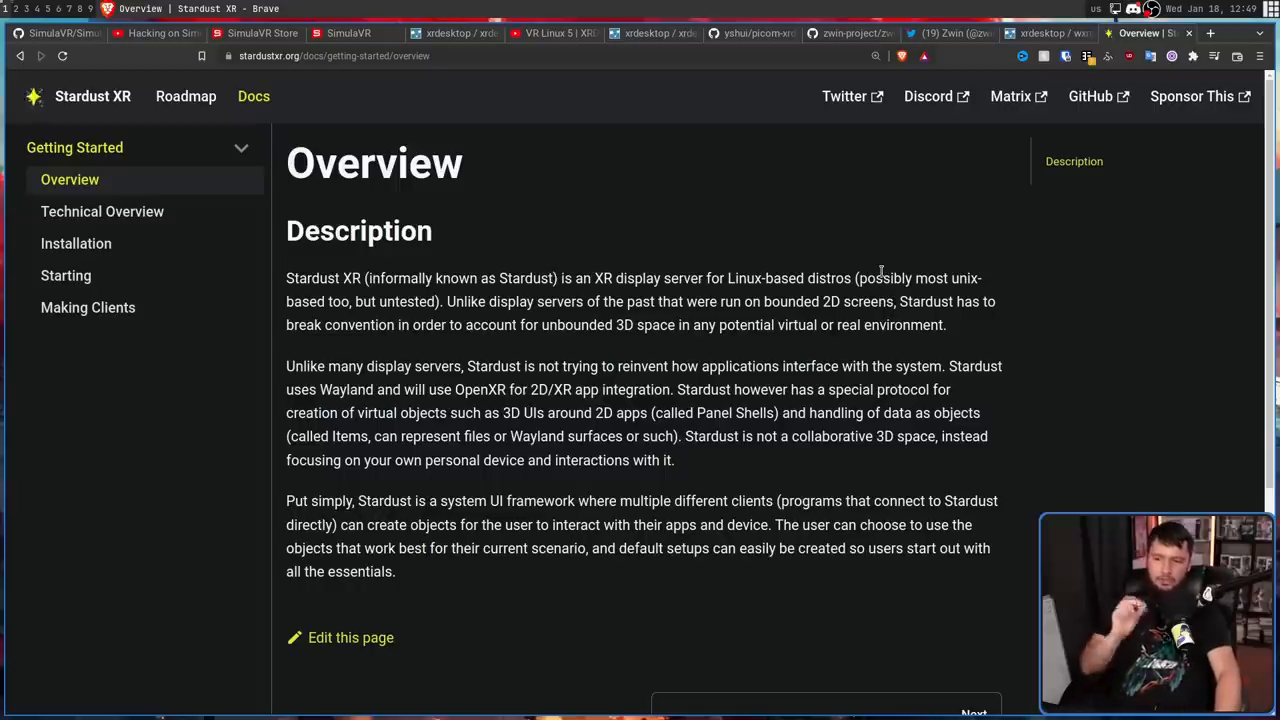
mouse_move(865, 293)
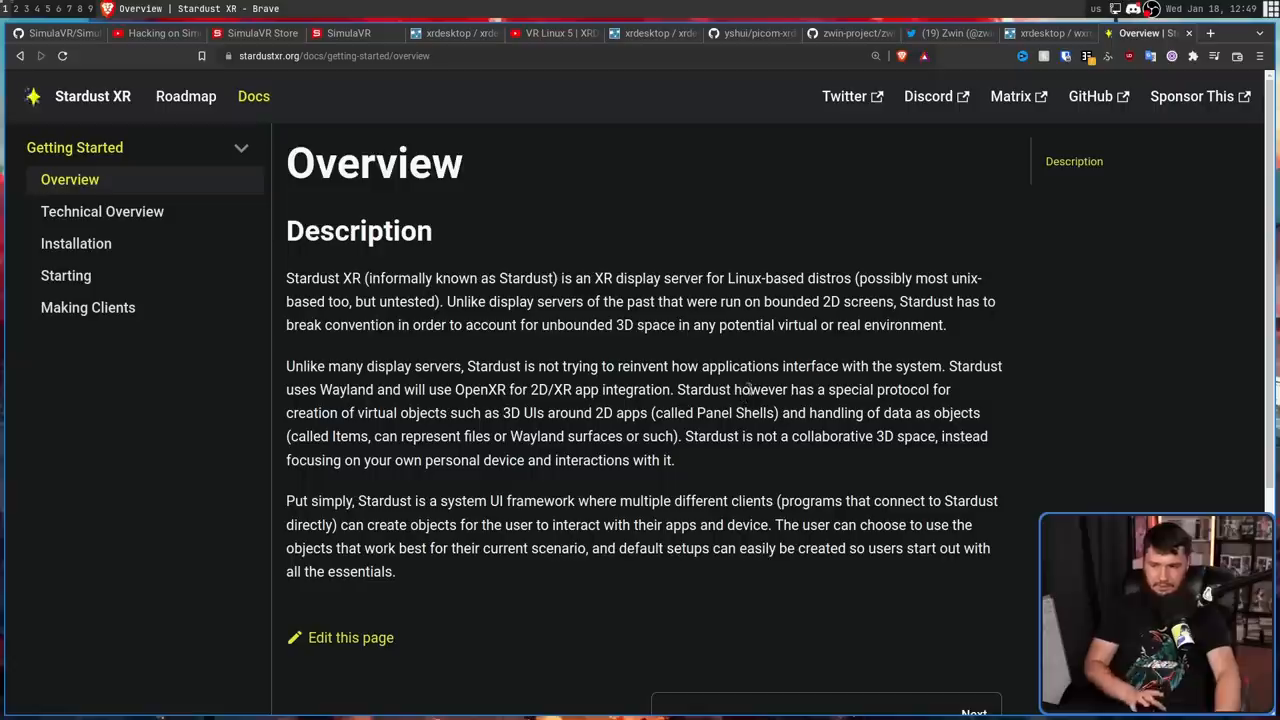
mouse_move(732, 347)
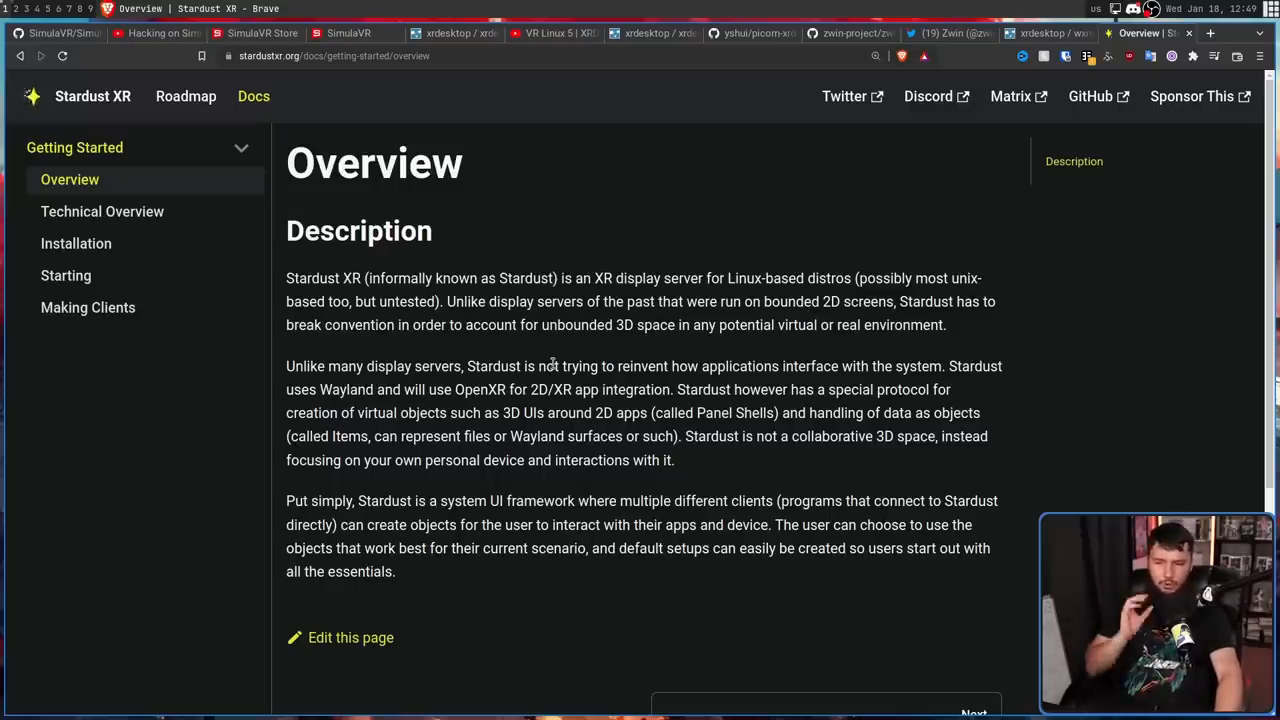
mouse_move(575, 362)
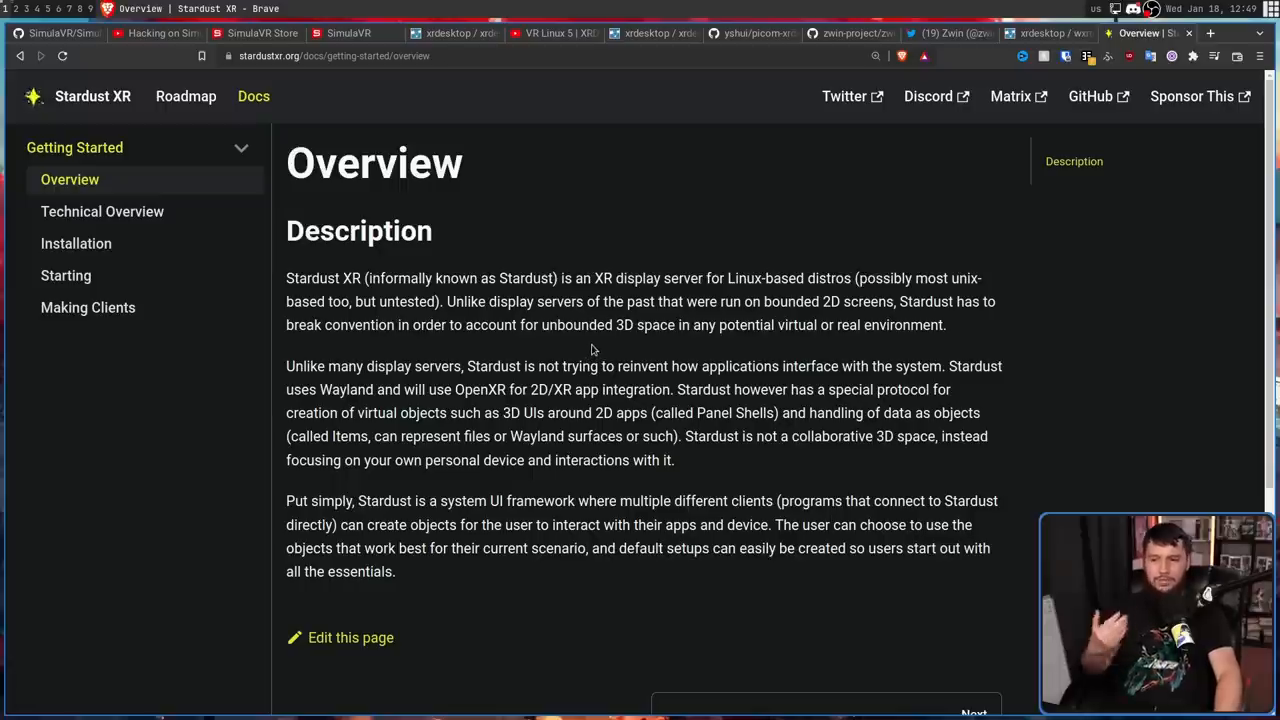
mouse_move(826, 324)
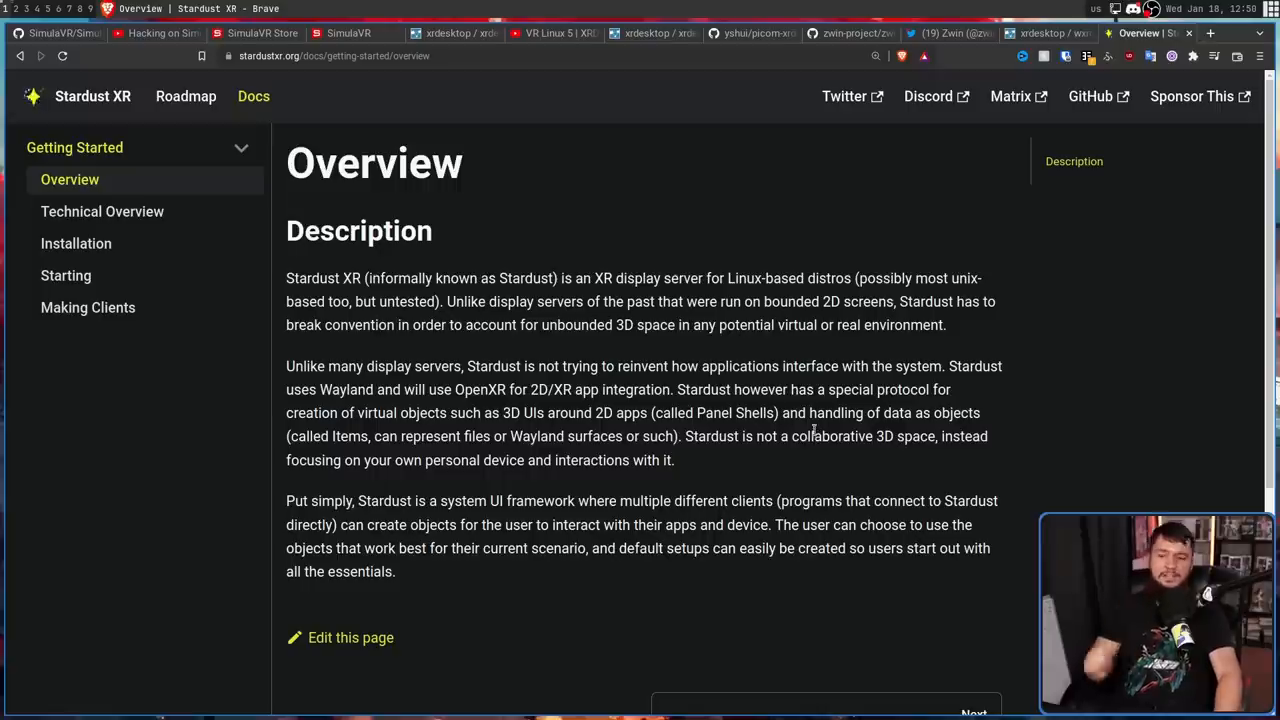
mouse_move(817, 407)
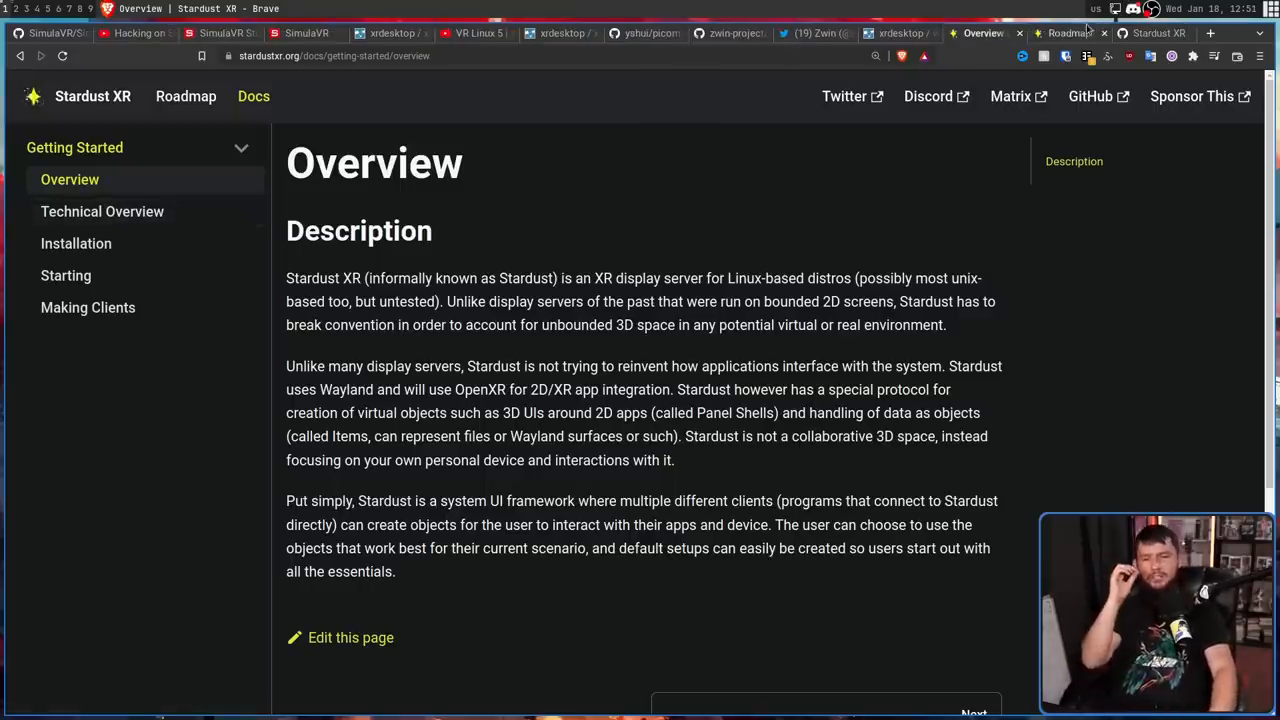
Step: Switch to the Stardust XR roadmap and scroll through the 1.0 MVP checklist
left_click(185, 96)
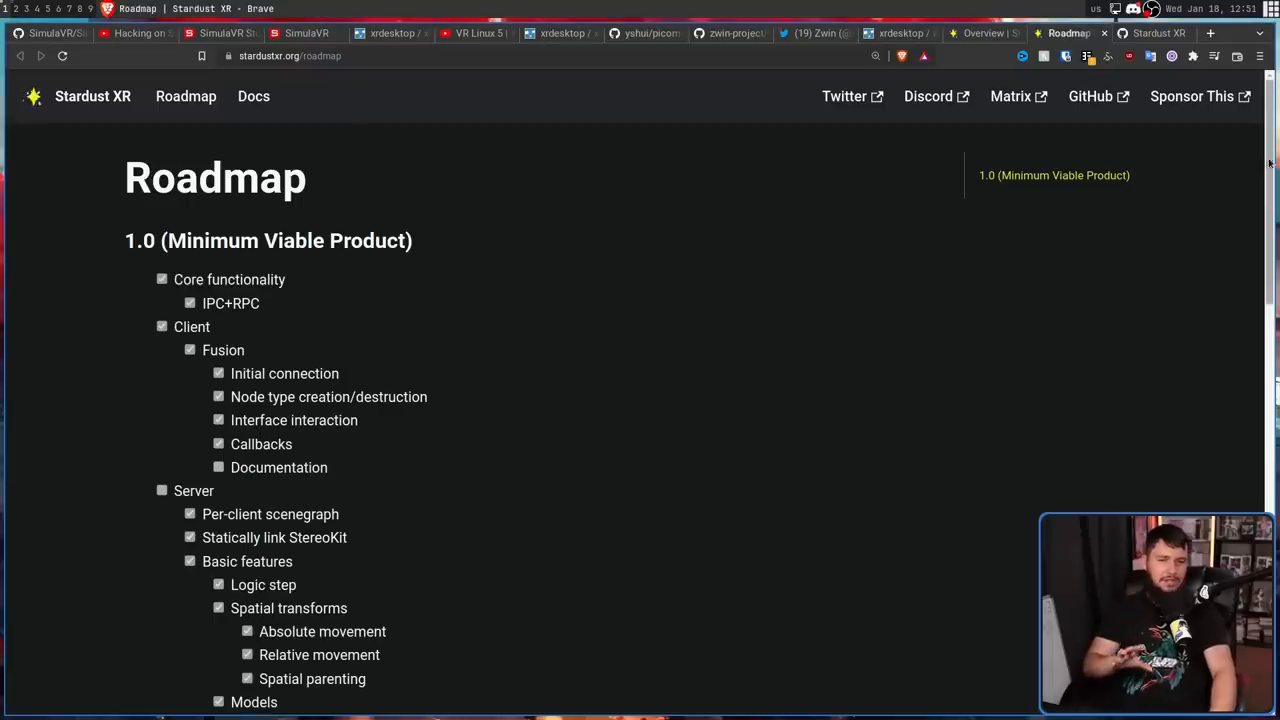
scroll("down", 3)
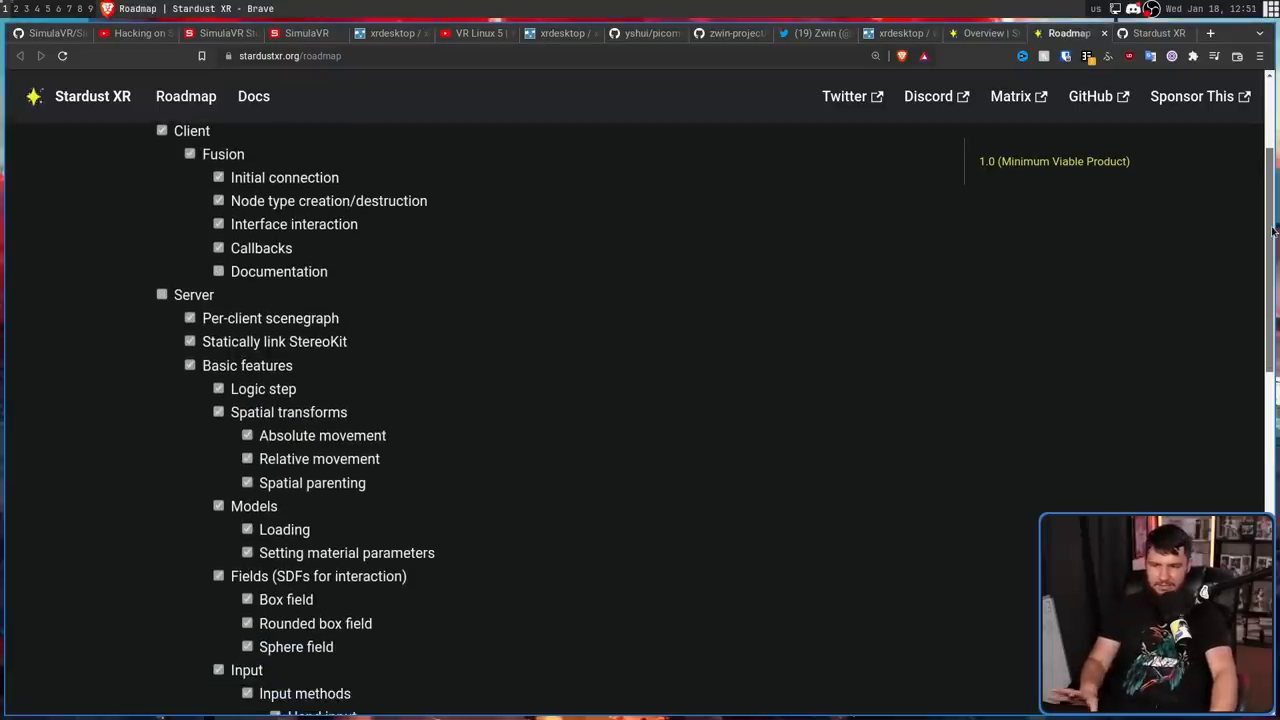
scroll("down", 3)
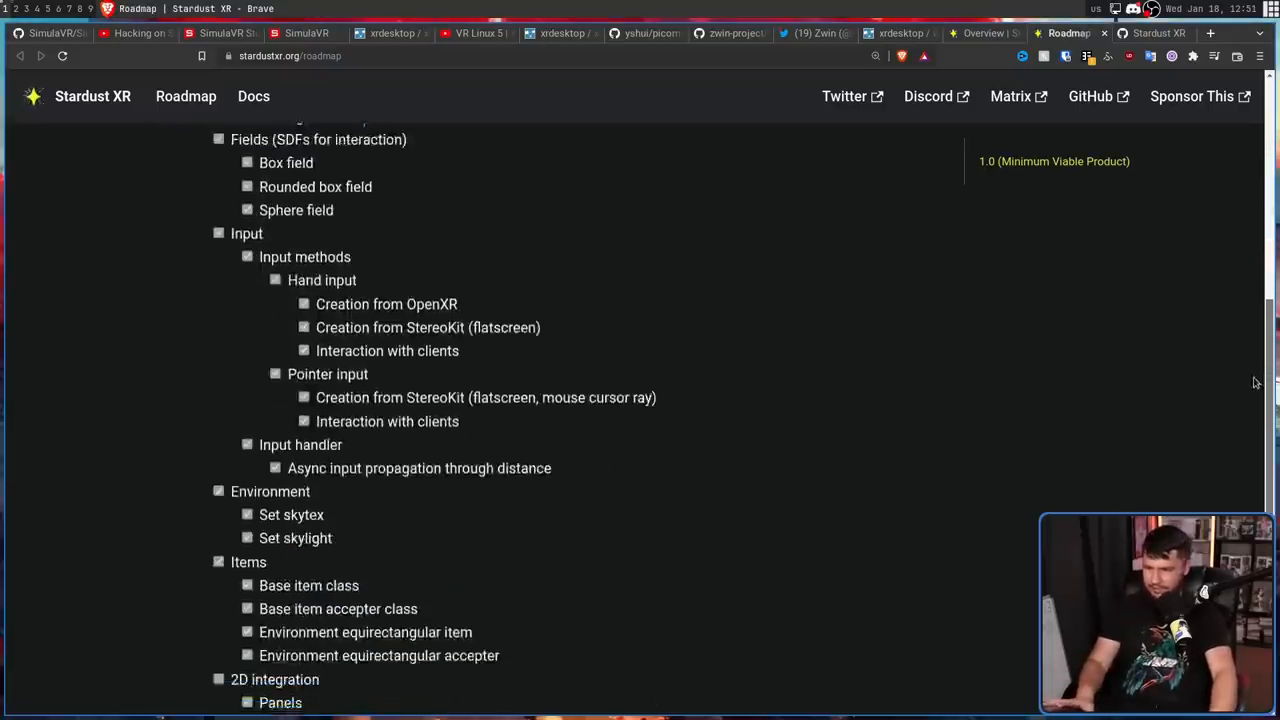
scroll("down", 3)
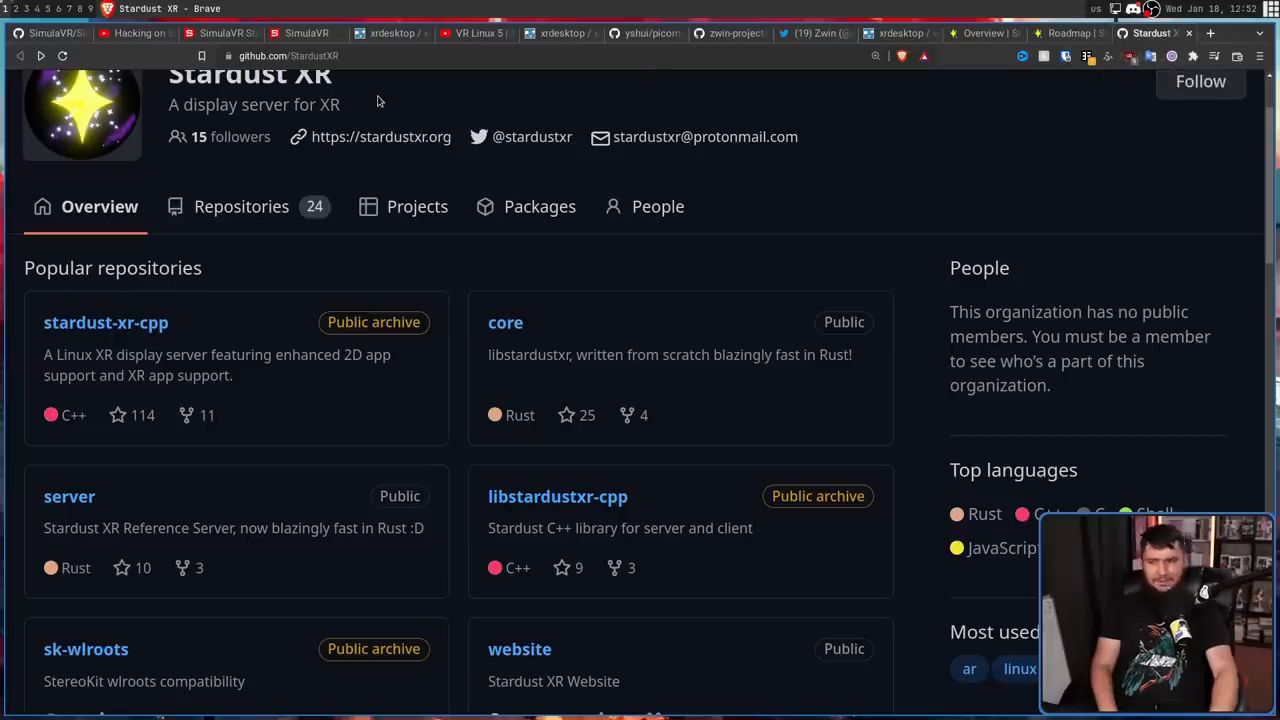
mouse_move(362, 96)
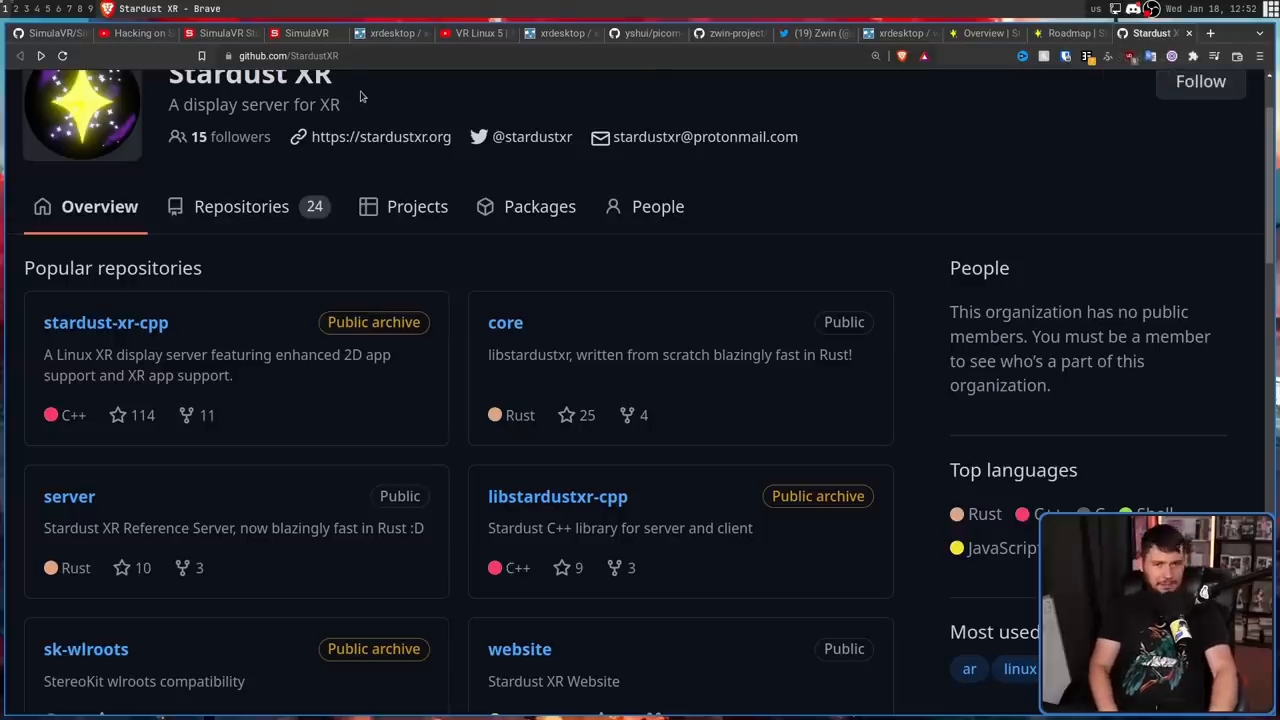
mouse_move(344, 107)
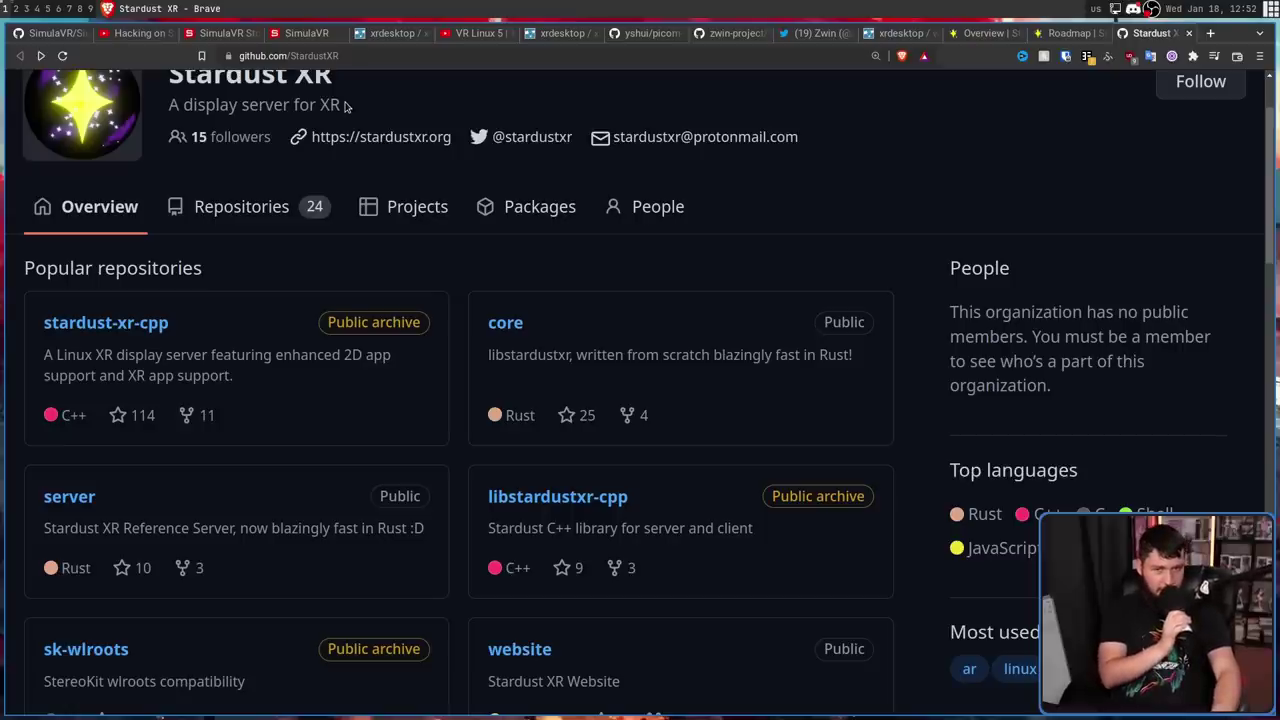
mouse_move(580, 5)
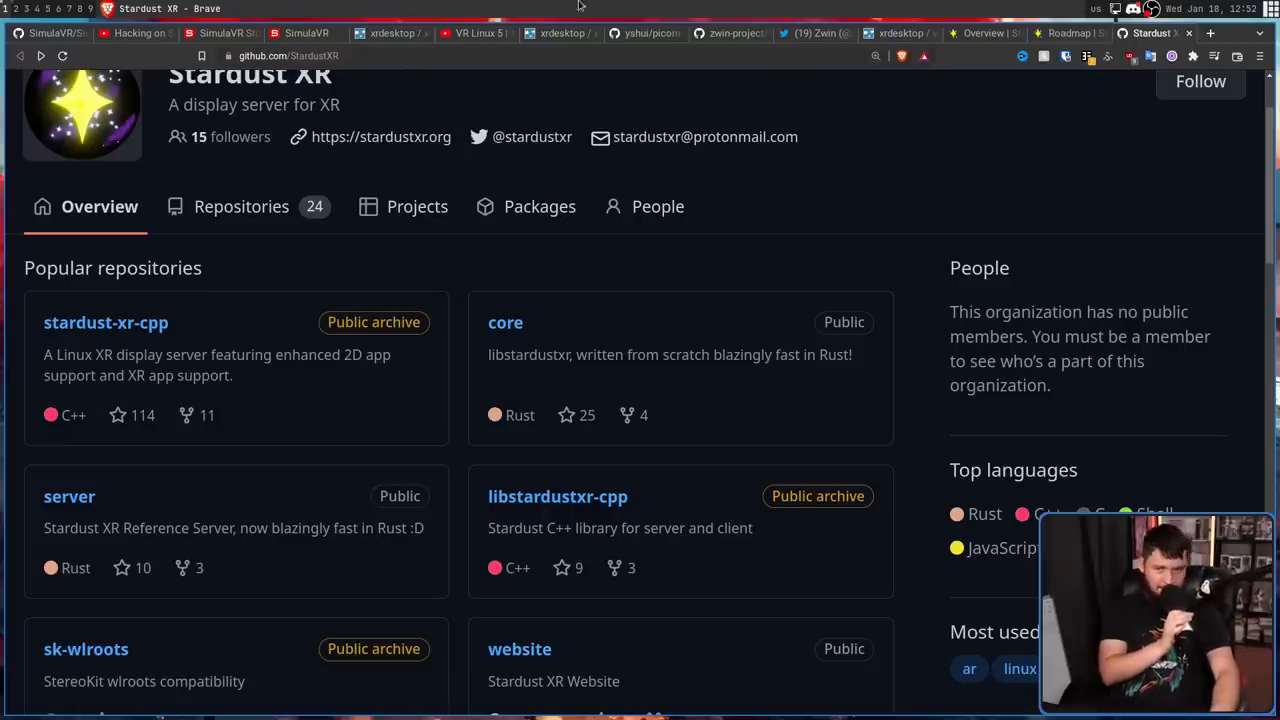
mouse_move(505, 322)
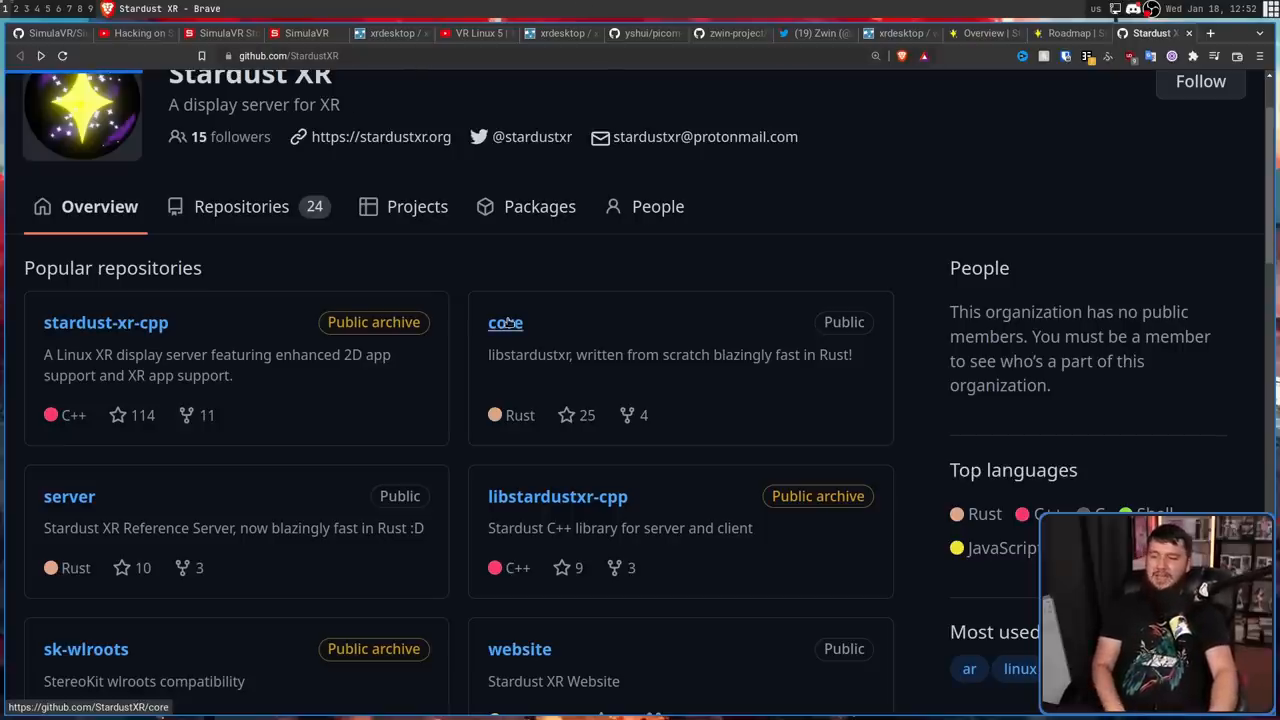
Step: Browse the Stardust XR core repository's commit history back to late 2022
left_click(505, 322)
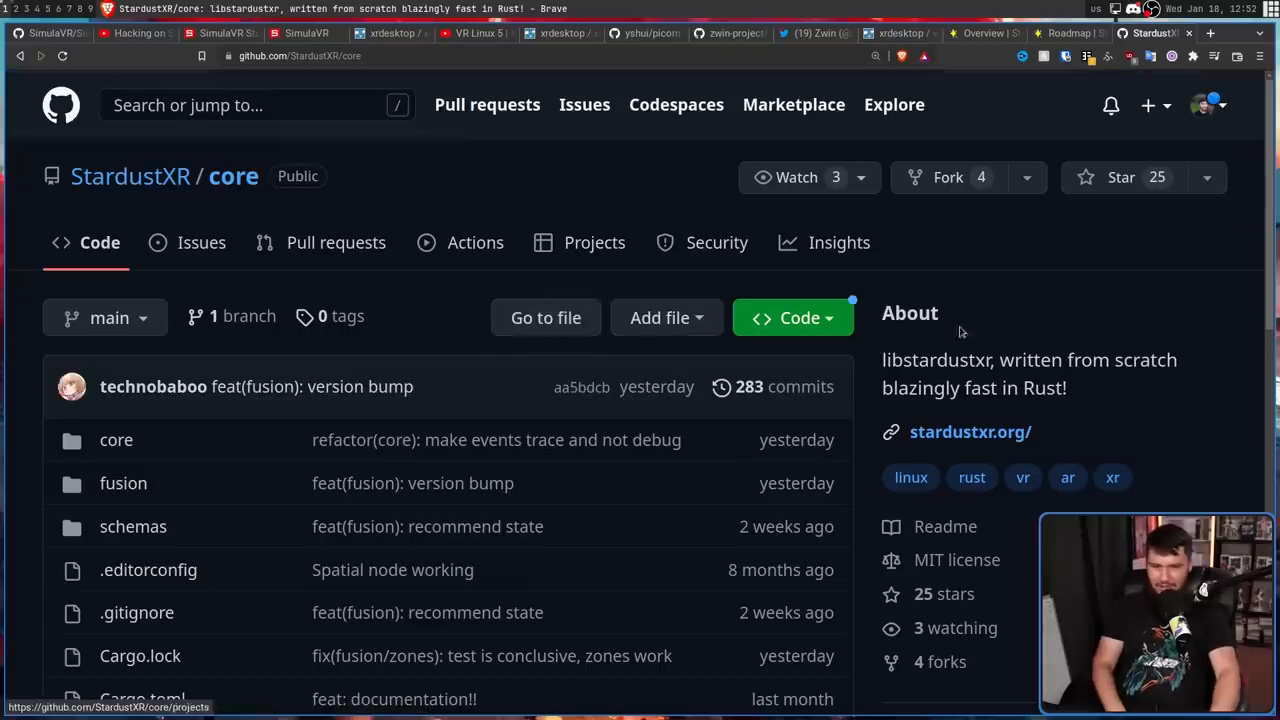
left_click_drag(968, 388, 1068, 388)
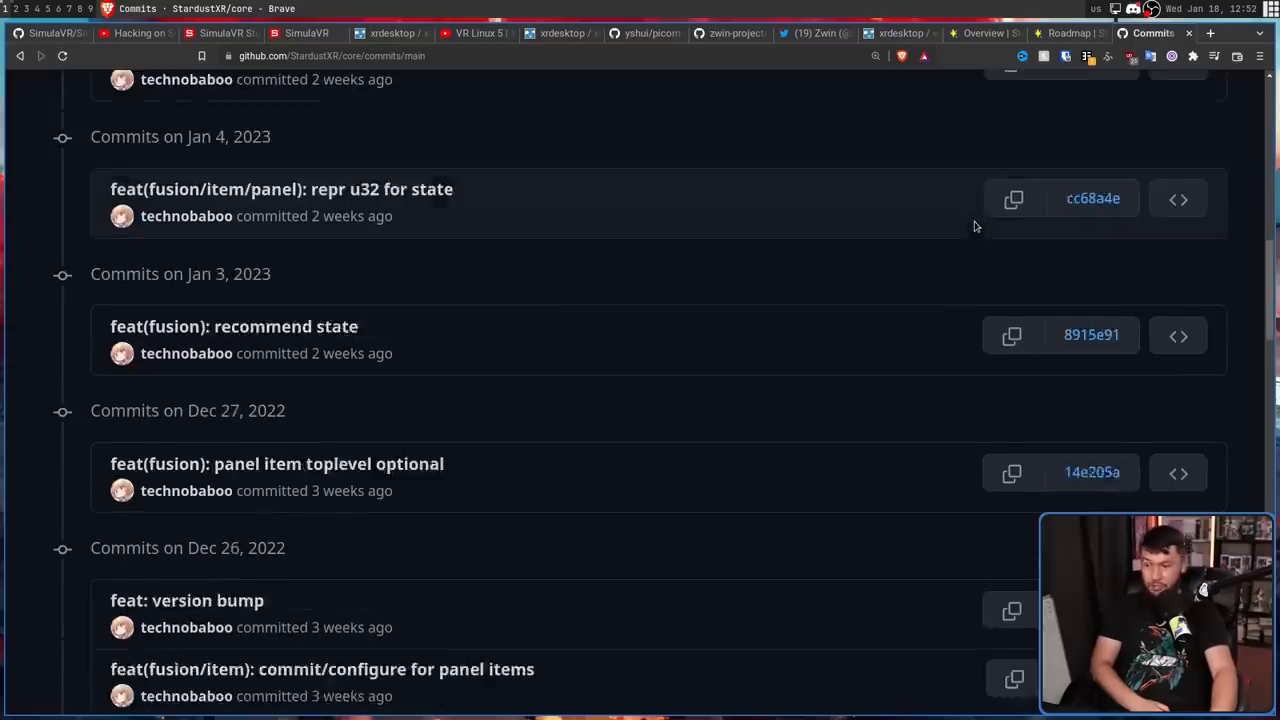
scroll("down", 3)
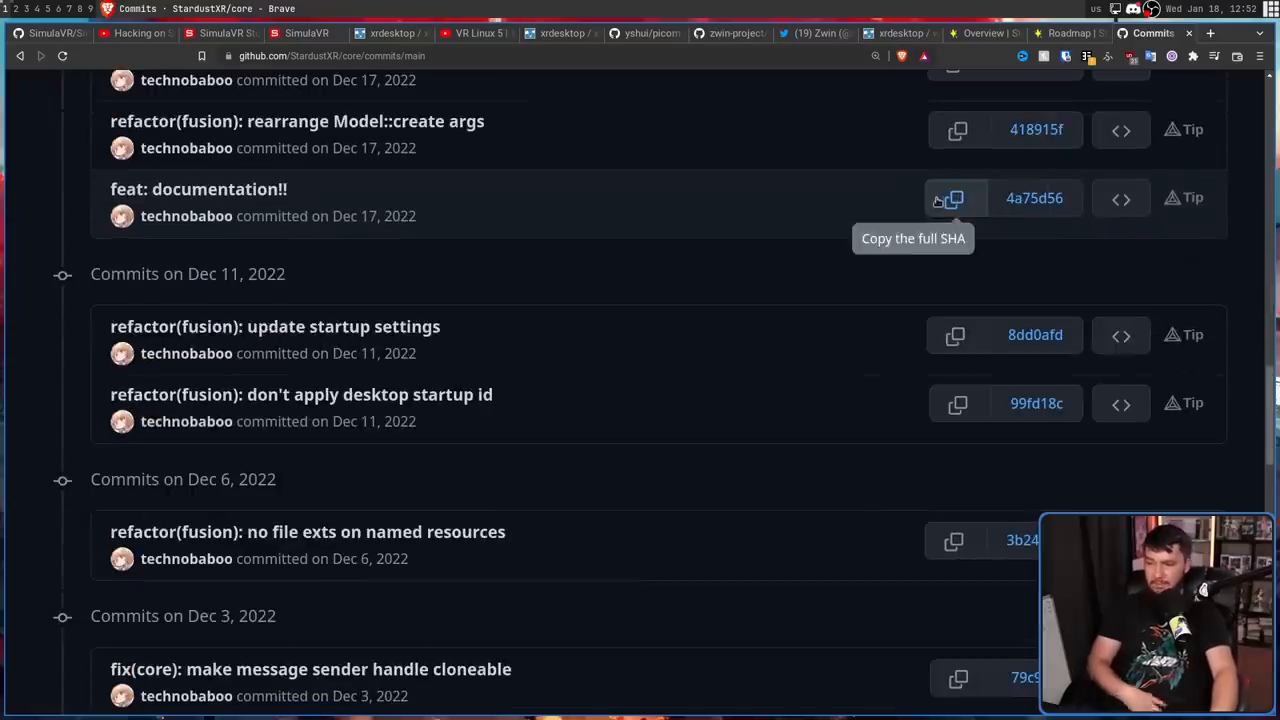
scroll("down", 3)
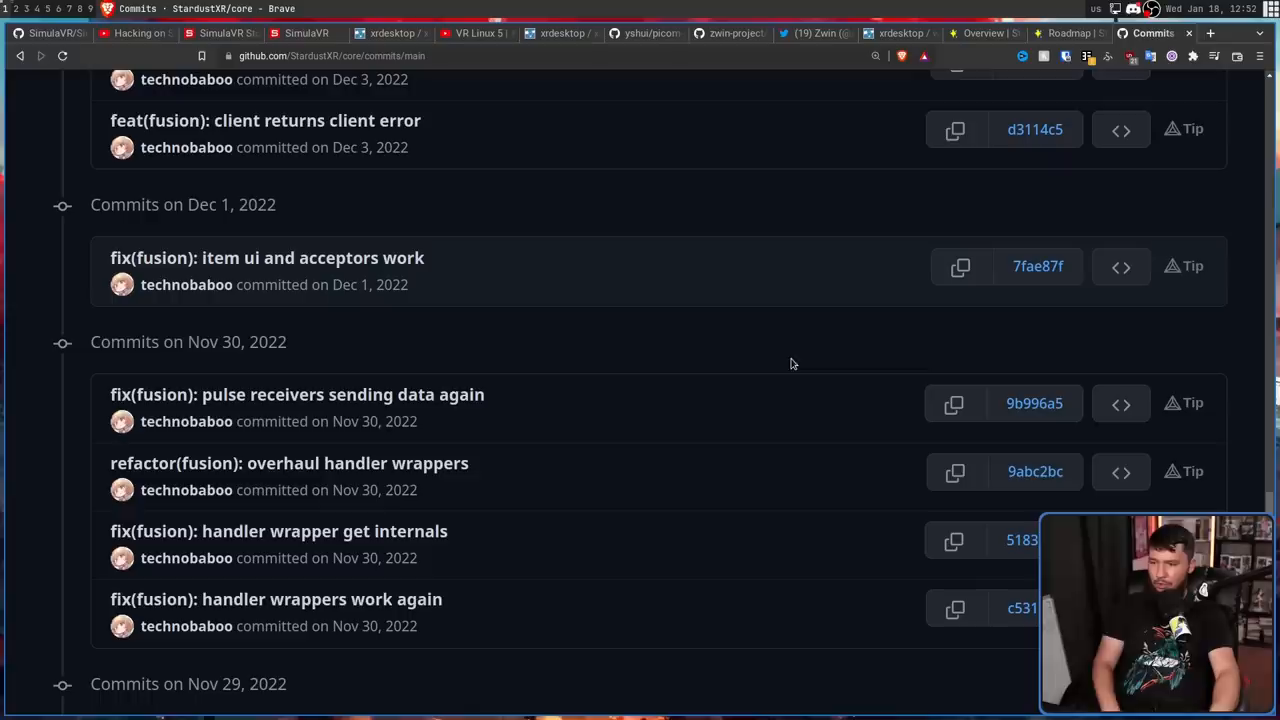
mouse_move(811, 271)
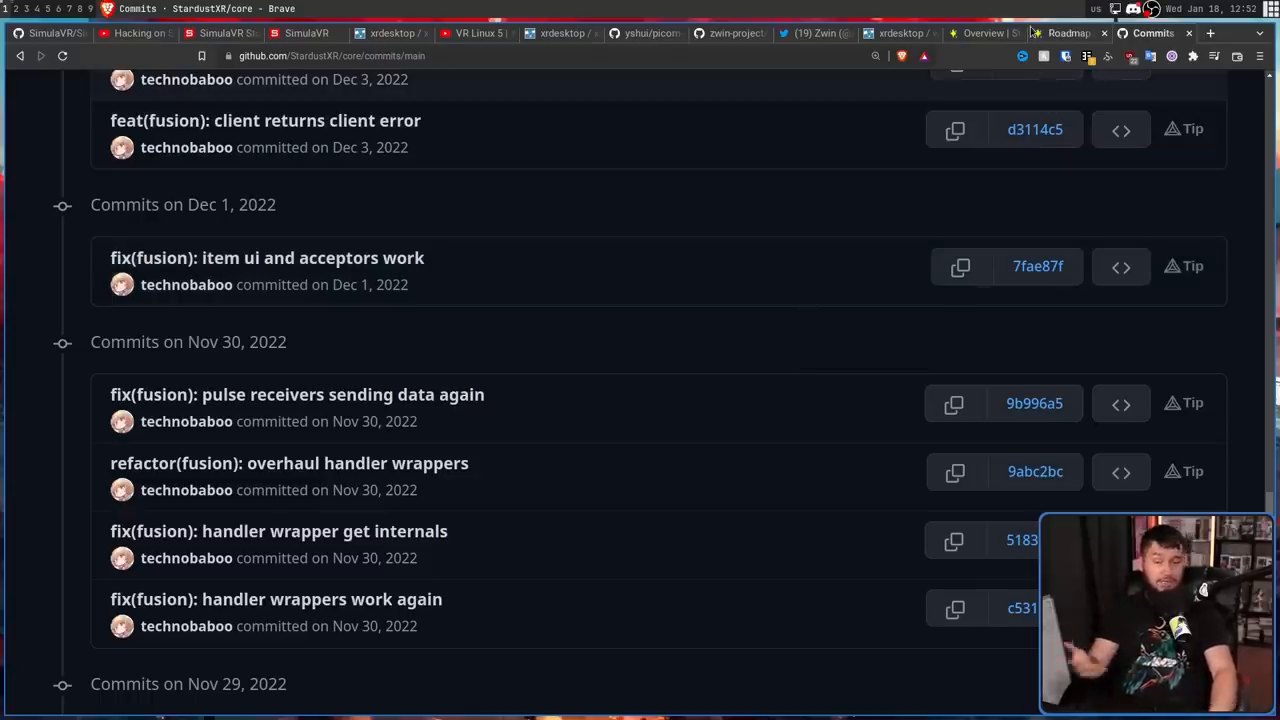
mouse_move(1070, 33)
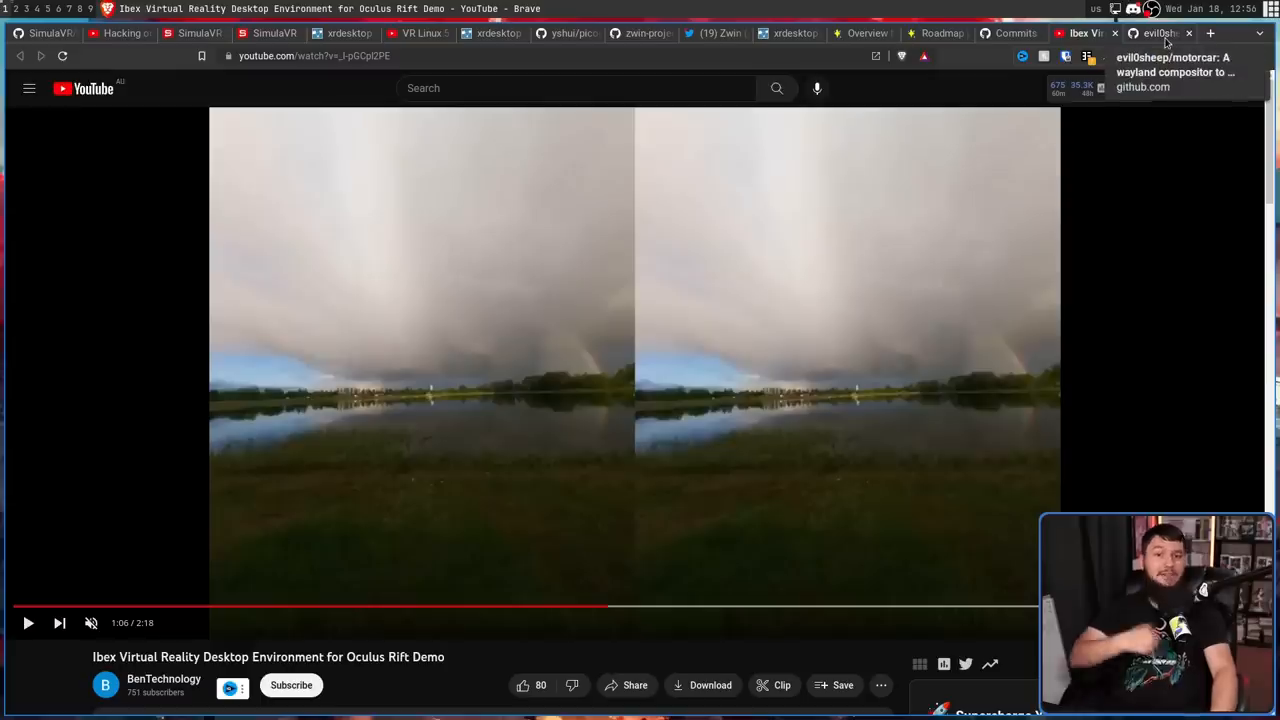
Step: Switch to the evil0sheep/motorcar repository tab
left_click(1160, 33)
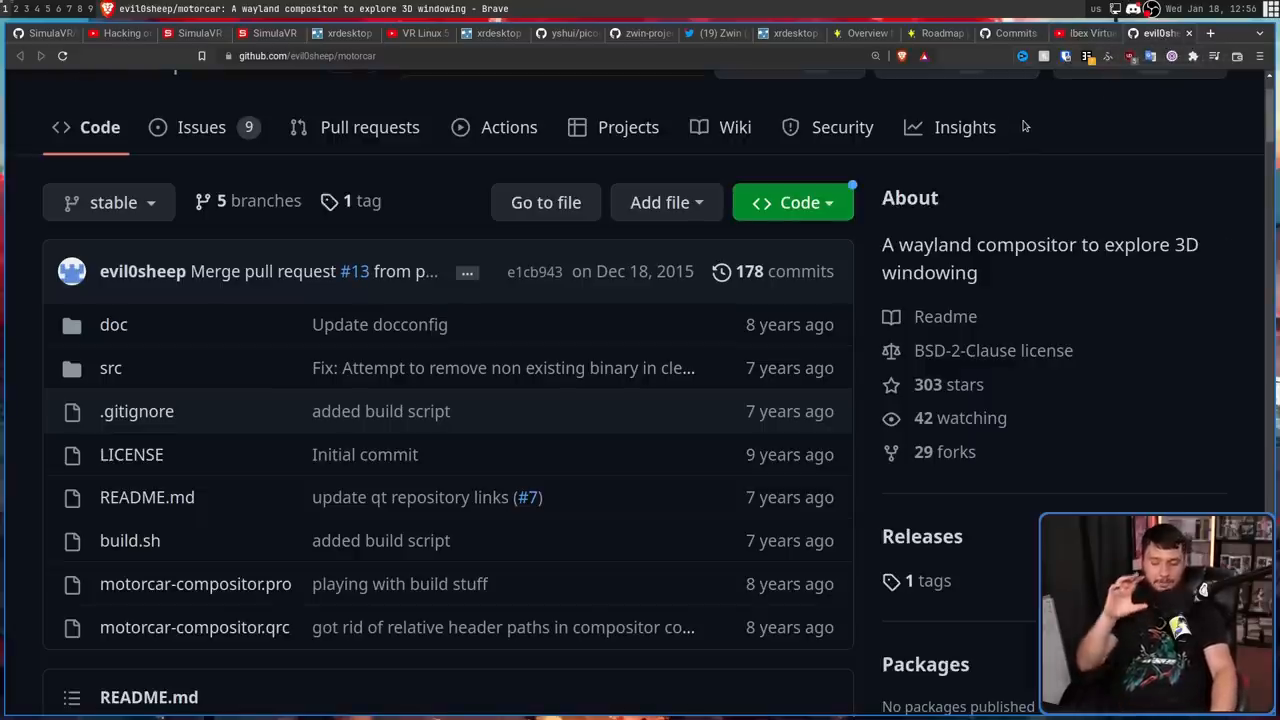
mouse_move(1040, 124)
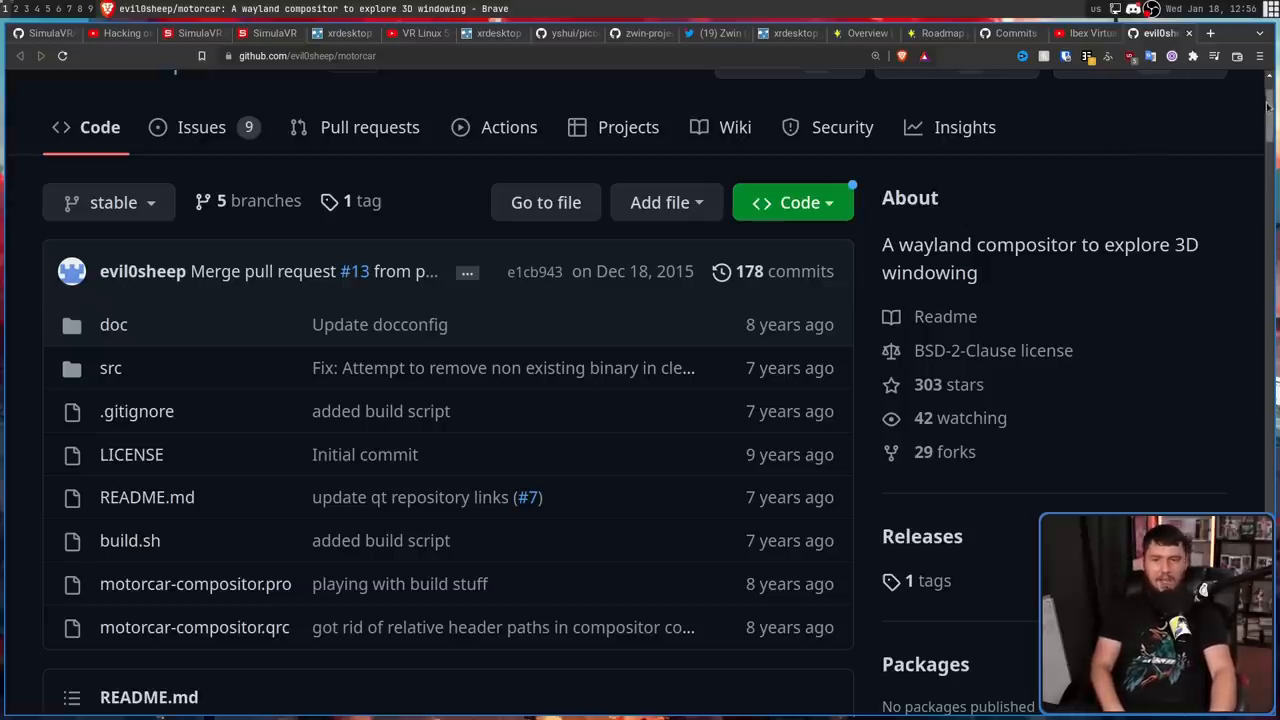
Step: Scroll the motorcar repository down to its README introducing the Wayland 3D windowing framework
scroll("down", 3)
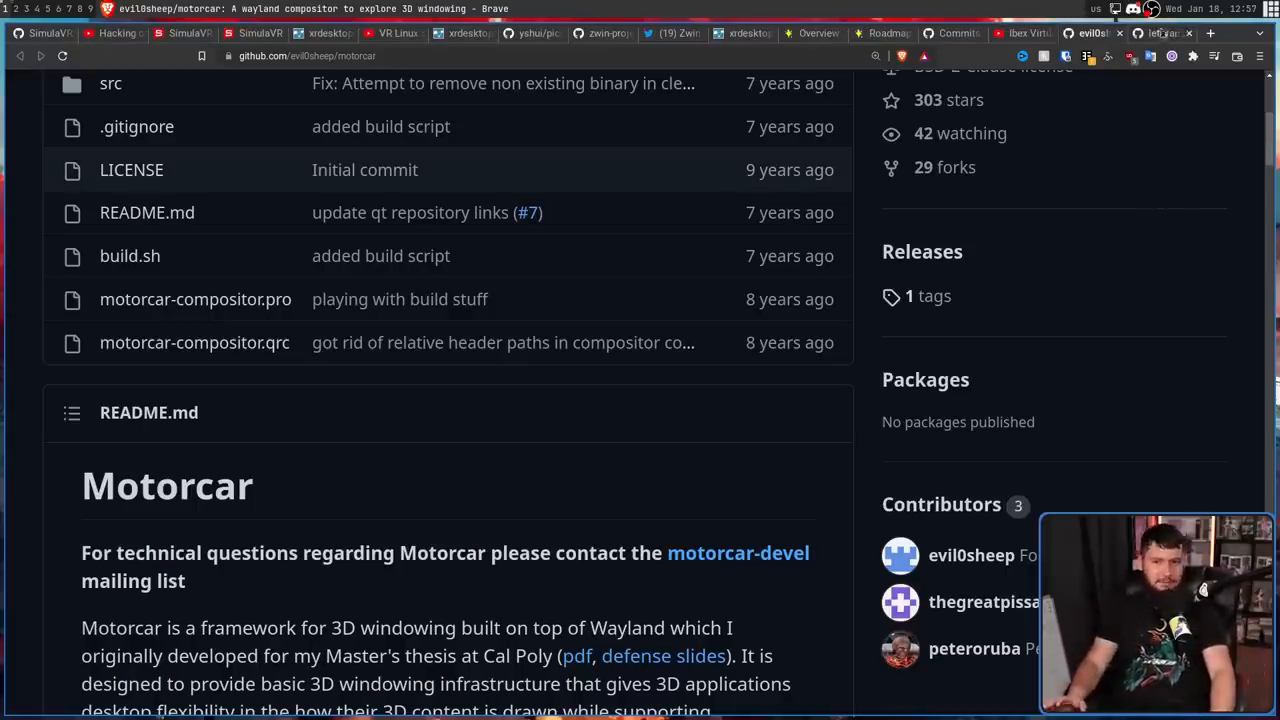
Step: Open the letoram/safespaces repository and search its README for 'vomit'
left_click(1155, 33)
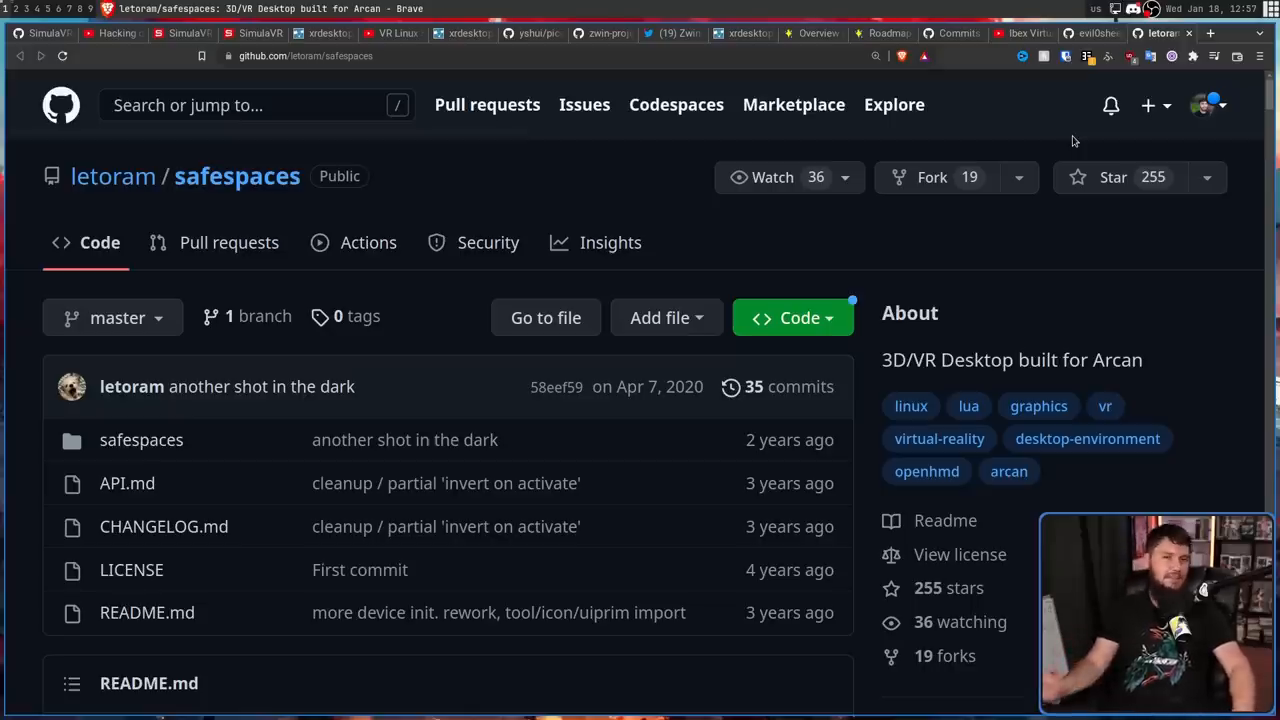
scroll("down", 3)
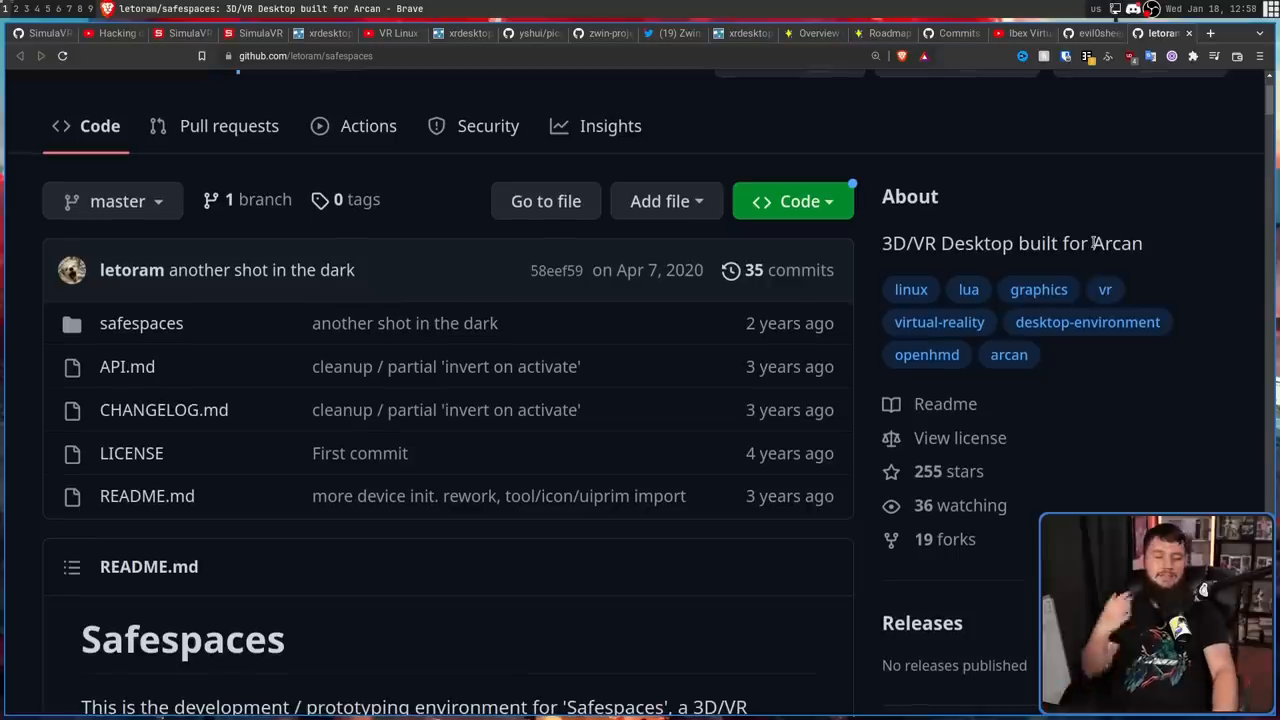
mouse_move(1039, 289)
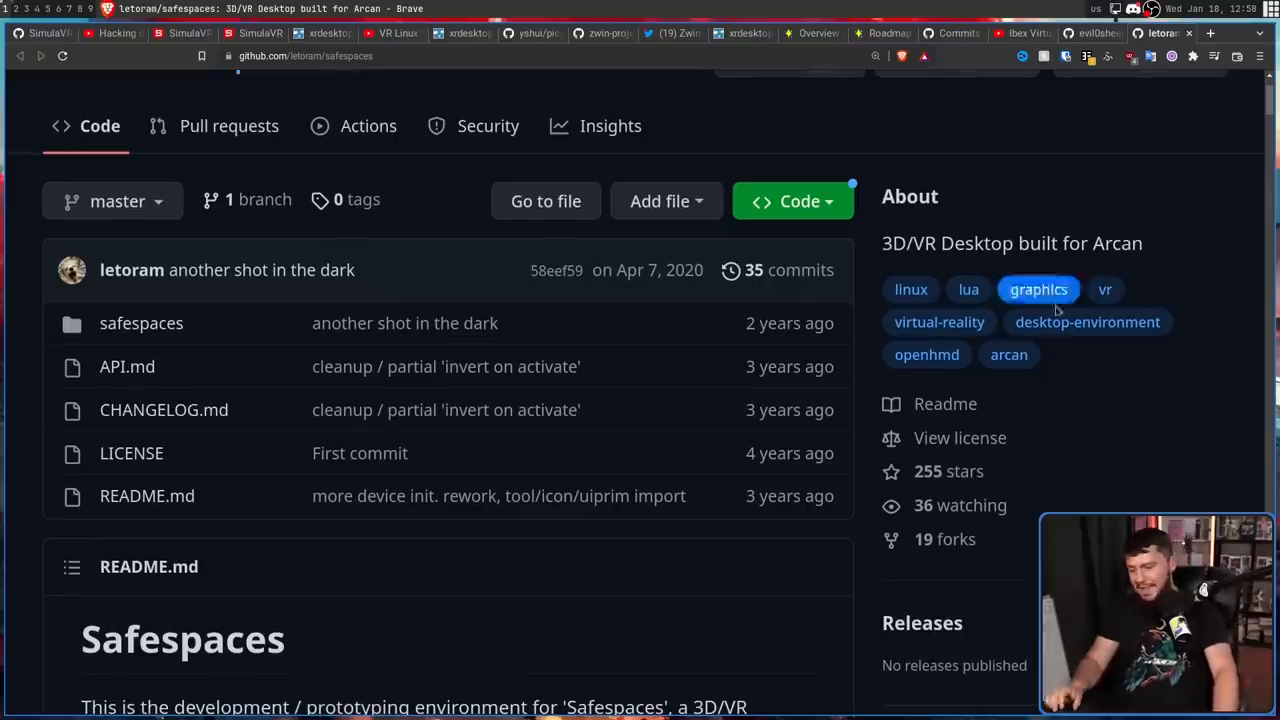
type("vomit")
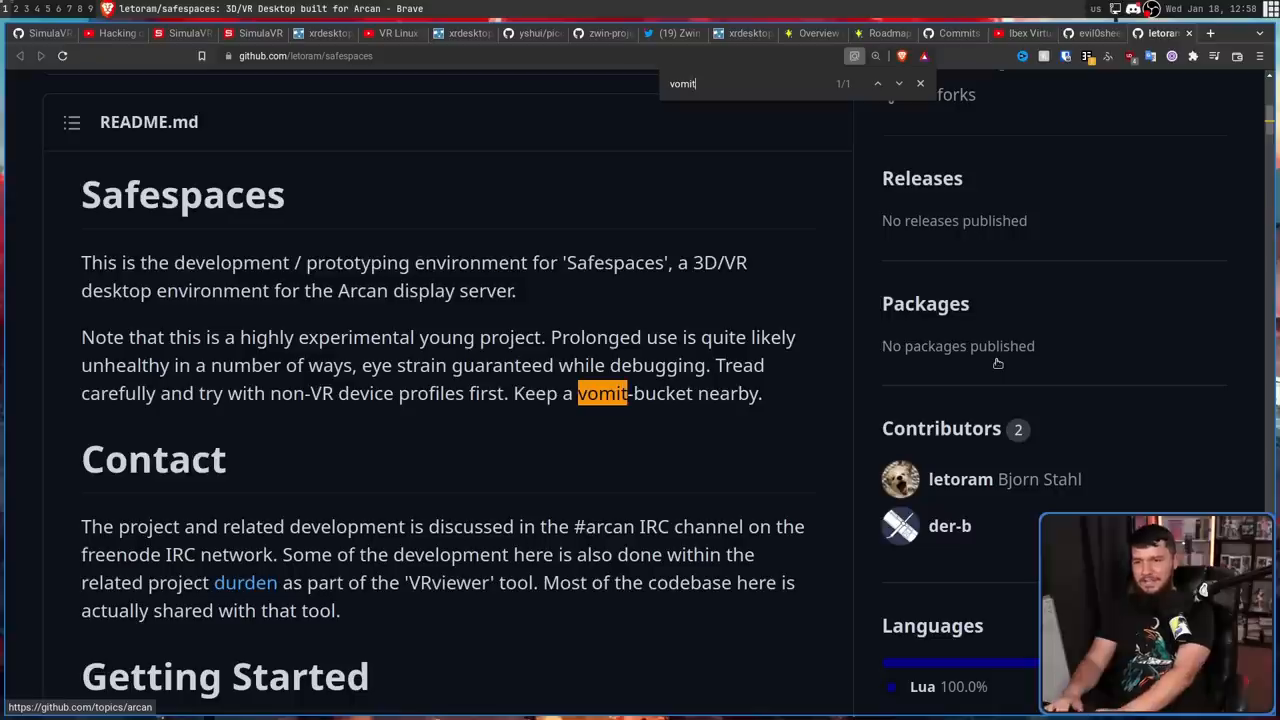